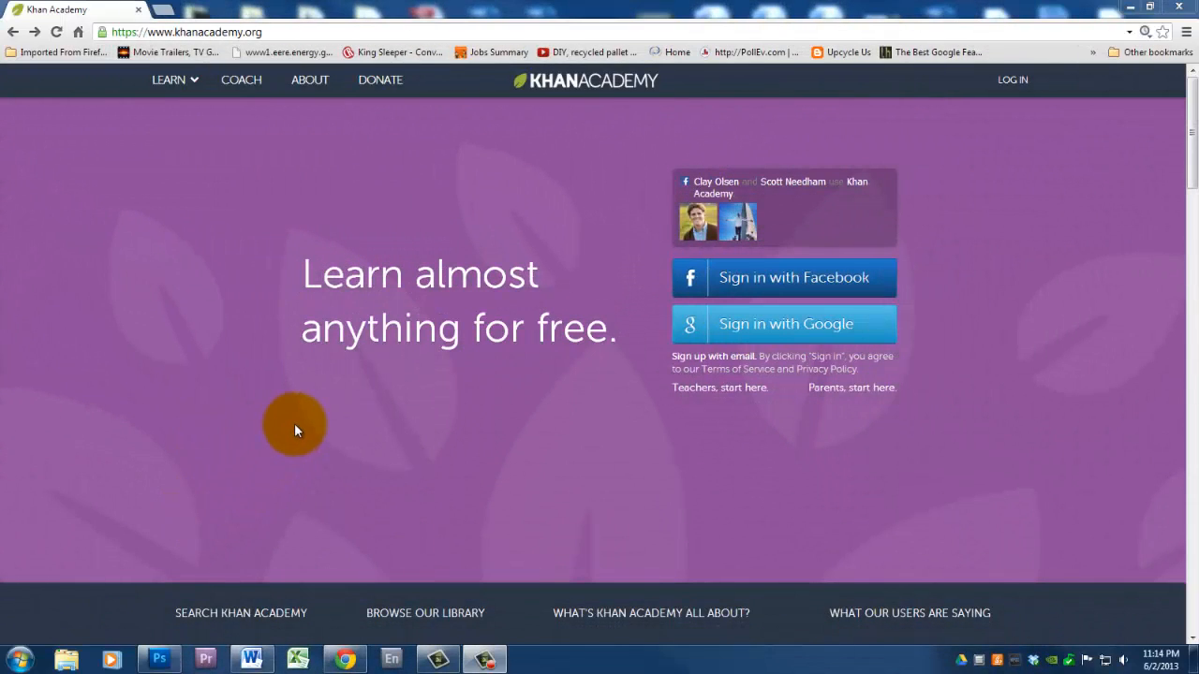
pyautogui.moveTo(596, 392)
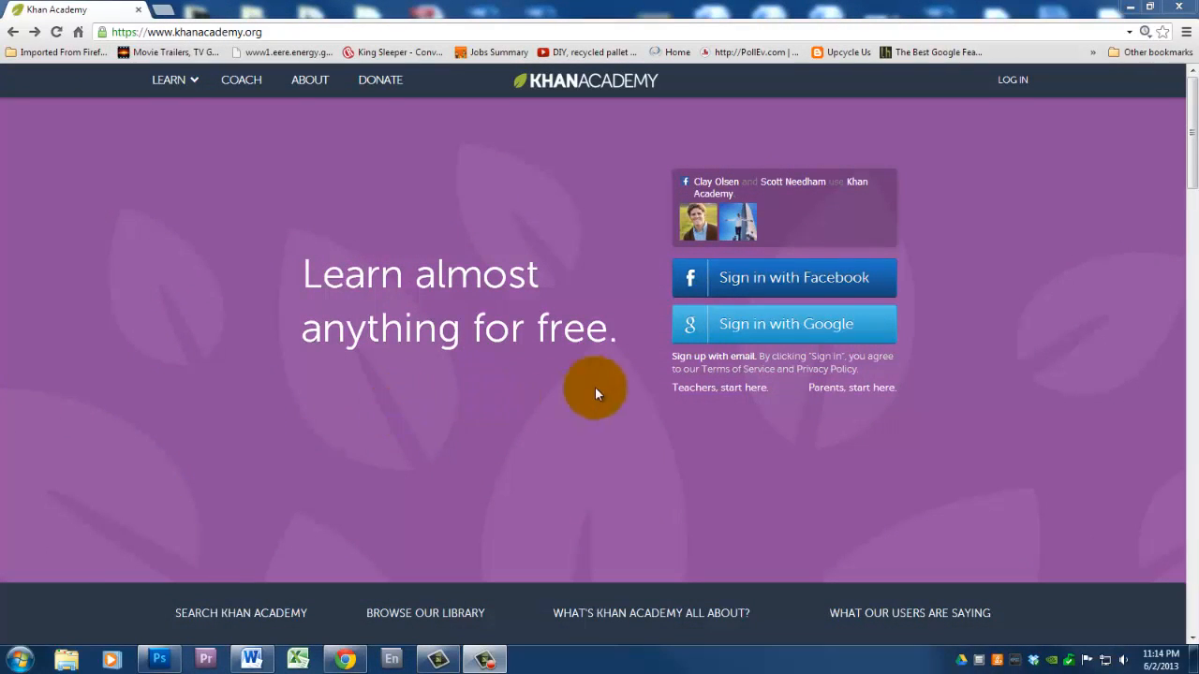
pyautogui.moveTo(851, 496)
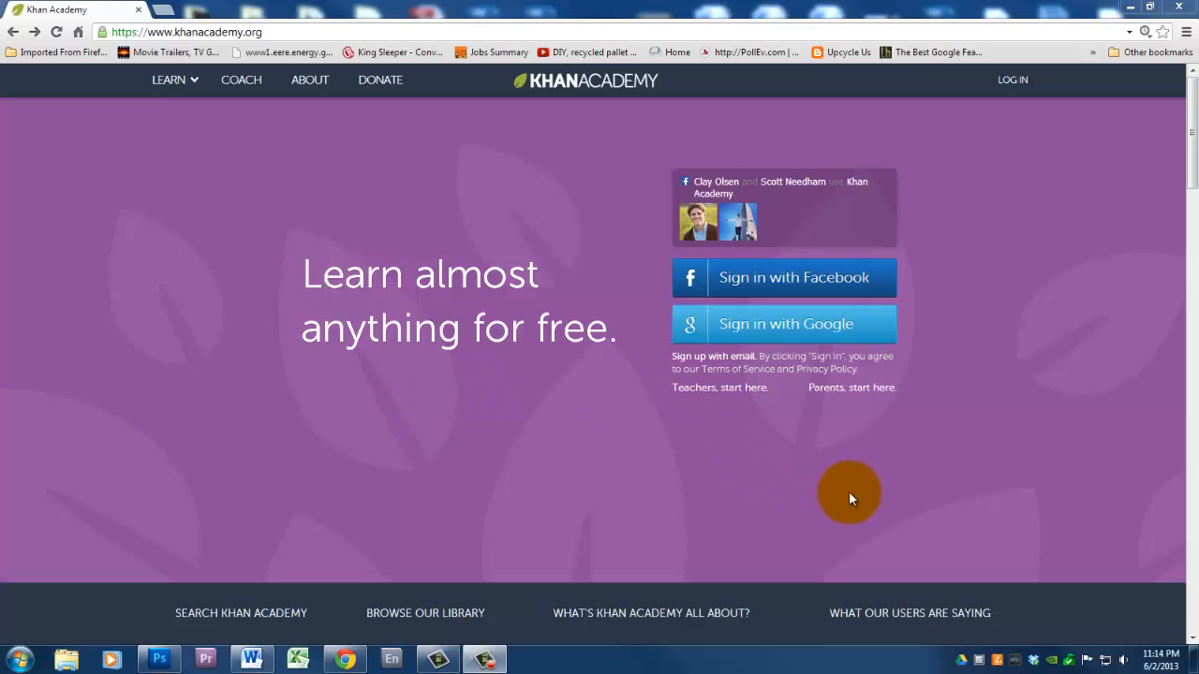
pyautogui.moveTo(846, 486)
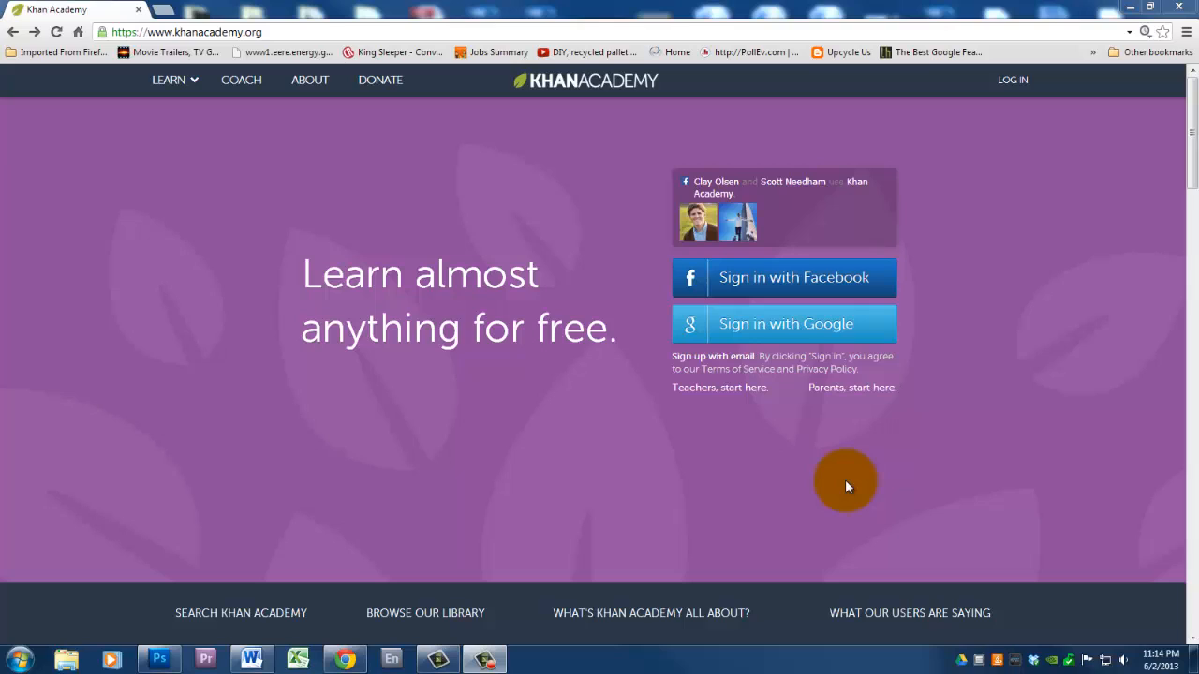
pyautogui.moveTo(880, 456)
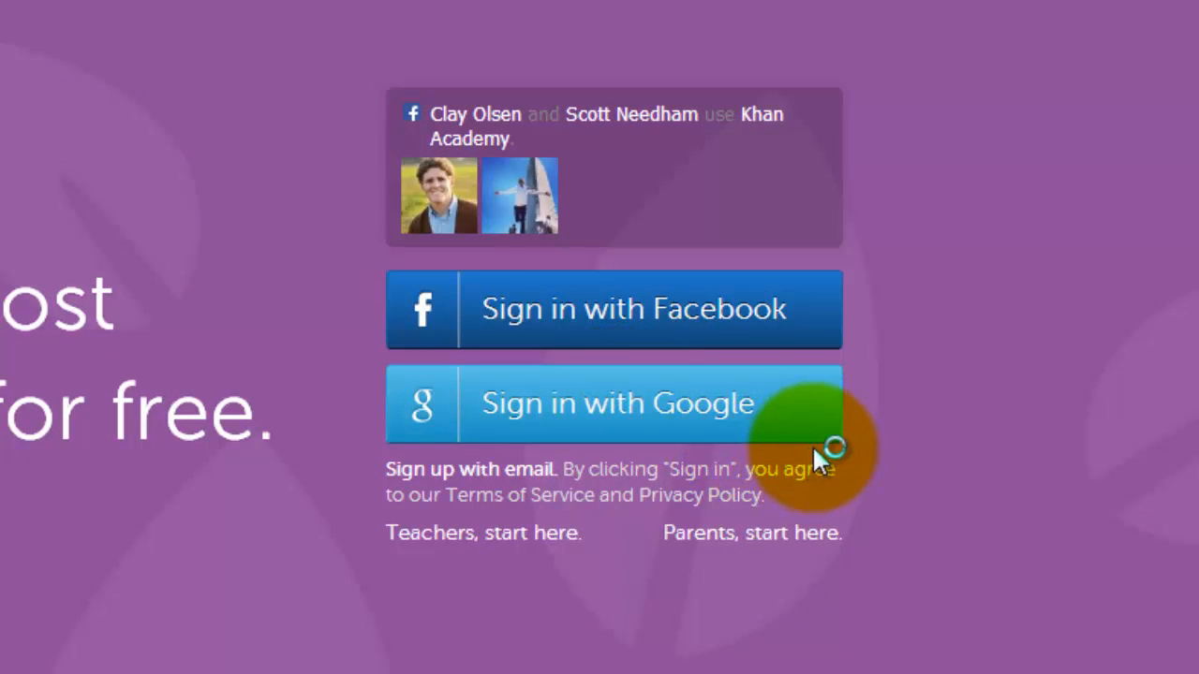
# Step: Sign in to Khan Academy through Google with the student's email and password
pyautogui.click(613, 403)
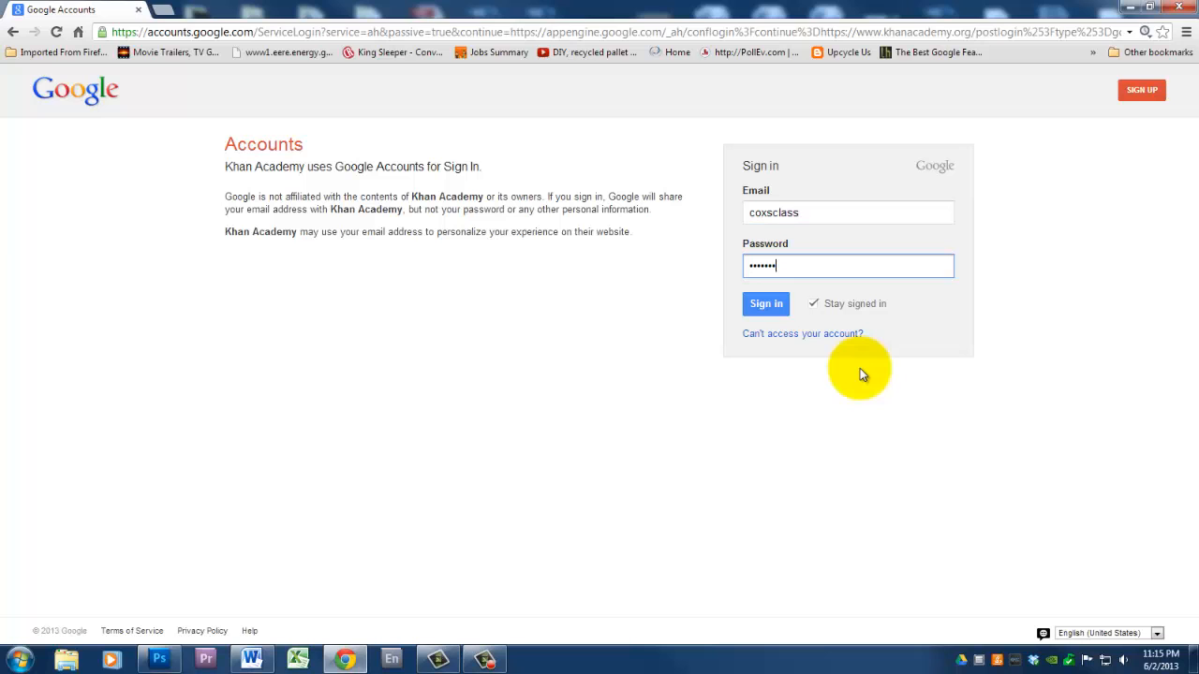
pyautogui.write('••••')
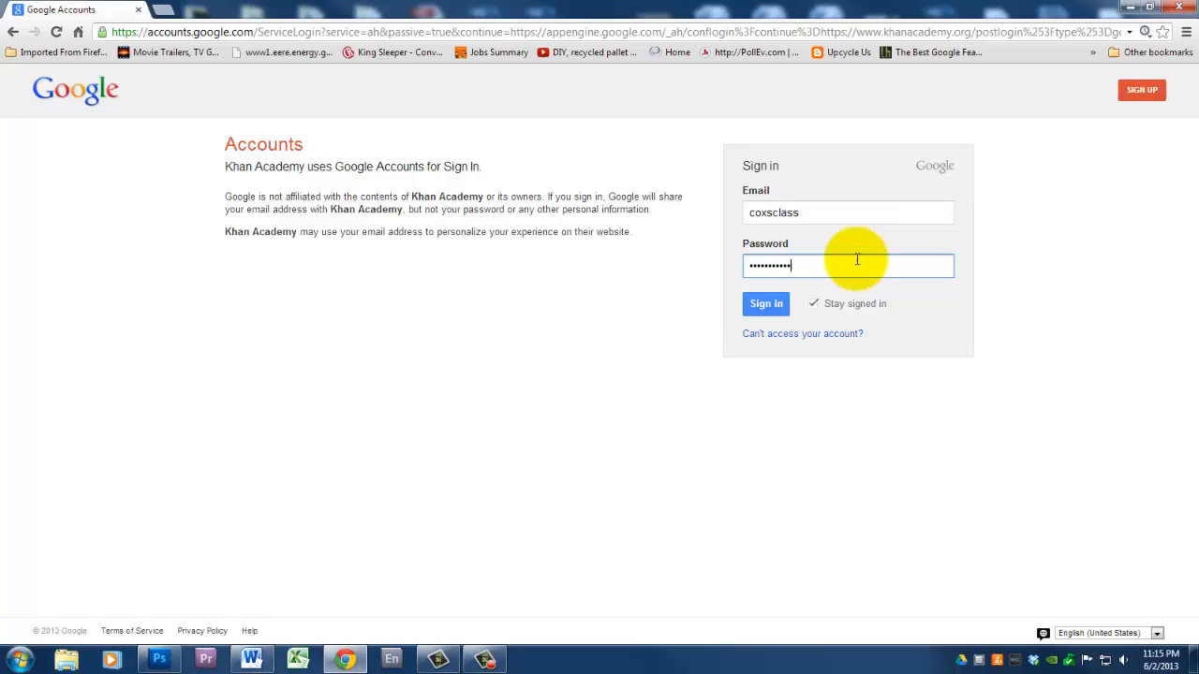
pyautogui.click(765, 303)
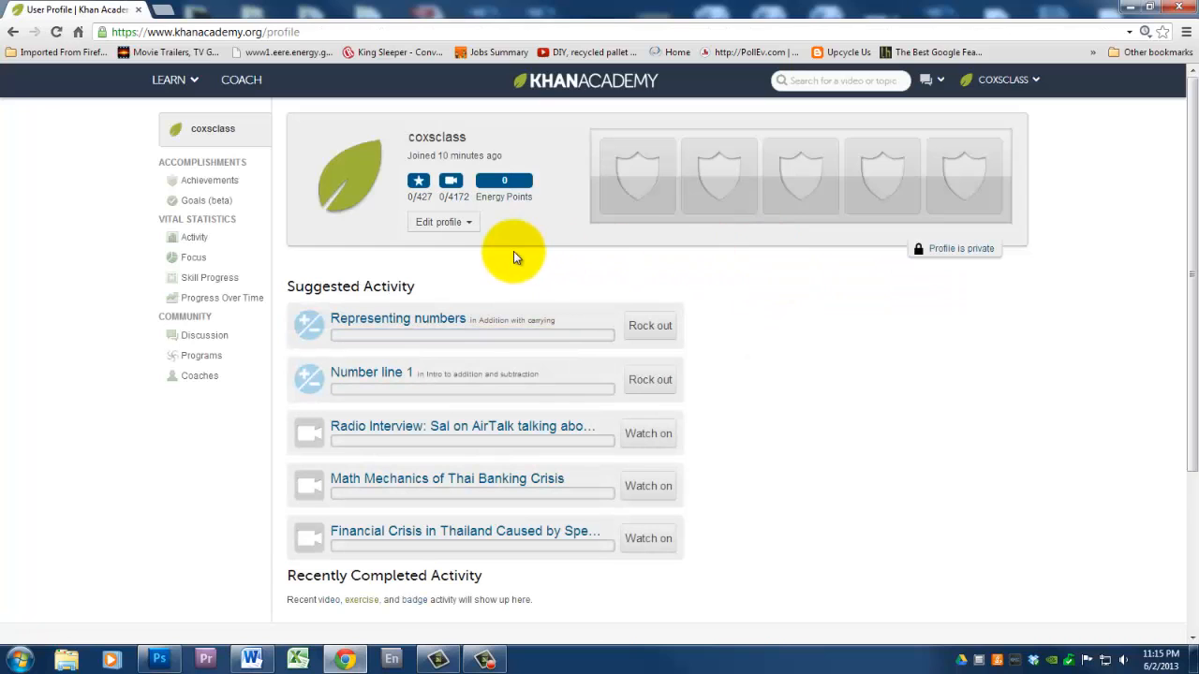
pyautogui.moveTo(217, 167)
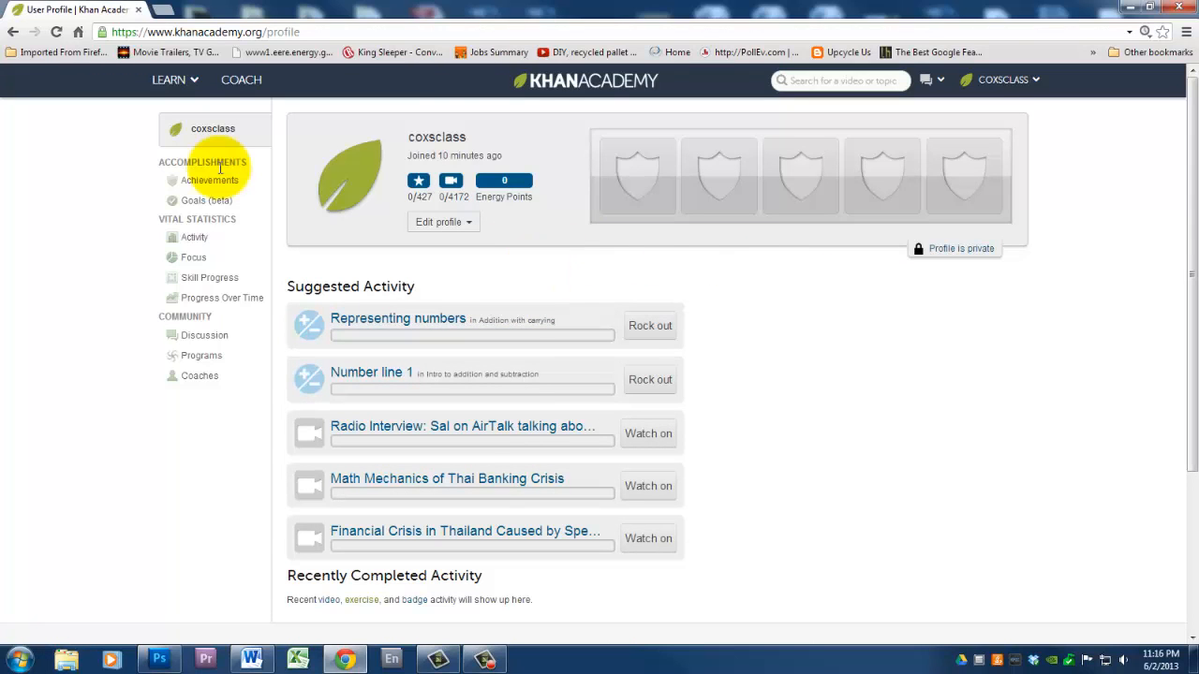
pyautogui.press('ctrl+plus')
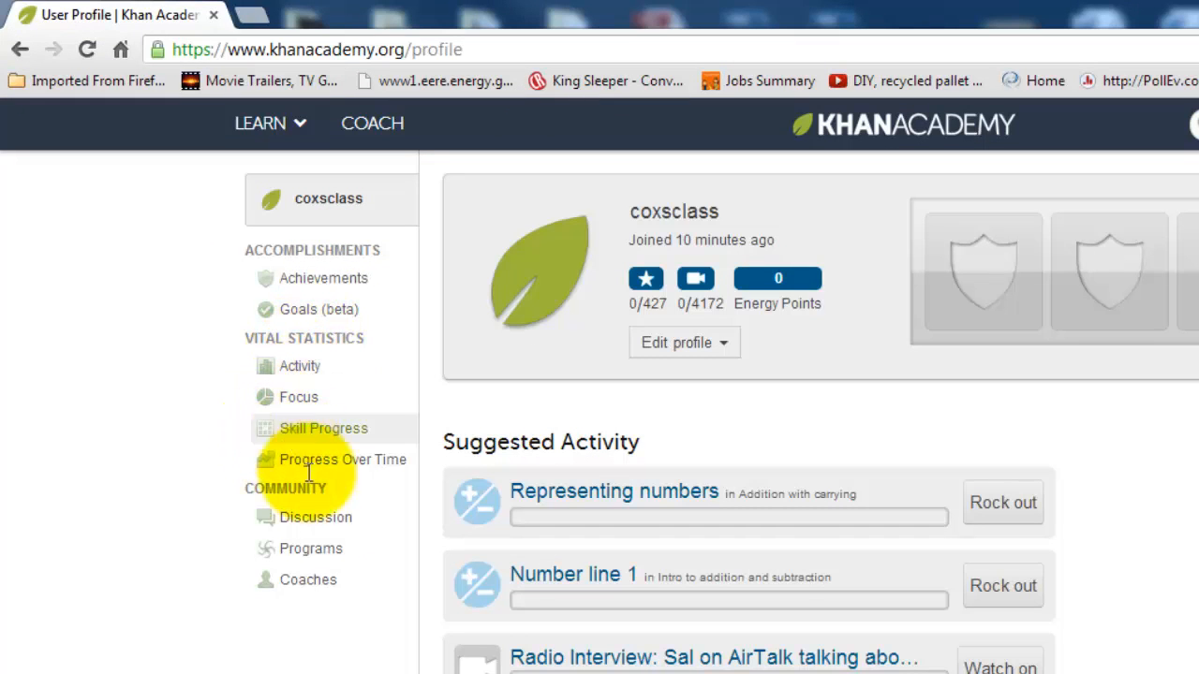
pyautogui.moveTo(332, 506)
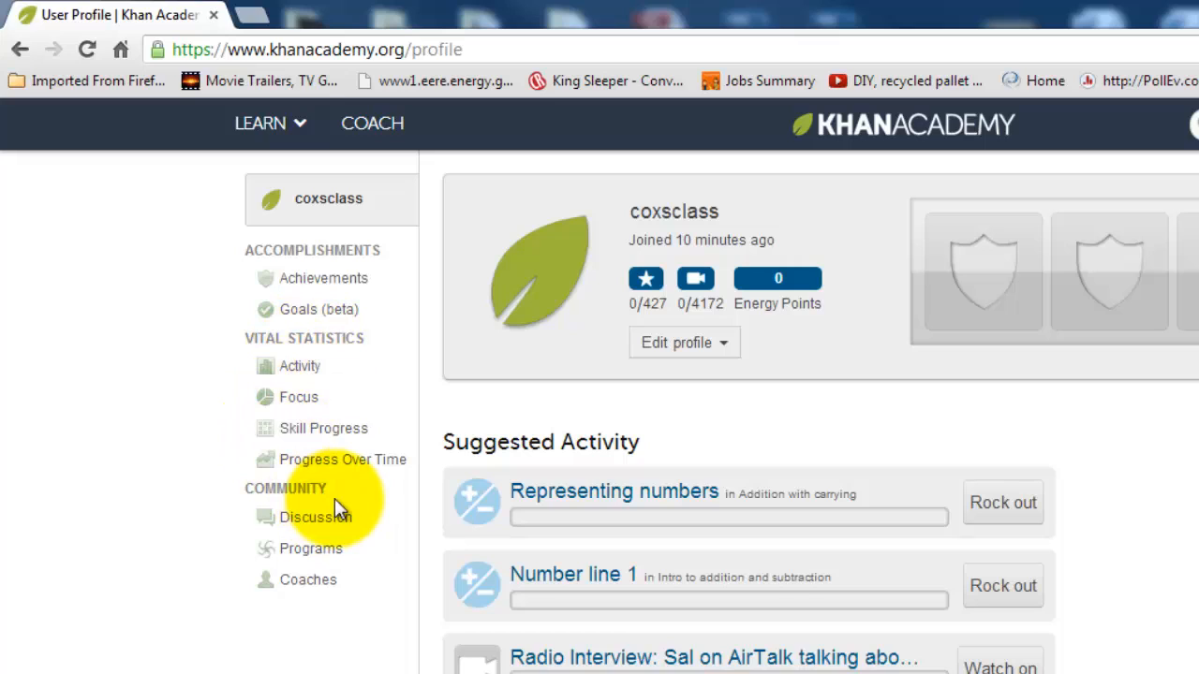
pyautogui.moveTo(323, 428)
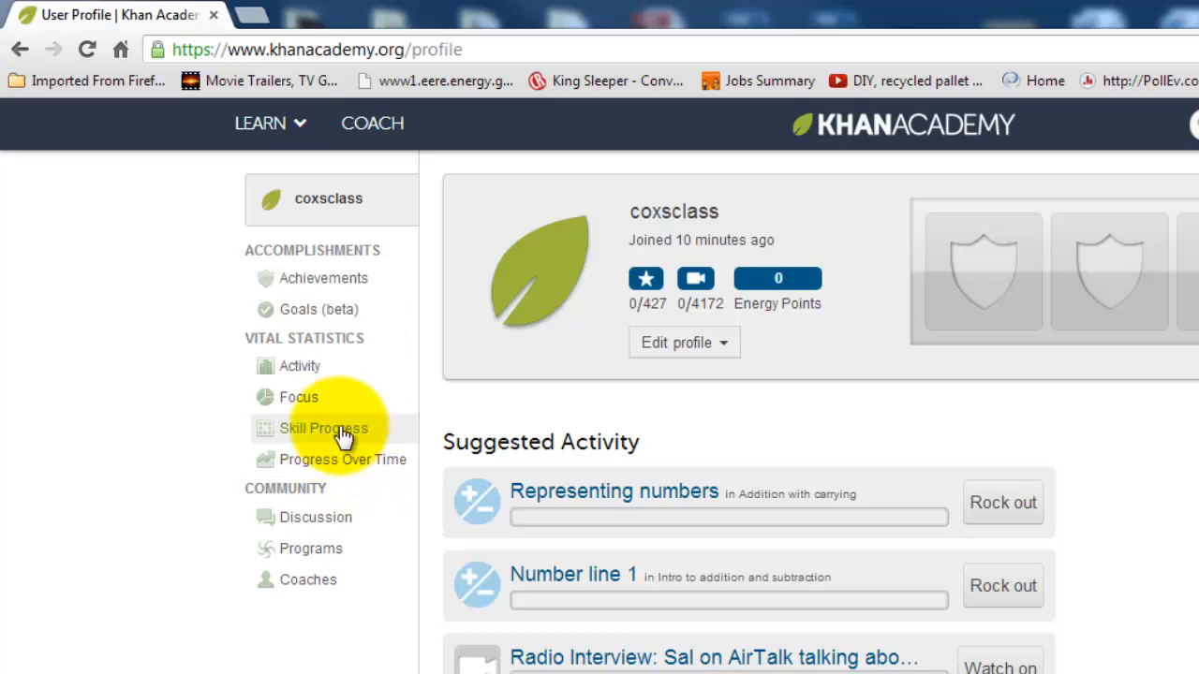
pyautogui.moveTo(342, 397)
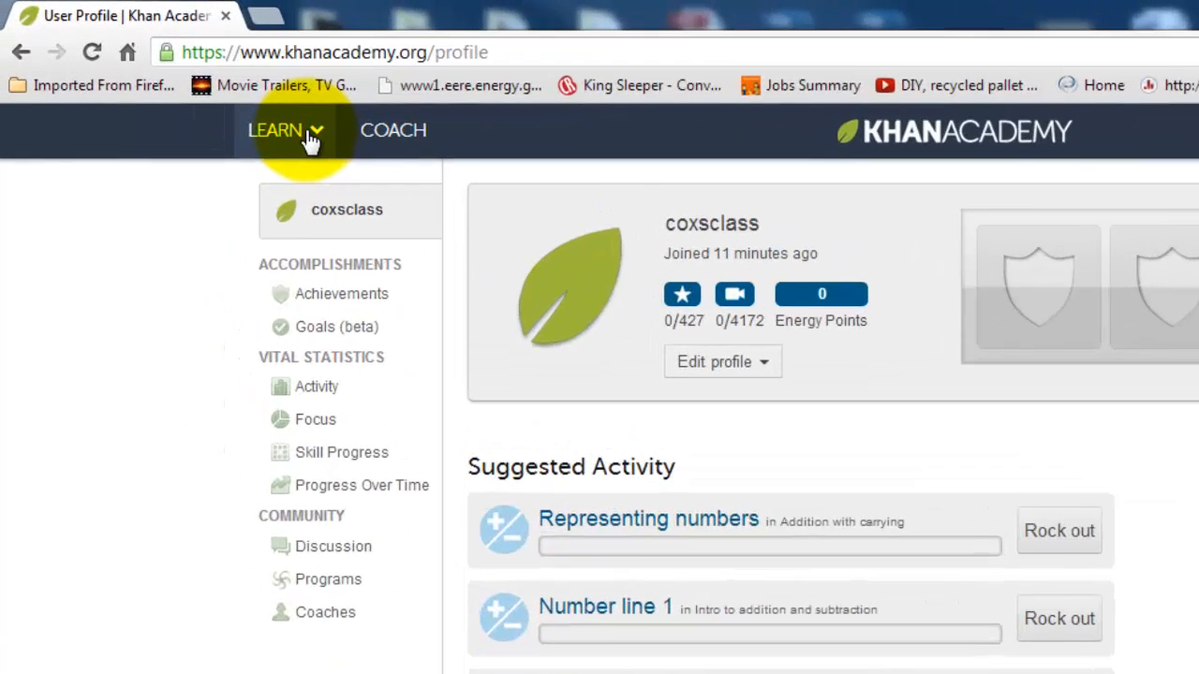
# Step: Go to the Knowledge Map from the LEARN dropdown
pyautogui.click(285, 129)
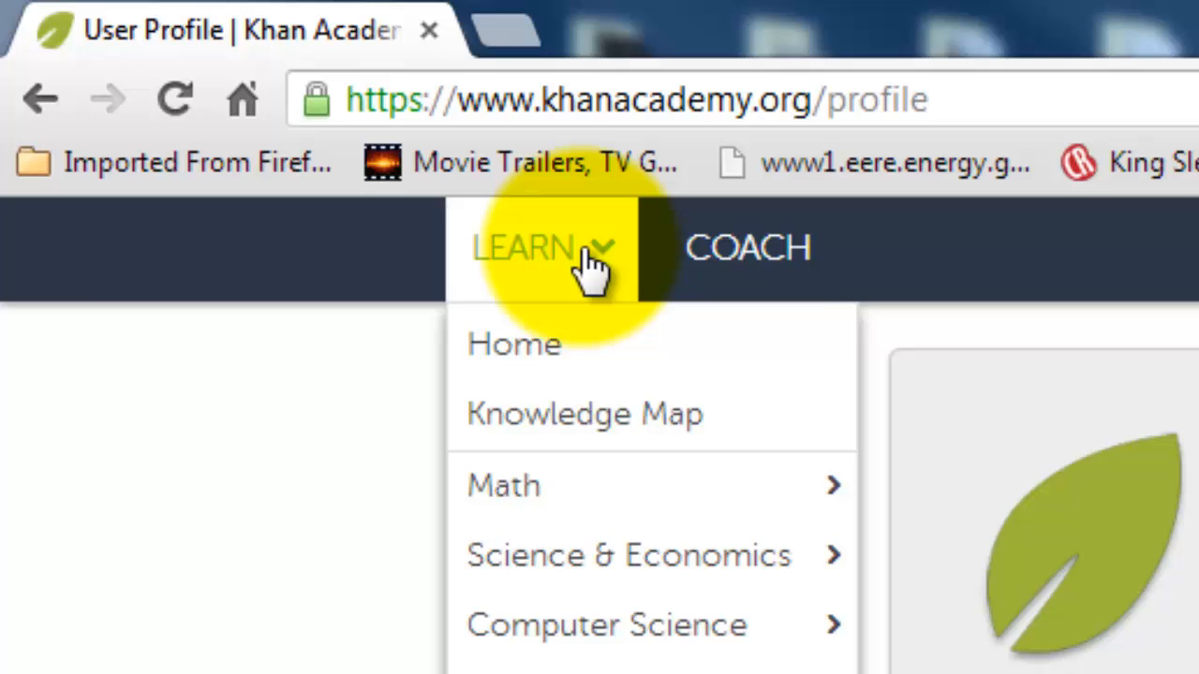
pyautogui.moveTo(562, 344)
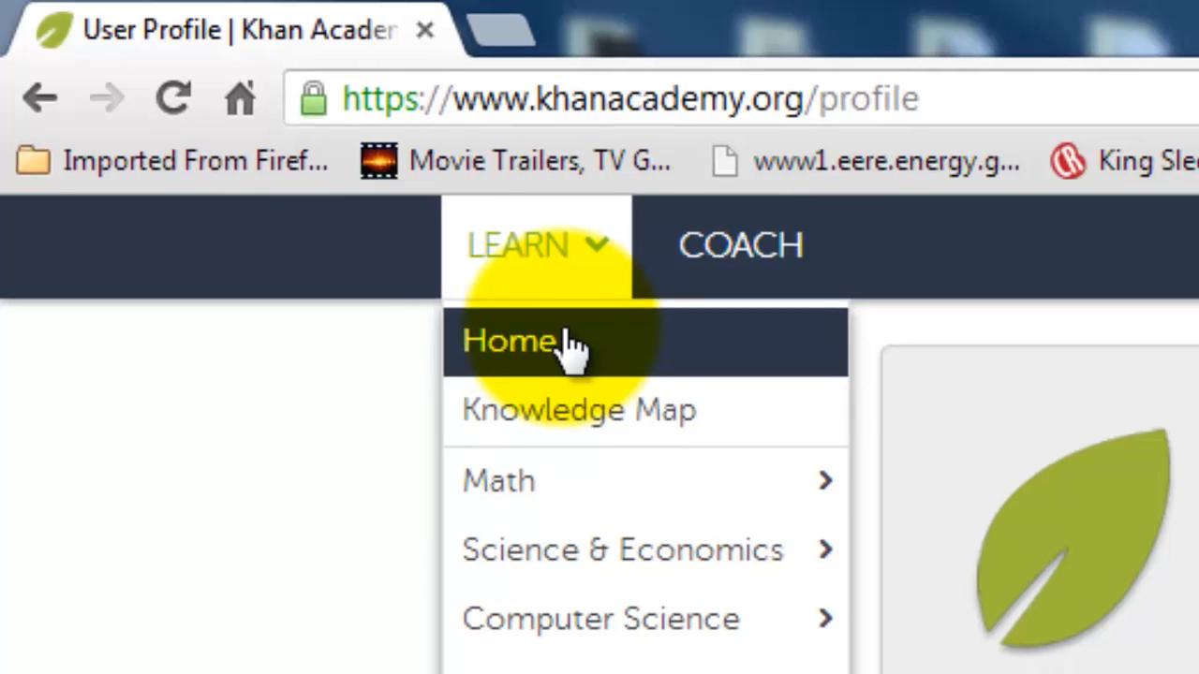
pyautogui.moveTo(519, 366)
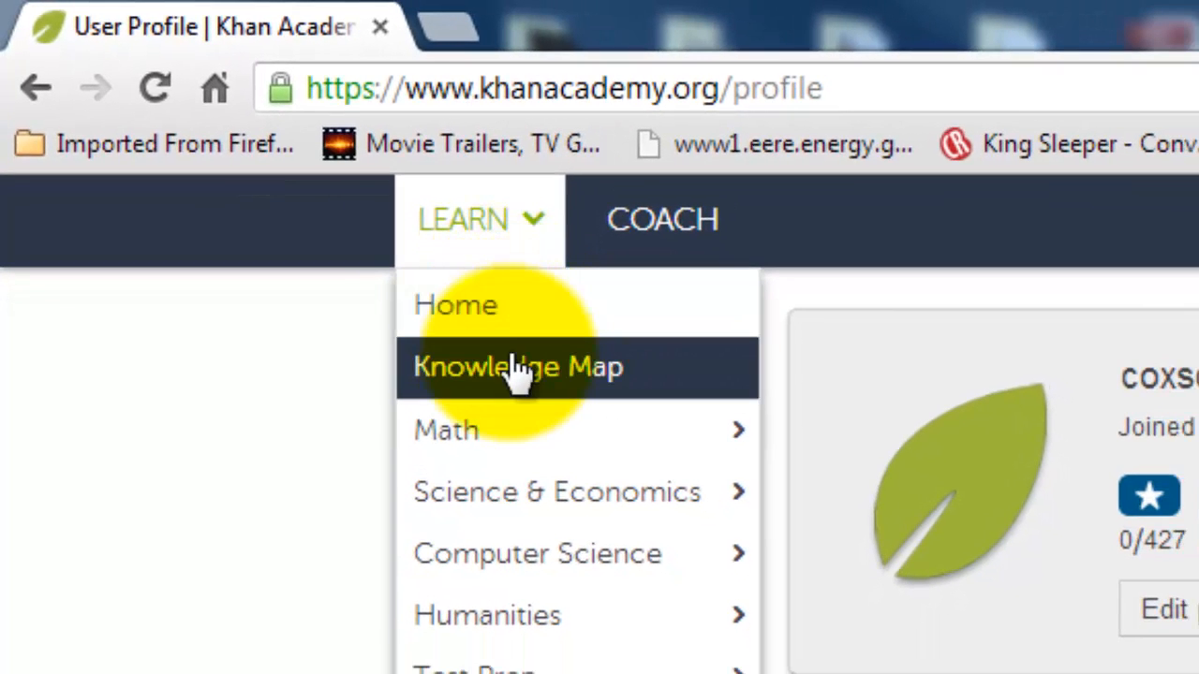
pyautogui.click(517, 366)
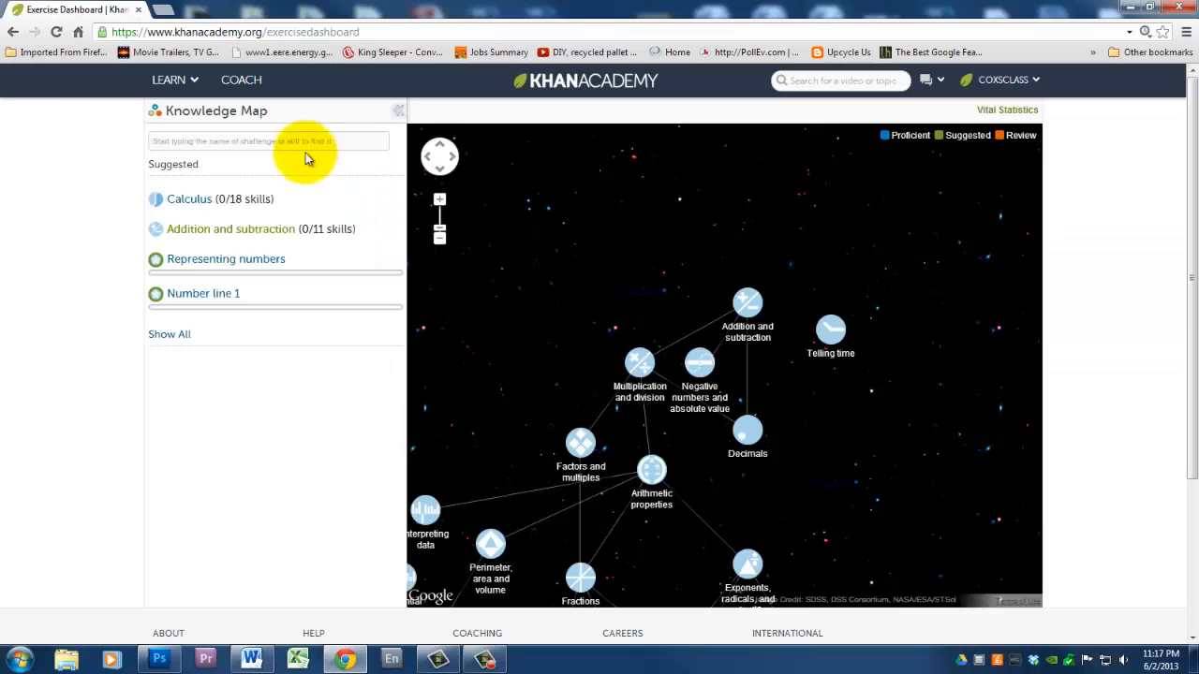
pyautogui.moveTo(747, 304)
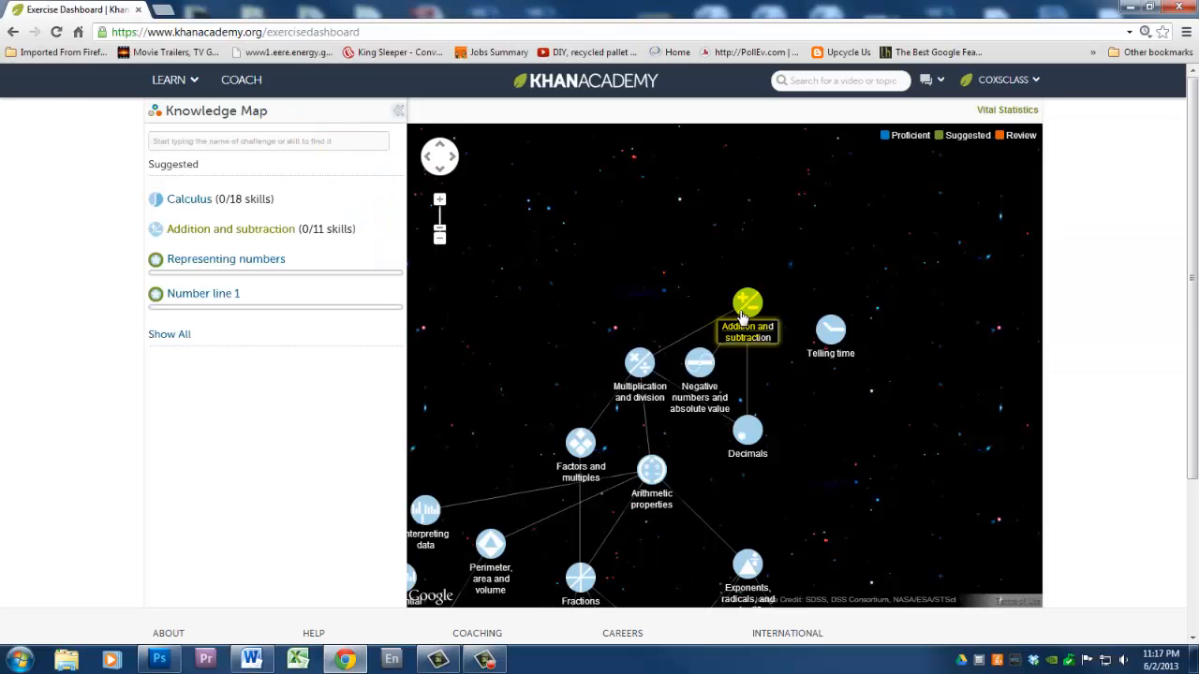
pyautogui.moveTo(676, 272)
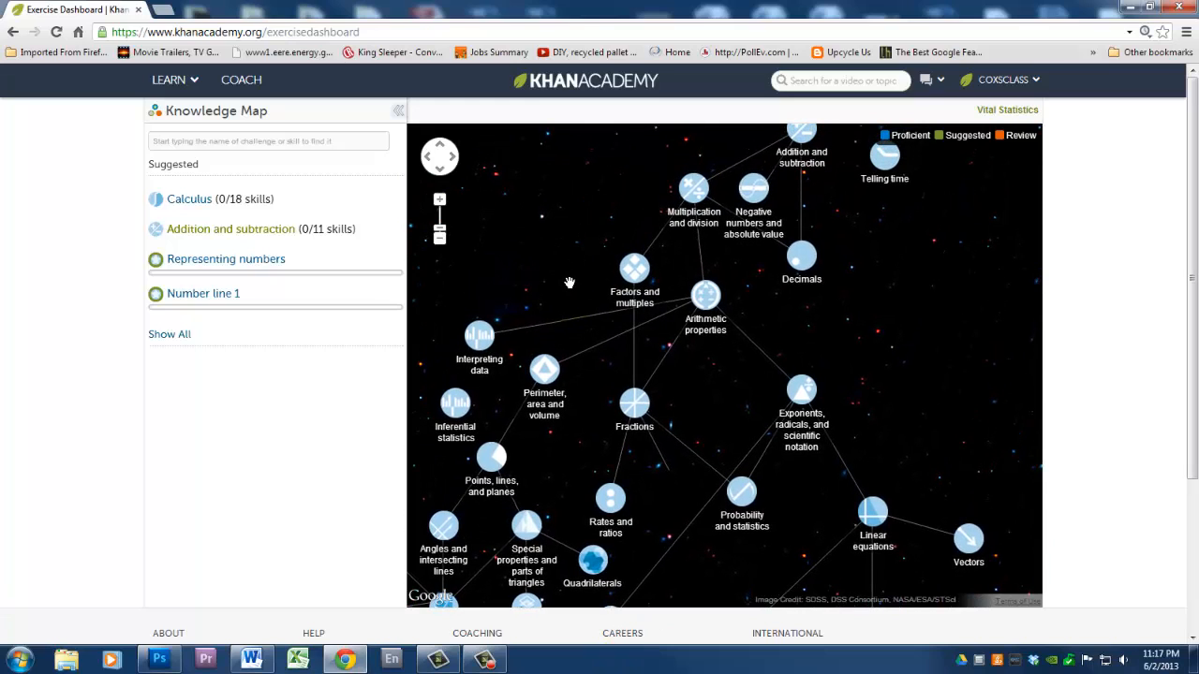
pyautogui.moveTo(562, 326)
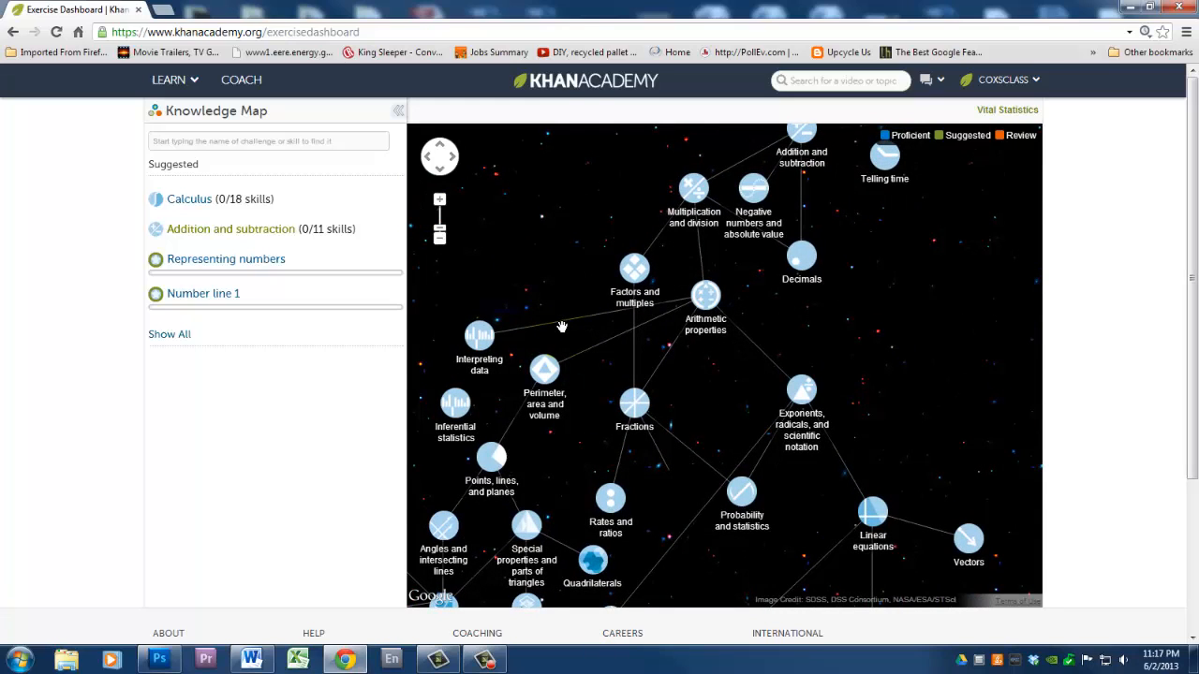
pyautogui.moveTo(705, 319)
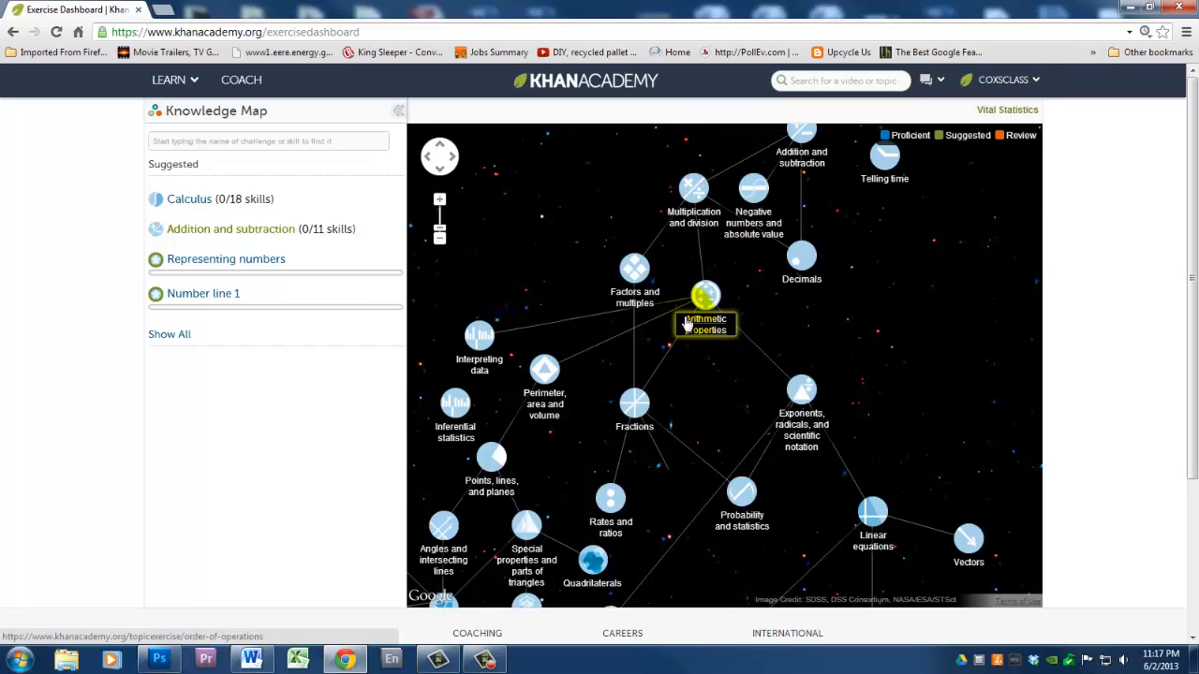
pyautogui.moveTo(786, 314)
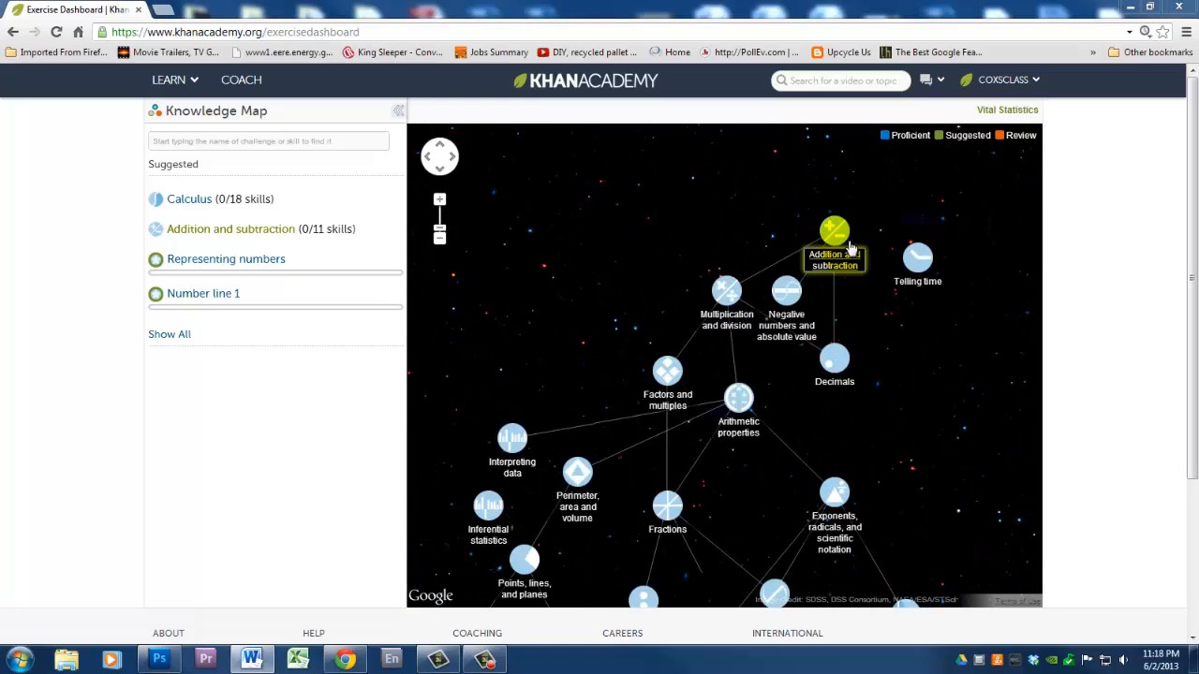
pyautogui.moveTo(786, 290)
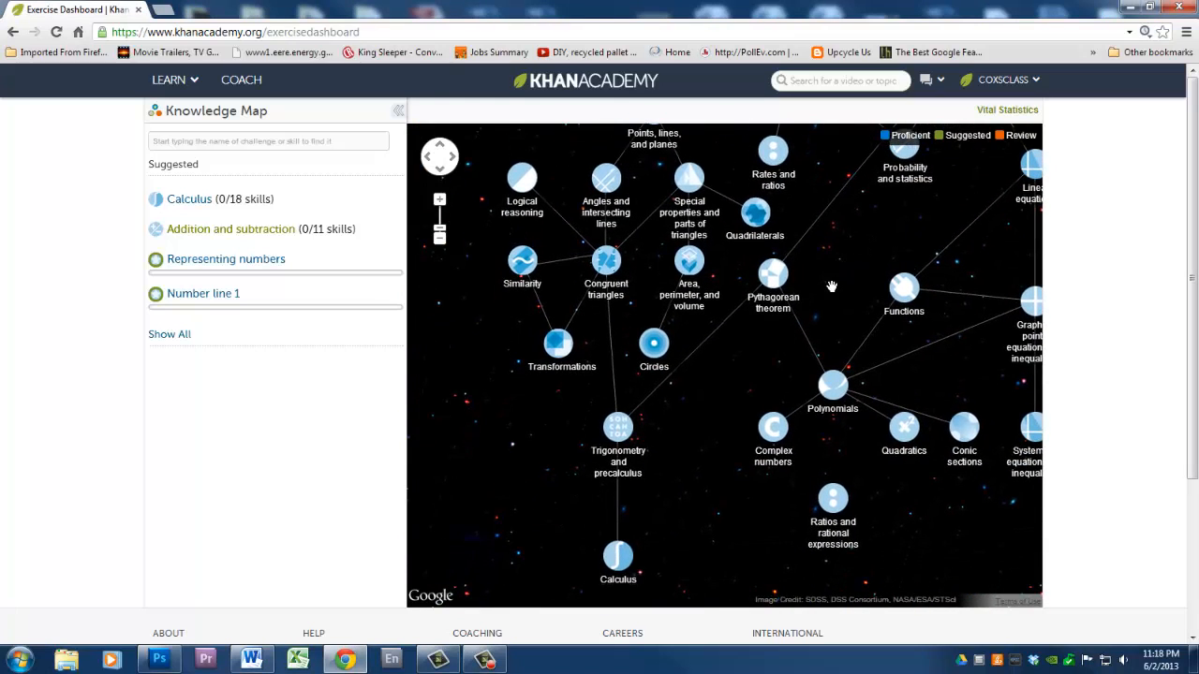
pyautogui.moveTo(796, 325)
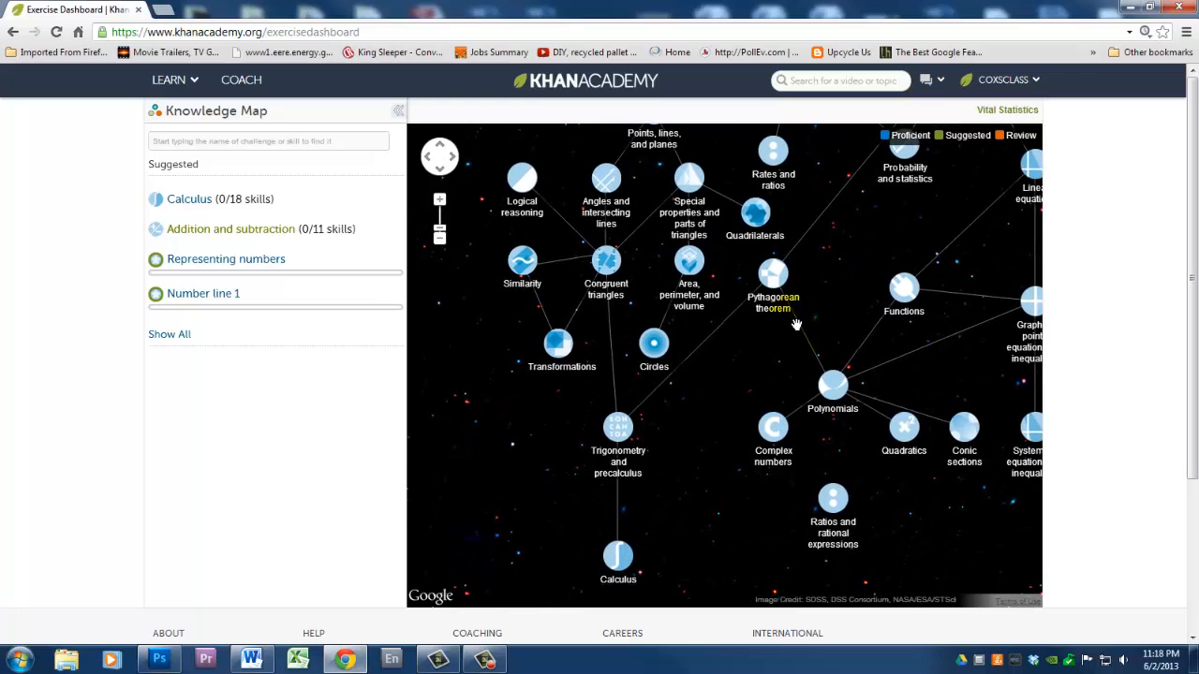
pyautogui.moveTo(902, 257)
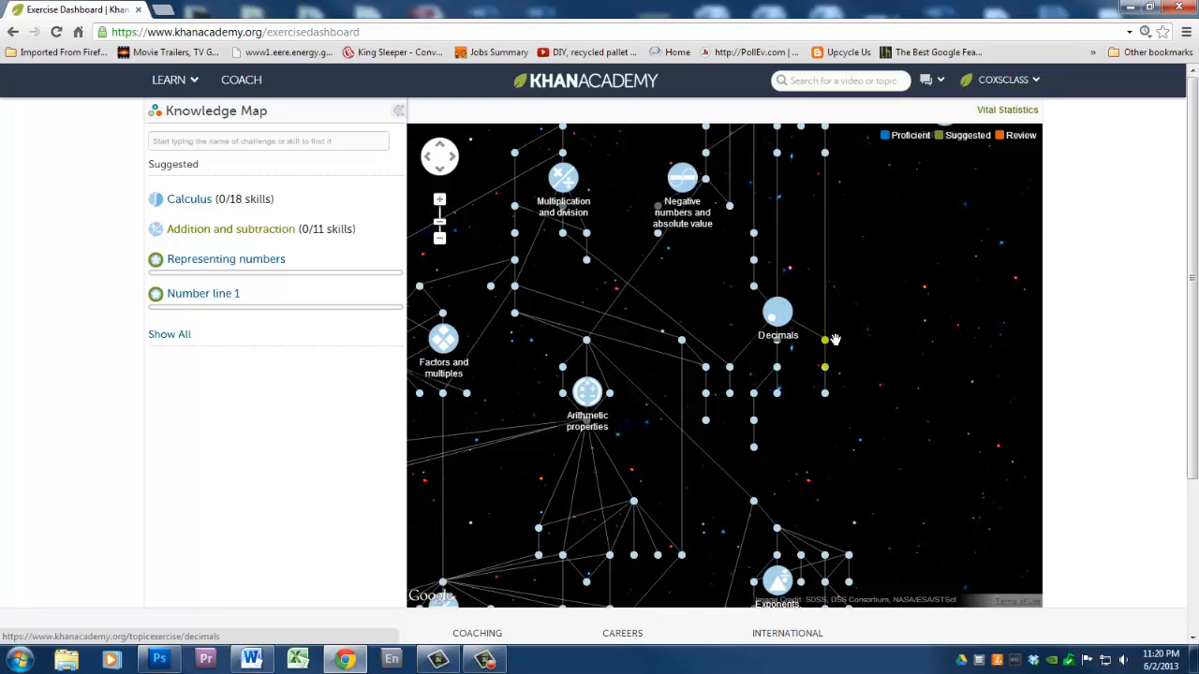
# Step: Zoom into early addition skills, open Number line 1, then the Basic Addition video
pyautogui.click(439, 237)
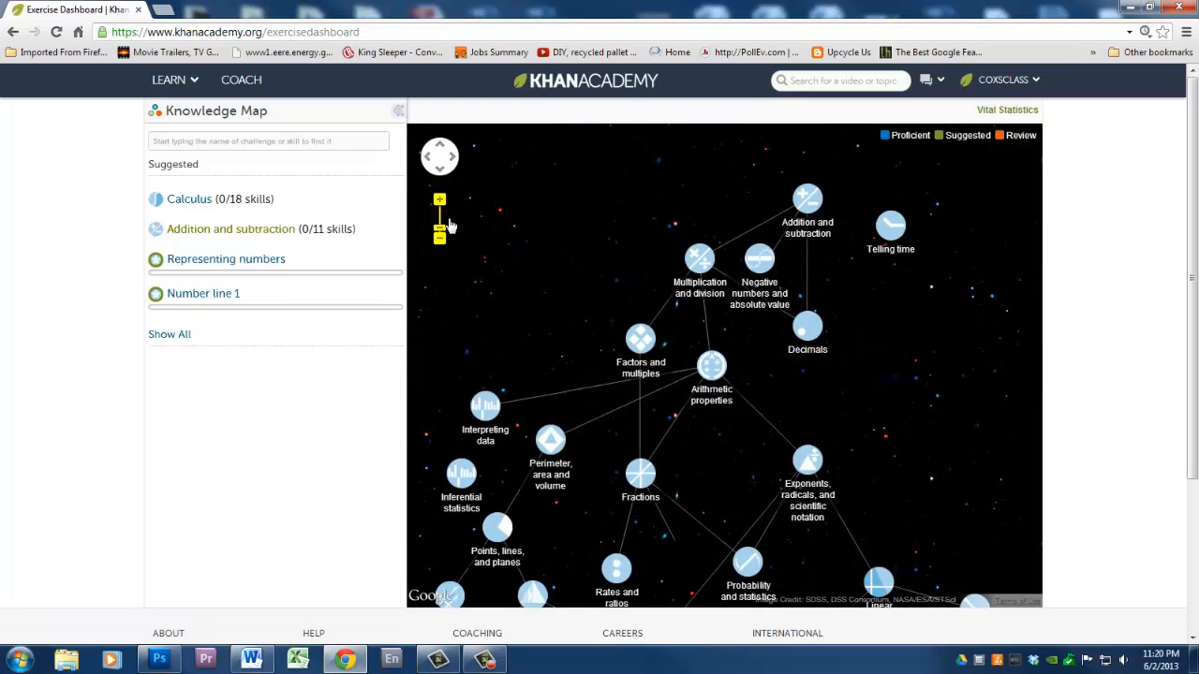
pyautogui.click(440, 199)
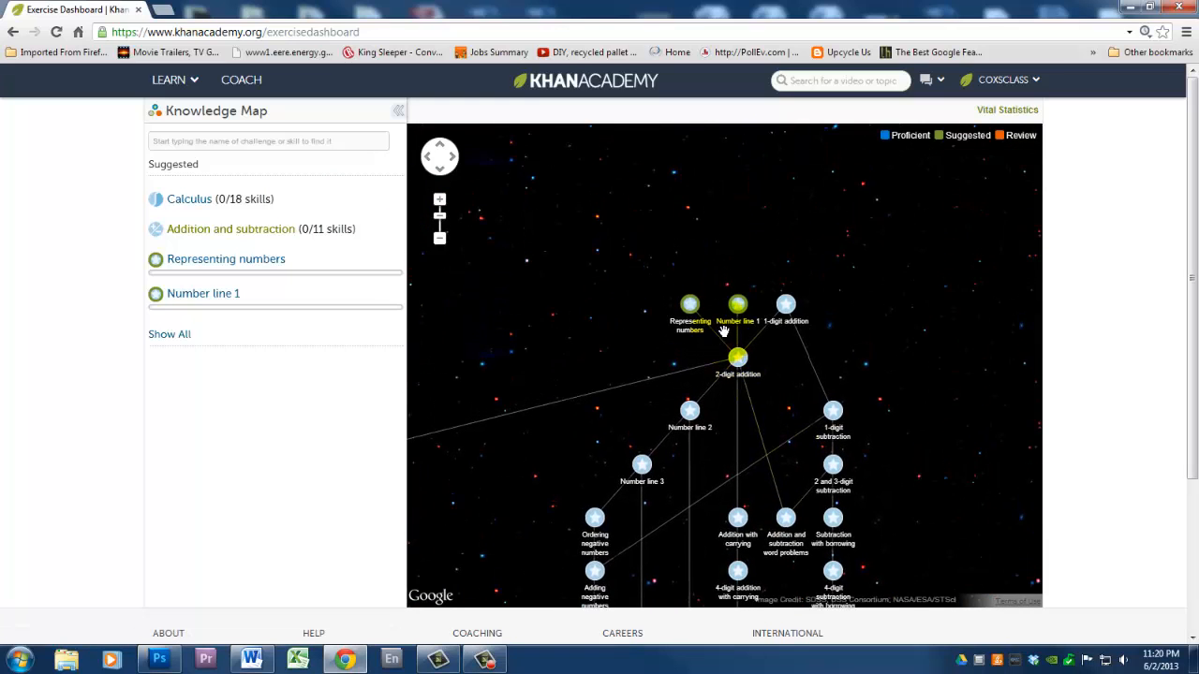
pyautogui.click(439, 198)
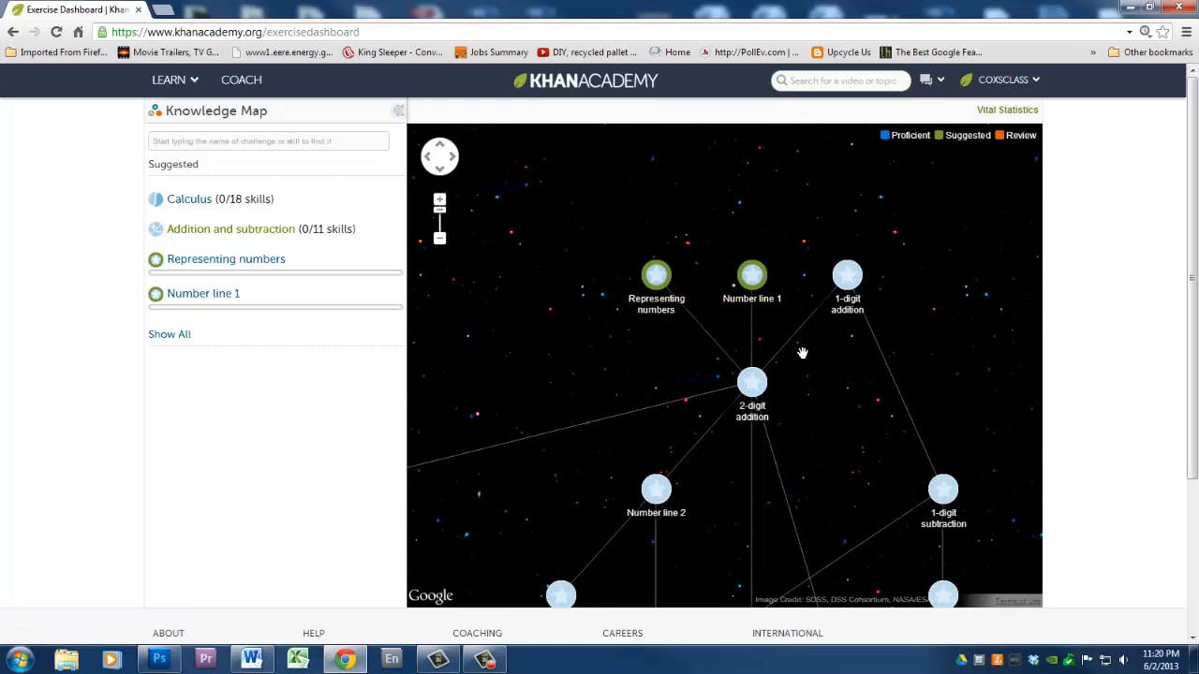
pyautogui.moveTo(460, 357)
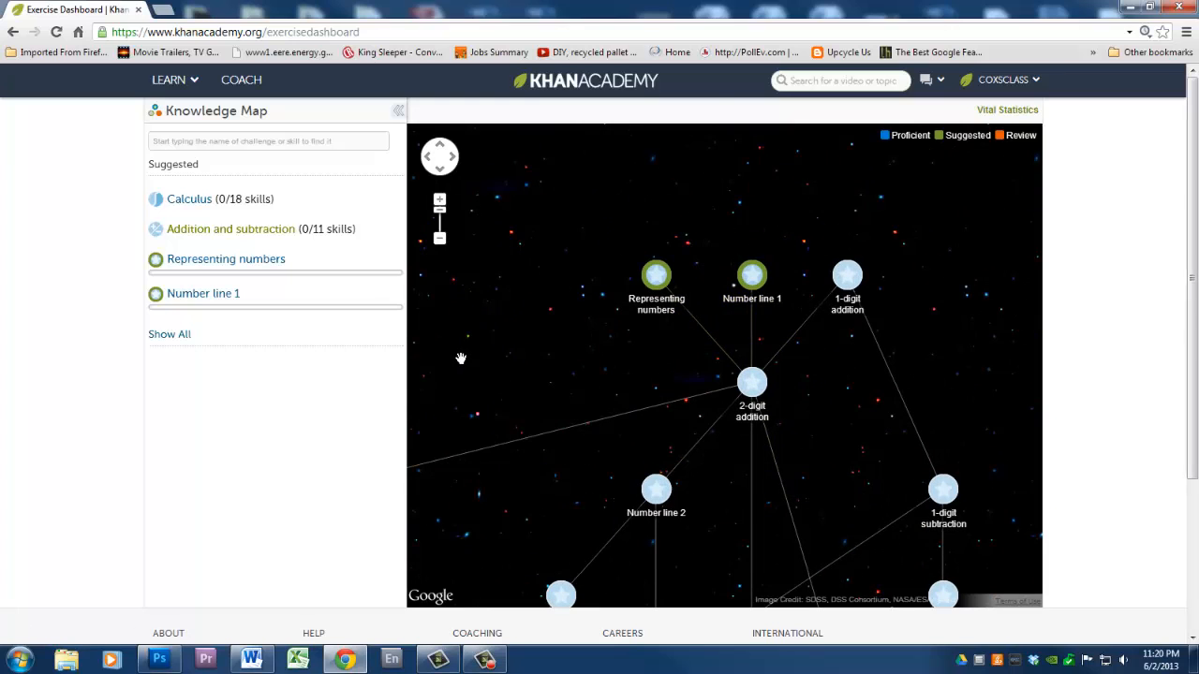
pyautogui.moveTo(584, 351)
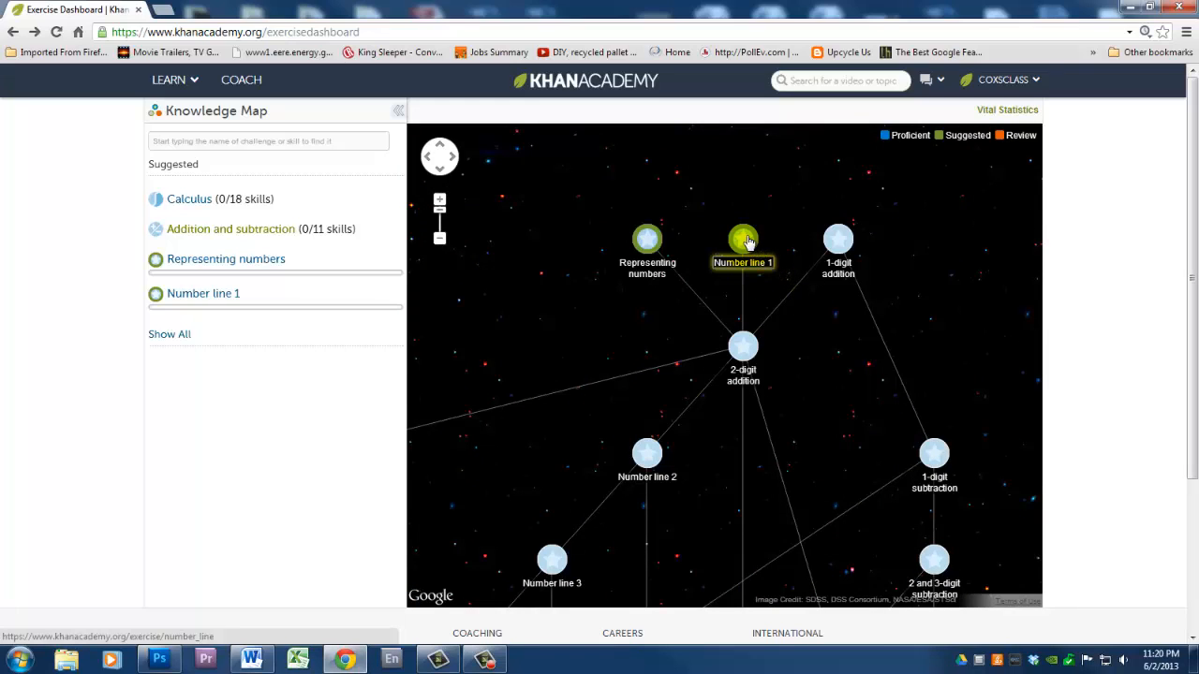
pyautogui.click(743, 239)
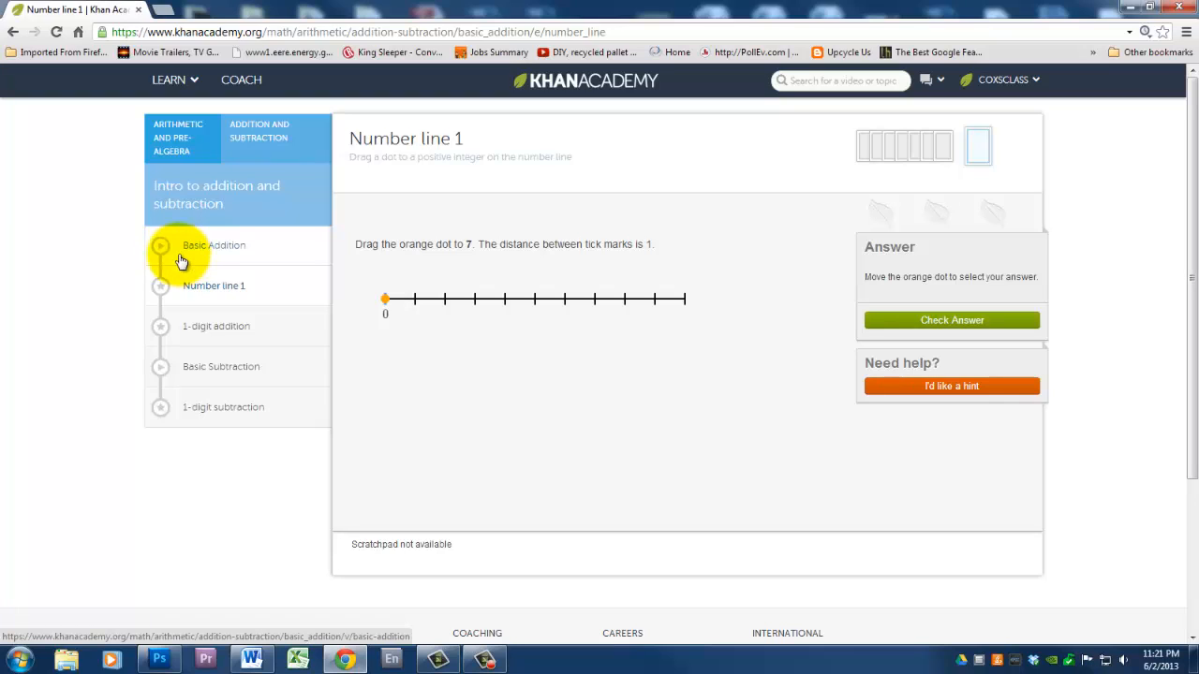
pyautogui.moveTo(190, 244)
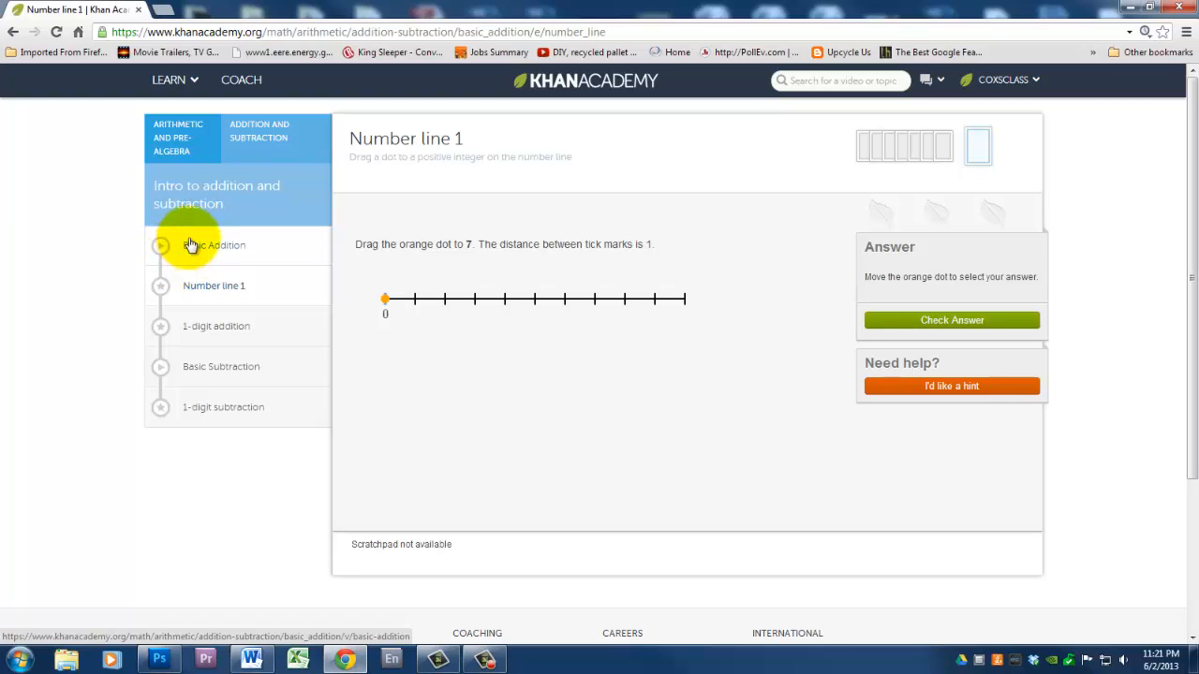
pyautogui.click(213, 245)
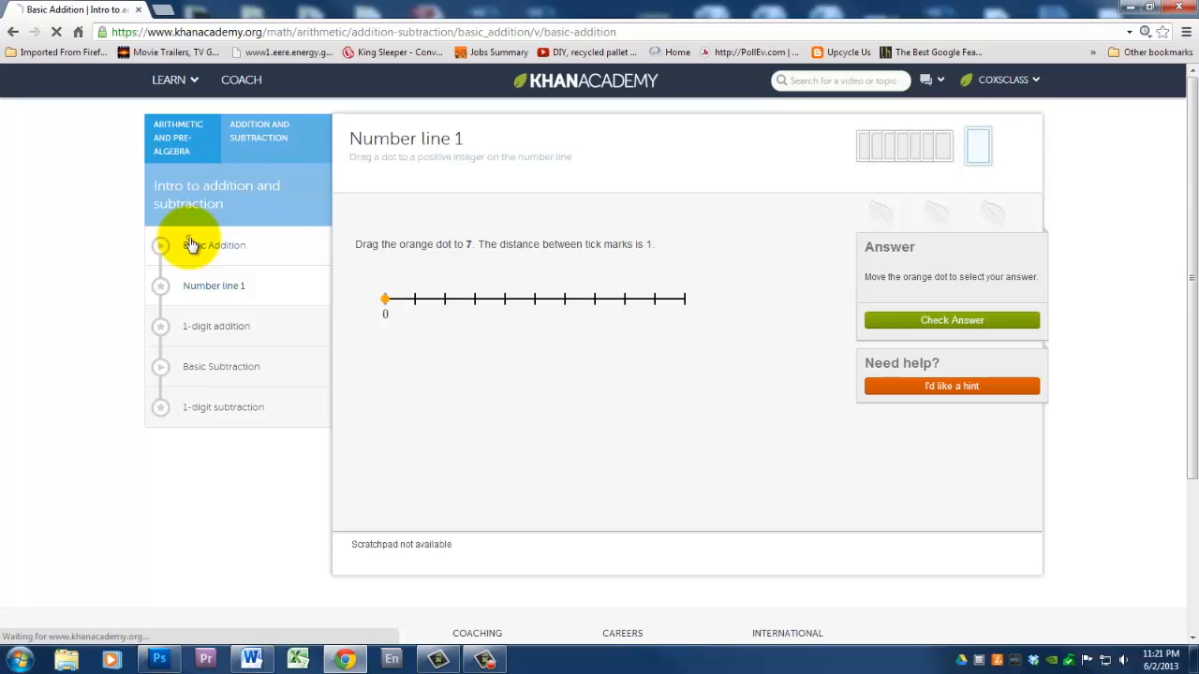
# Step: Play the Basic Addition video through to its 7:42 end
pyautogui.click(214, 244)
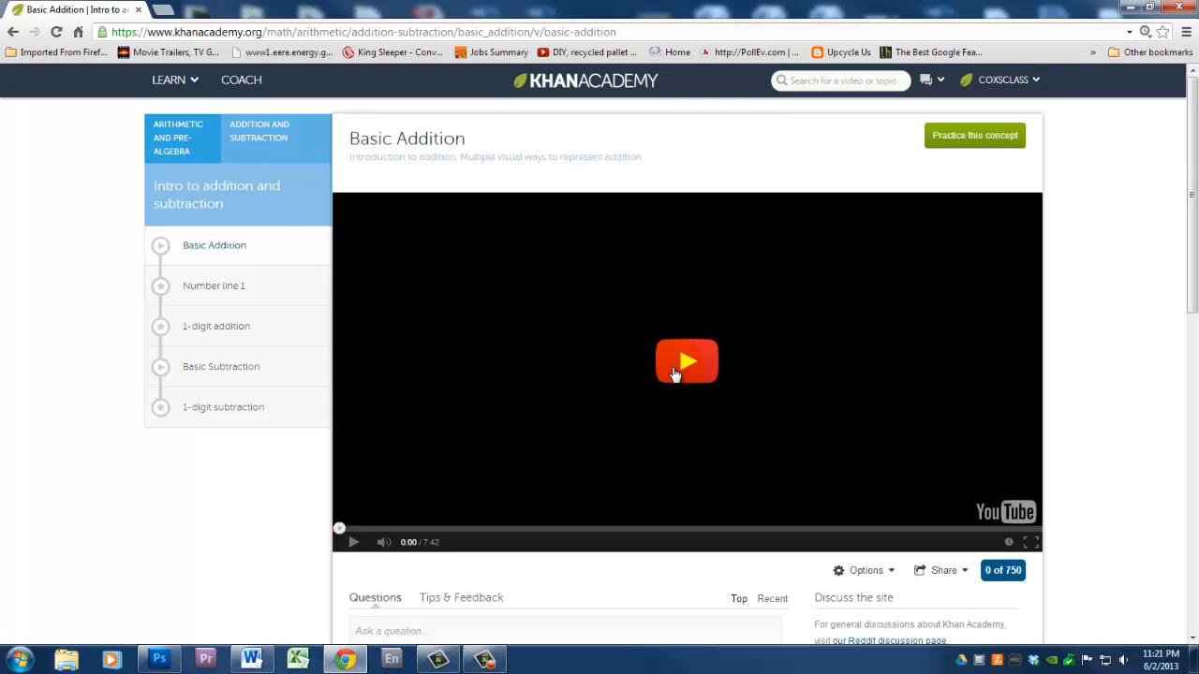
pyautogui.moveTo(688, 377)
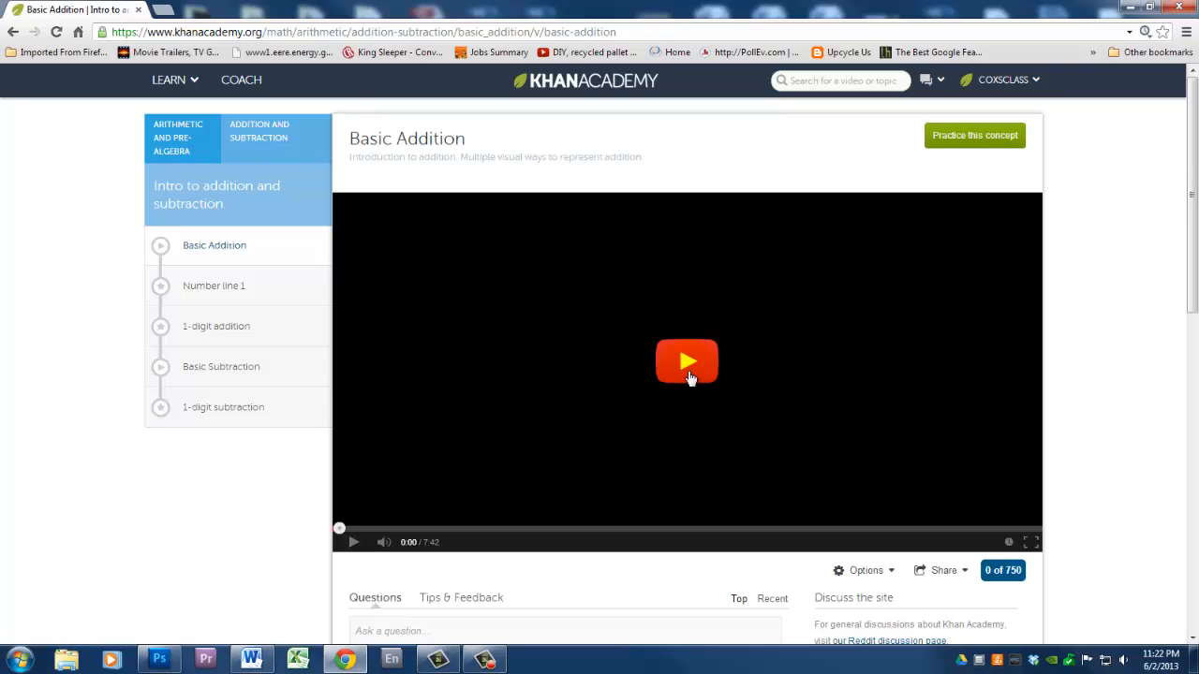
pyautogui.moveTo(697, 396)
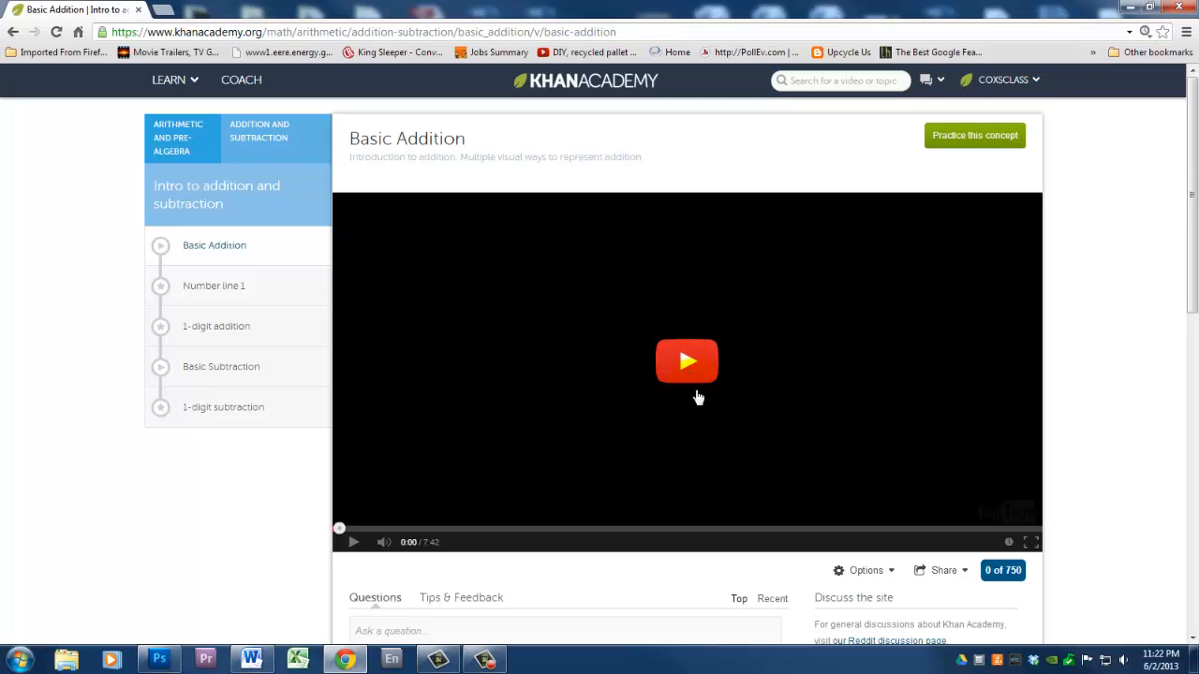
pyautogui.click(687, 361)
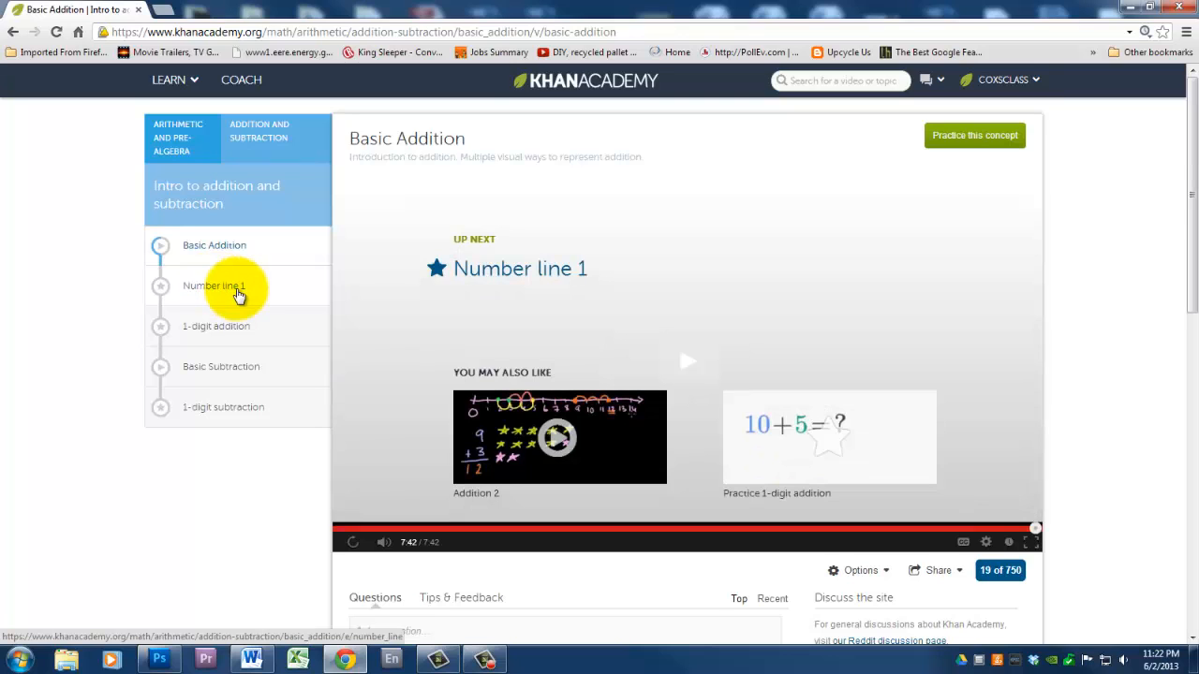
# Step: Open Number line 1 and answer with the orange dot at 7, then at 2
pyautogui.click(215, 286)
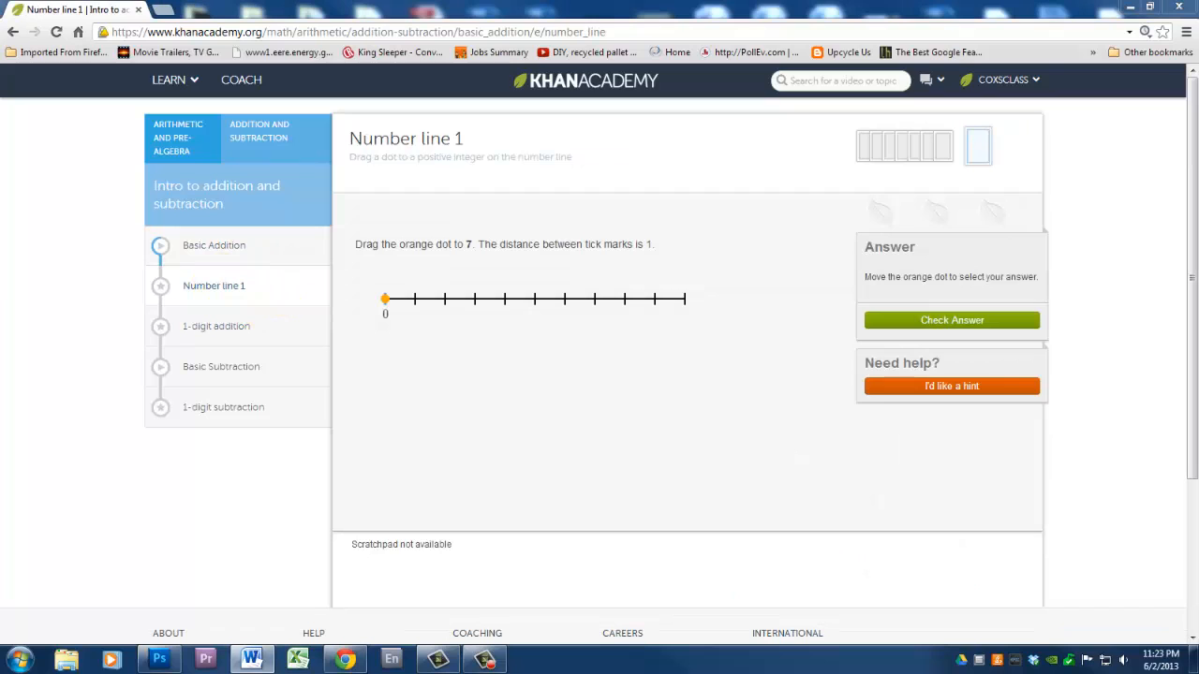
pyautogui.moveTo(993, 320)
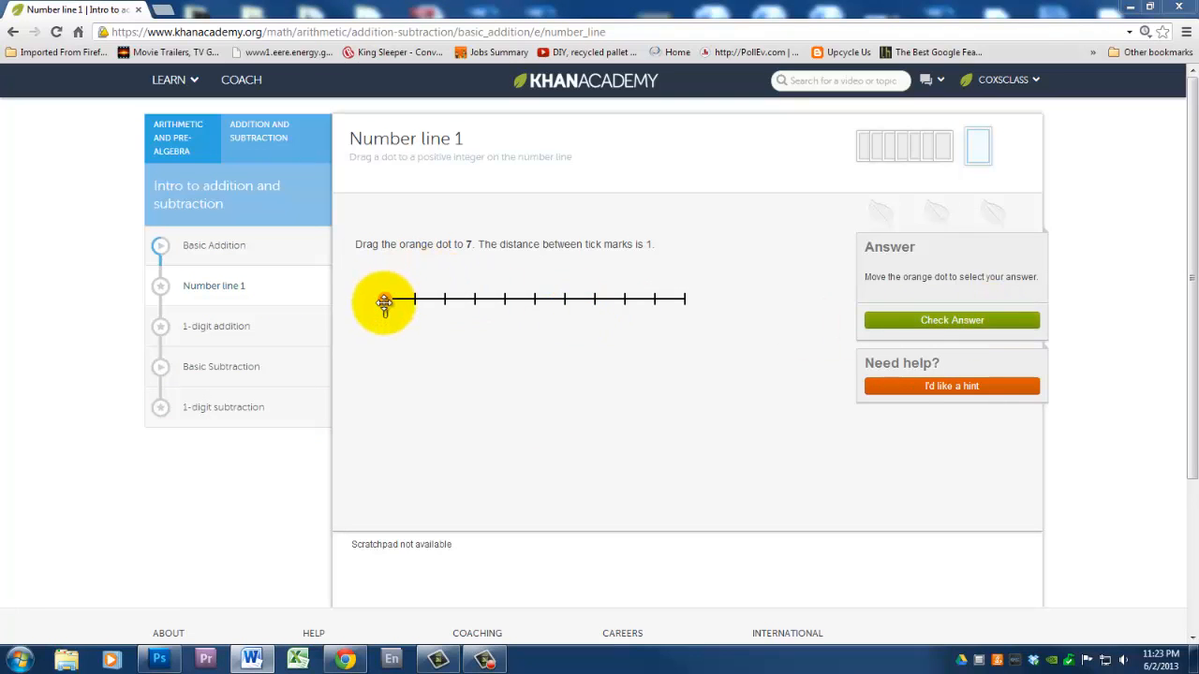
pyautogui.moveTo(384, 300); pyautogui.dragTo(595, 299)
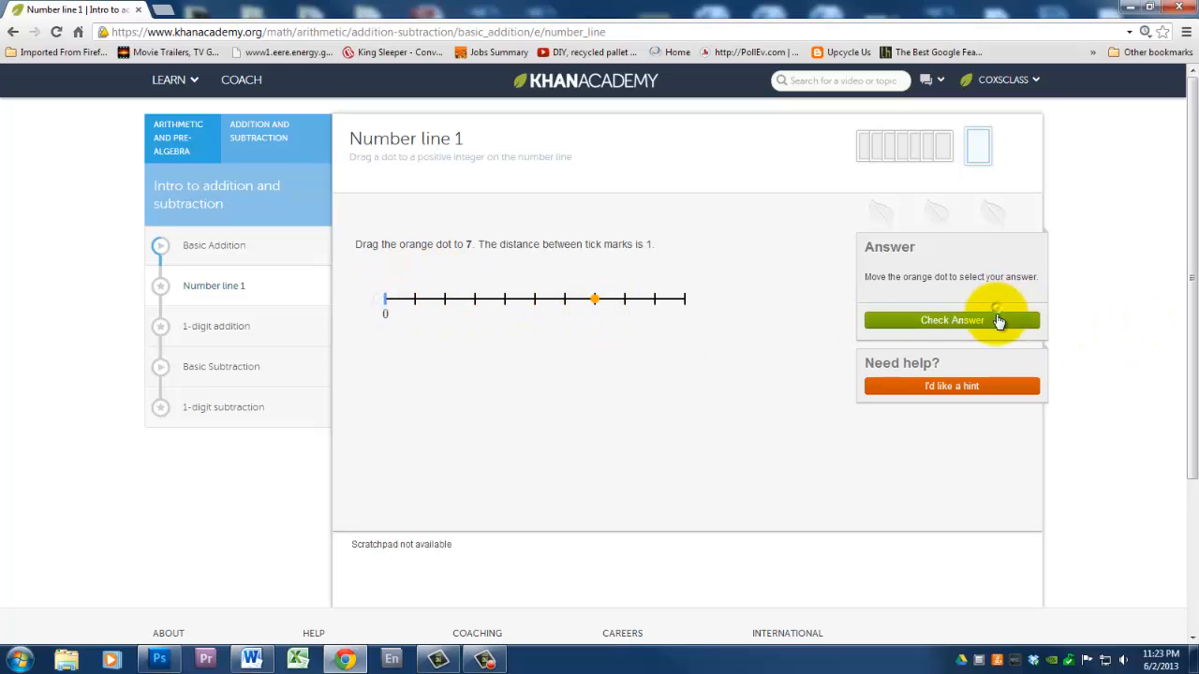
pyautogui.click(951, 321)
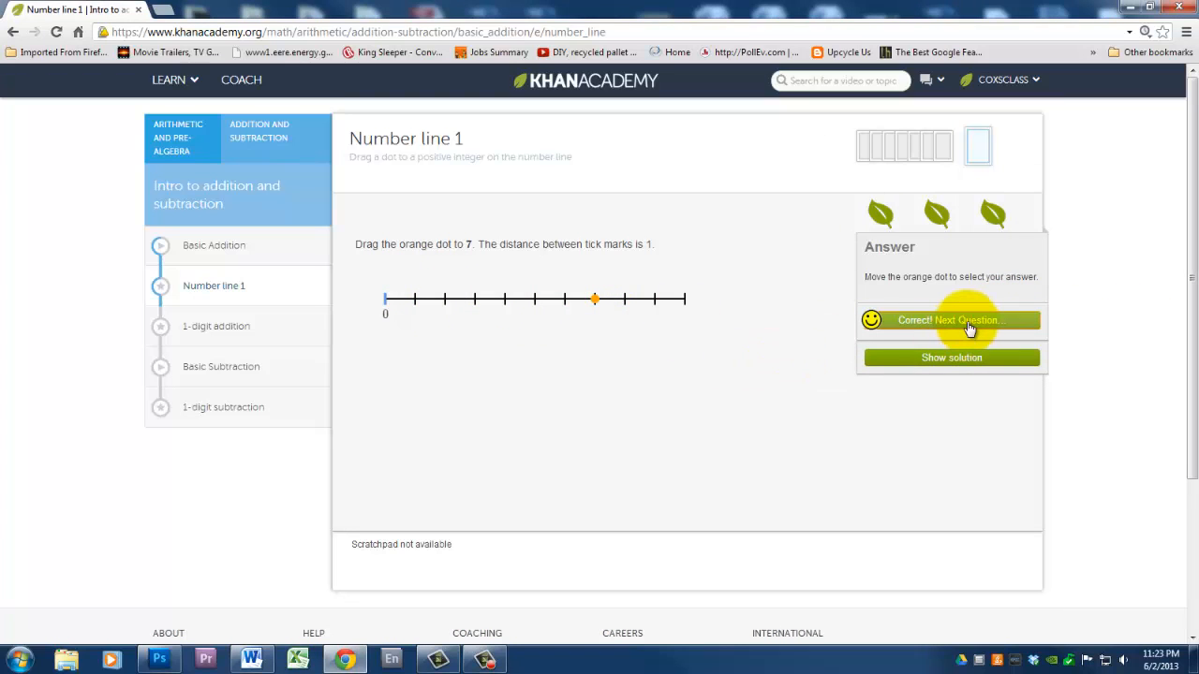
pyautogui.click(950, 319)
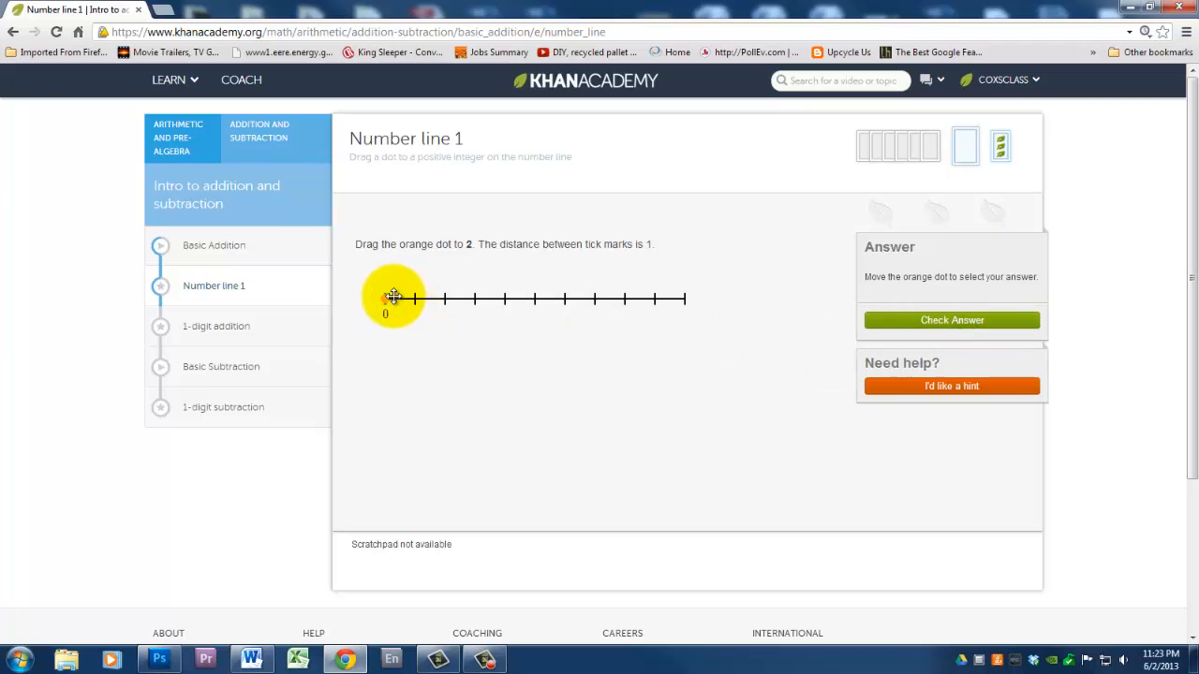
pyautogui.moveTo(393, 297); pyautogui.dragTo(475, 298)
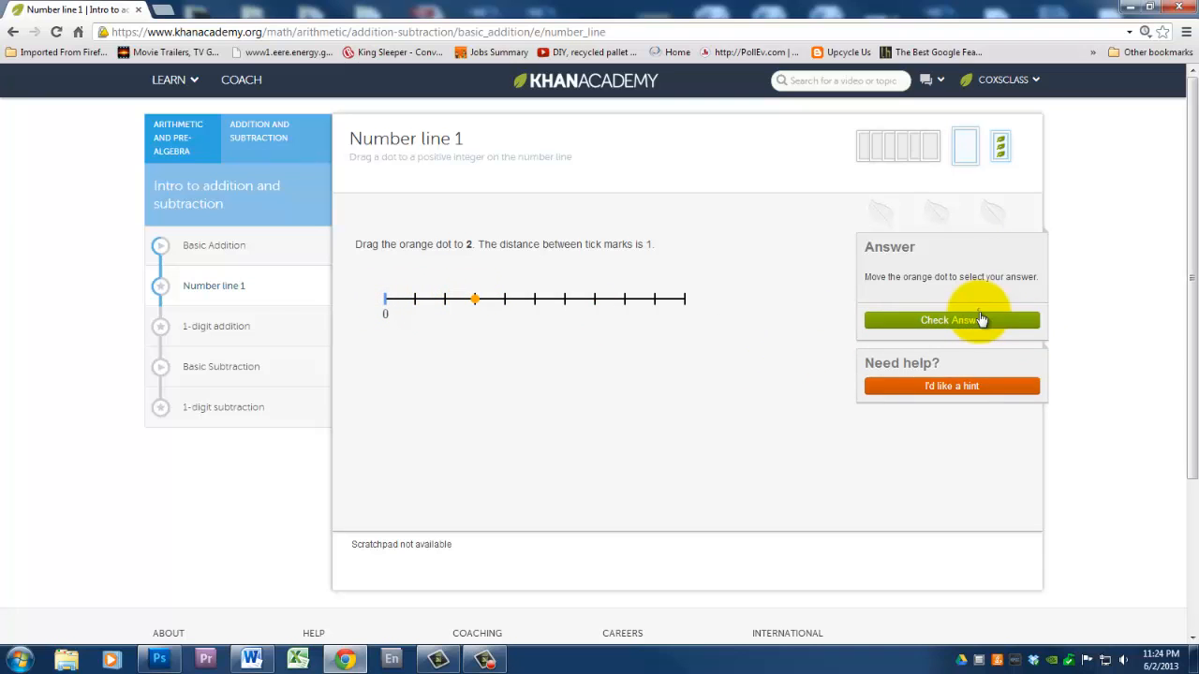
pyautogui.click(952, 319)
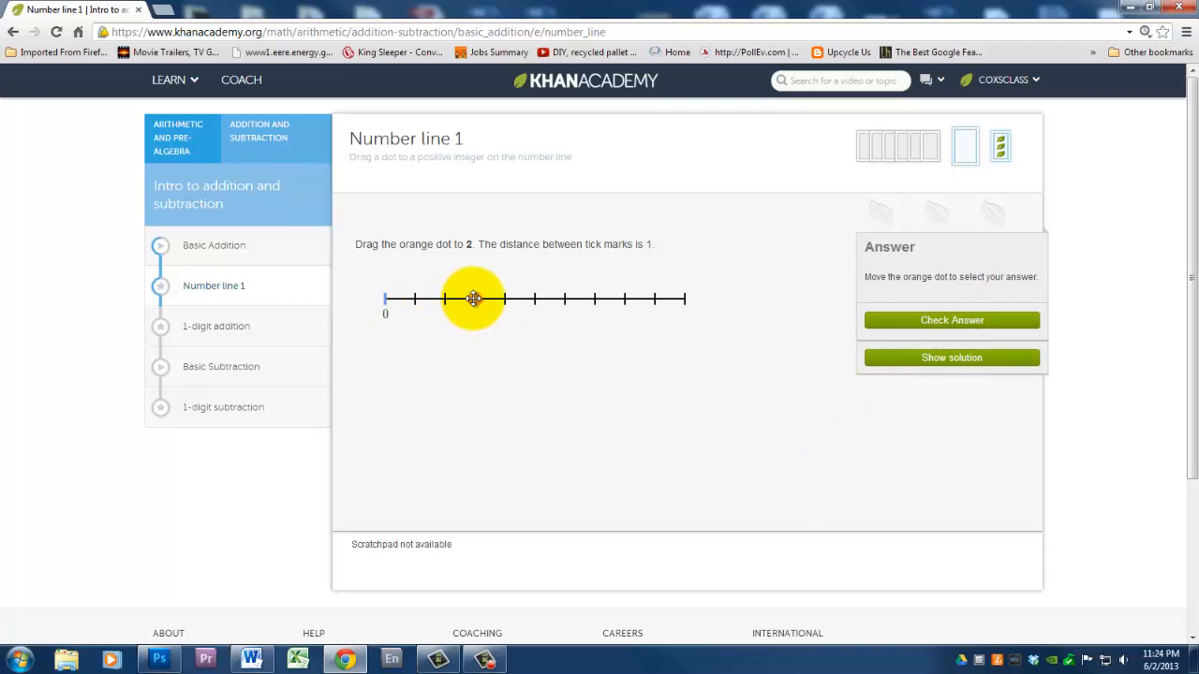
pyautogui.moveTo(473, 299); pyautogui.dragTo(445, 299)
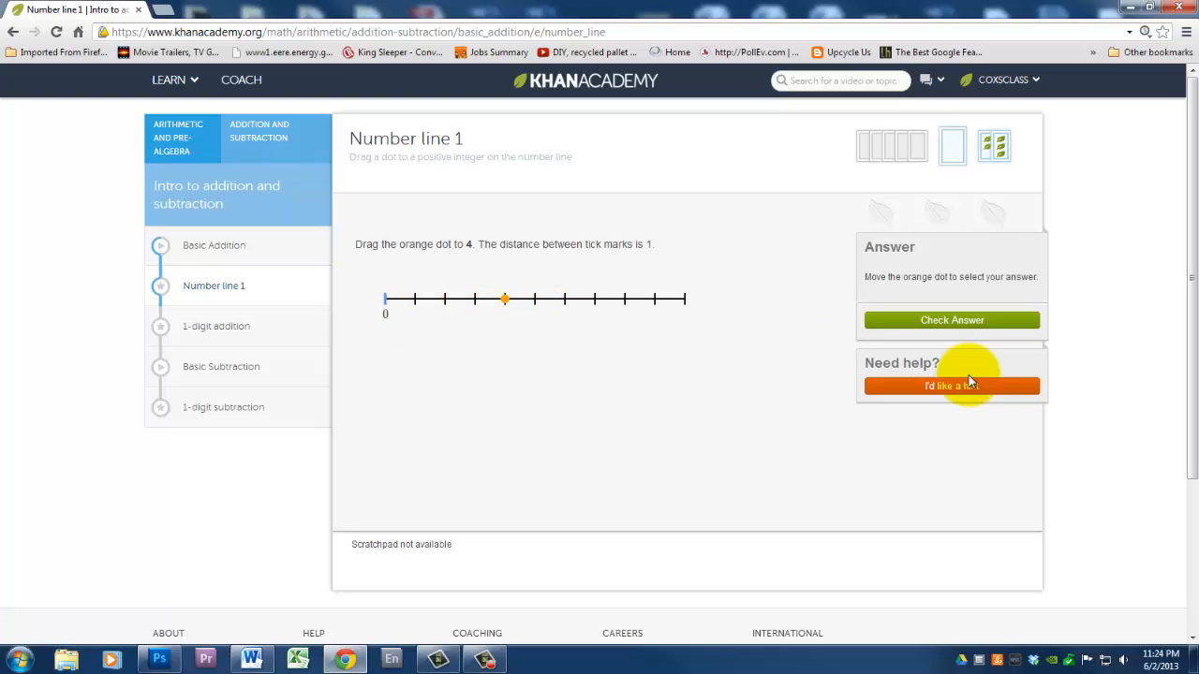
# Step: Reveal all hints for the question asking for 4 and submit 4
pyautogui.click(952, 386)
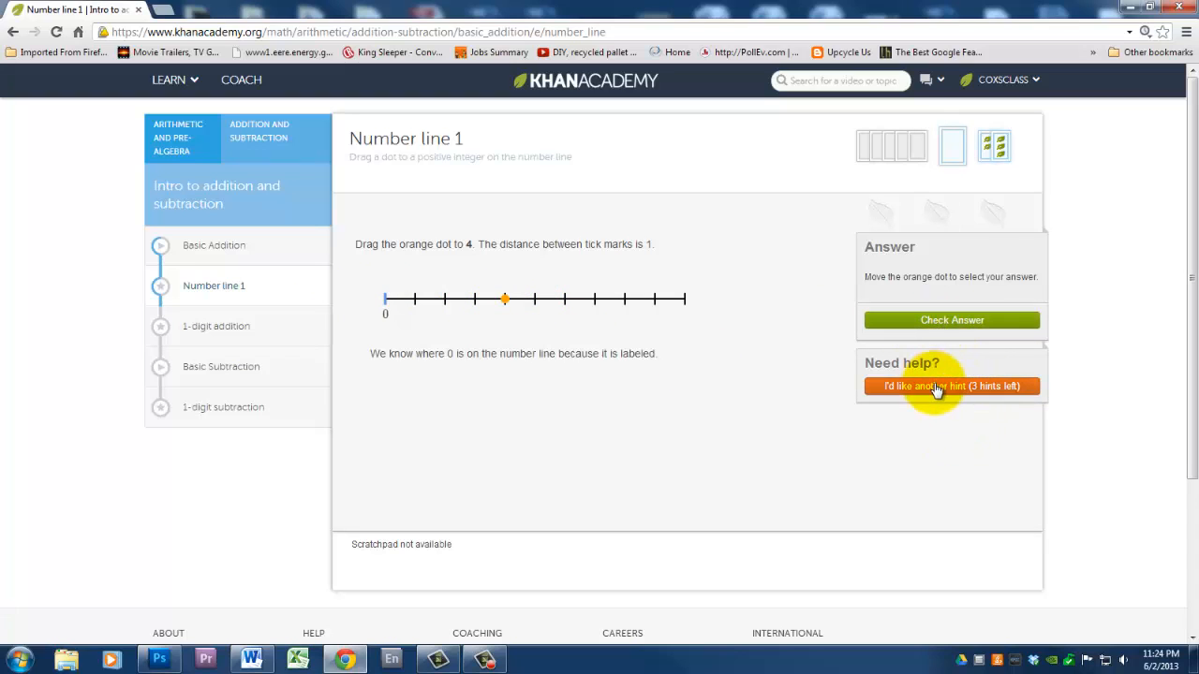
pyautogui.click(951, 386)
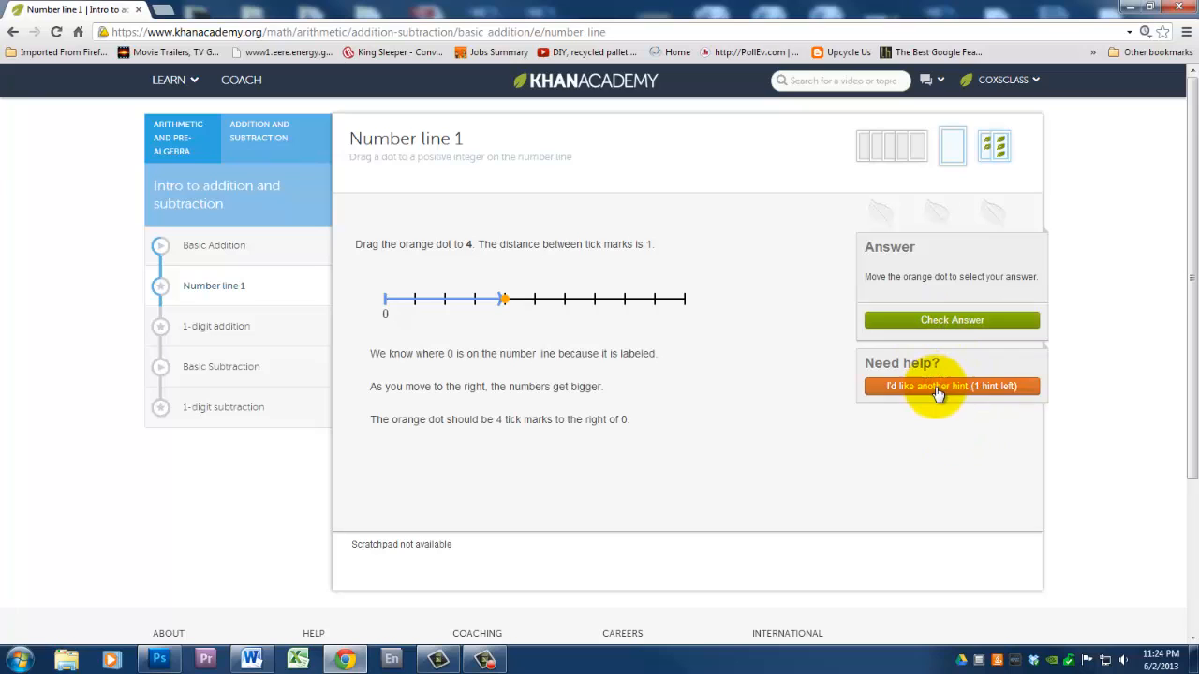
pyautogui.click(952, 386)
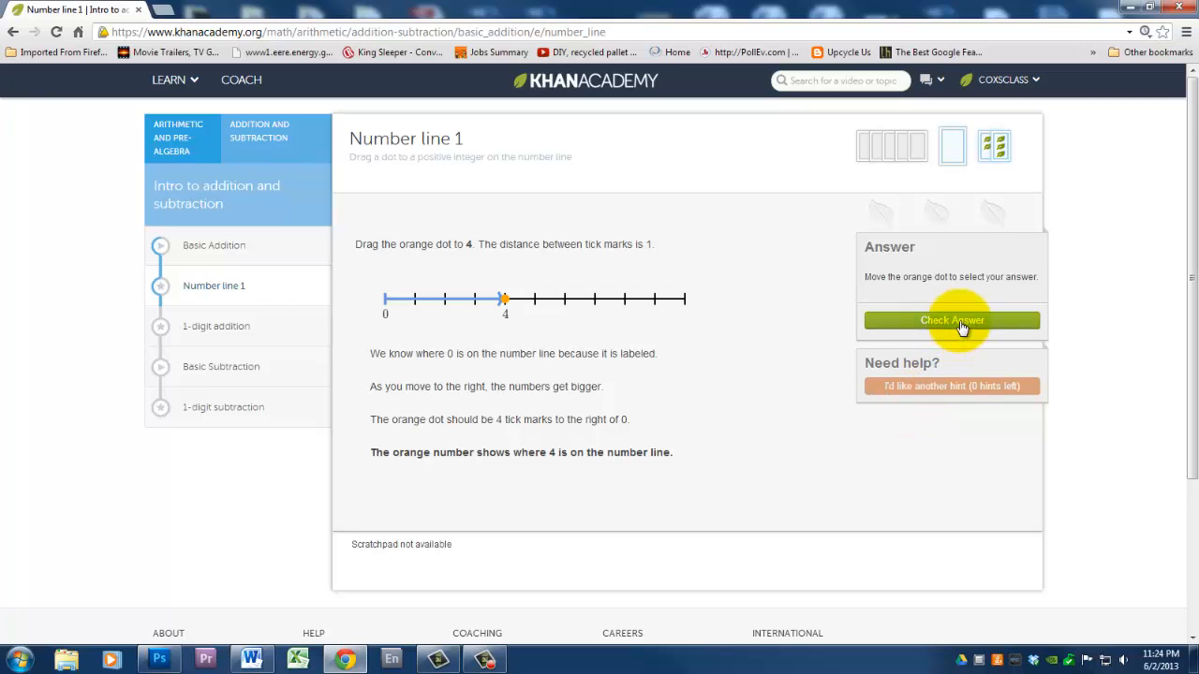
pyautogui.click(951, 320)
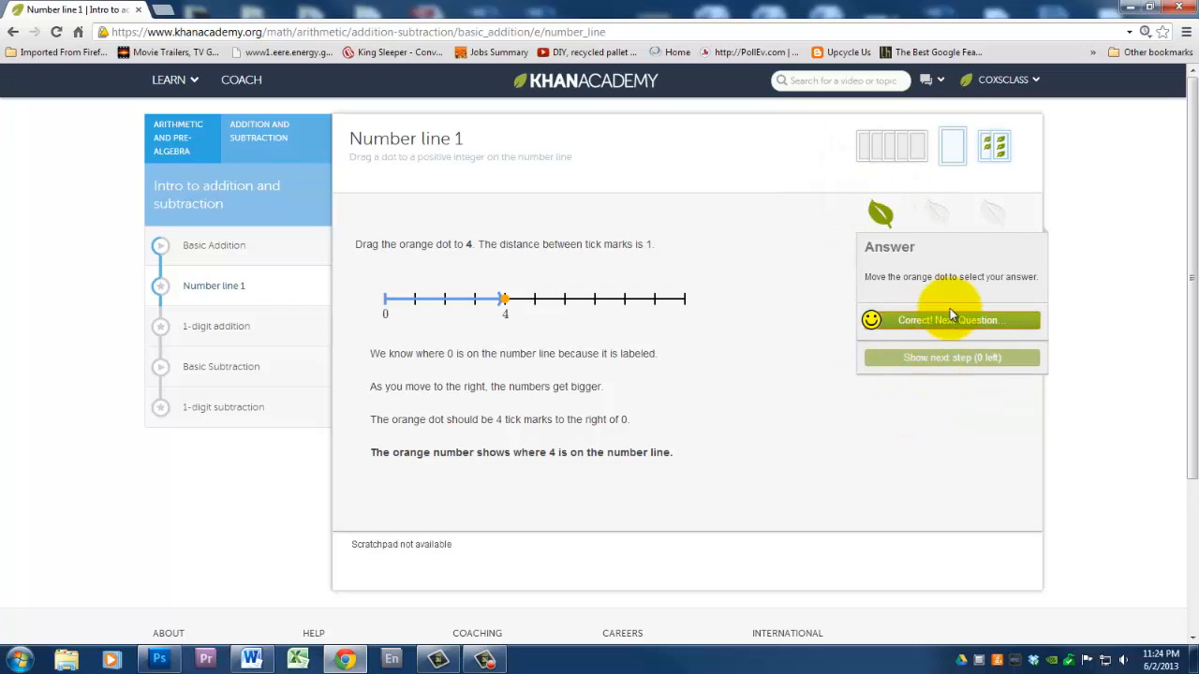
pyautogui.click(951, 320)
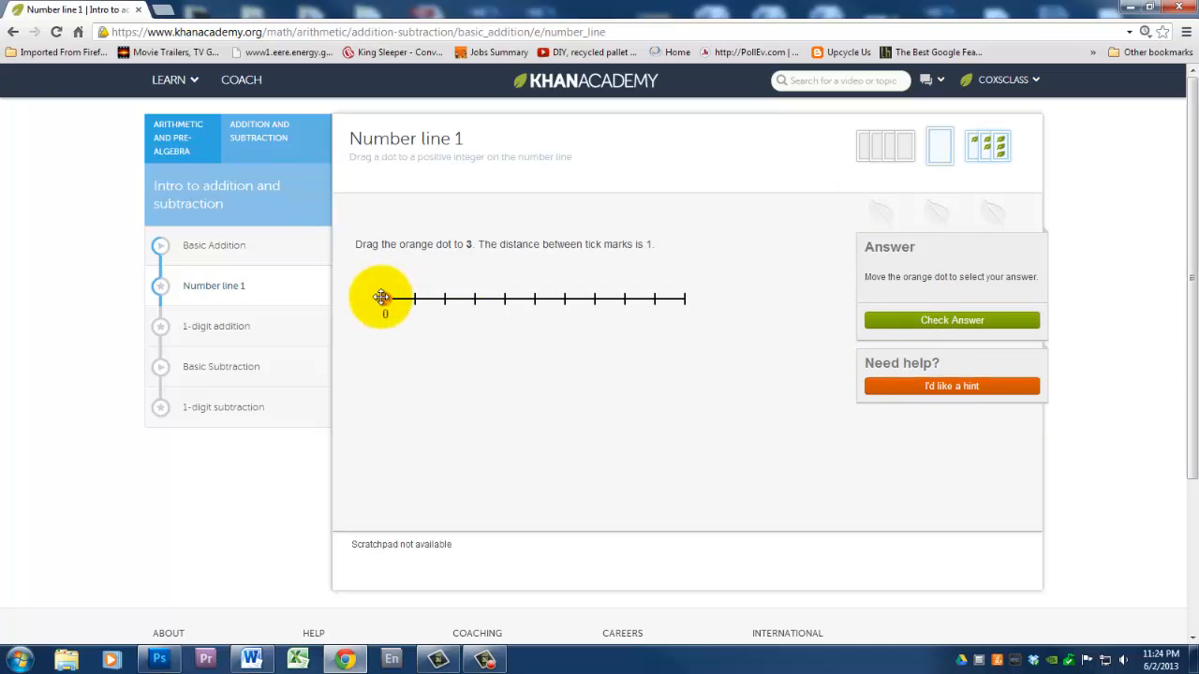
# Step: Place the orange dot at 3, 5, 6 and 1, checking each answer
pyautogui.moveTo(382, 297); pyautogui.dragTo(474, 298)
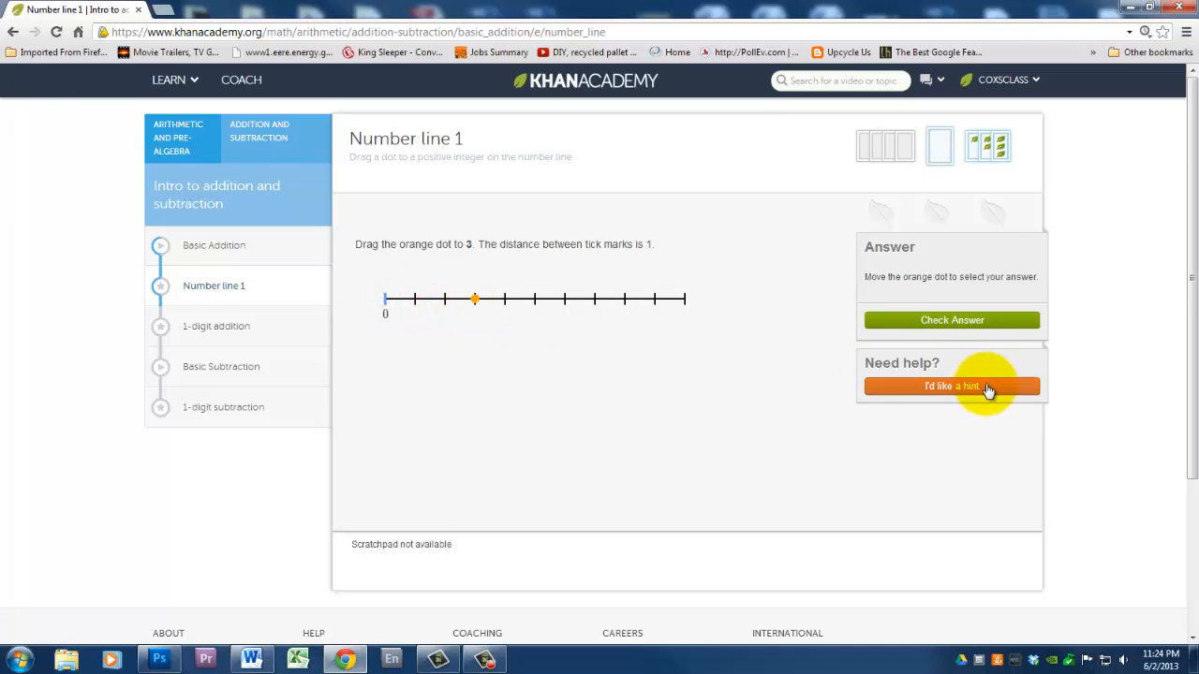
pyautogui.moveTo(475, 299); pyautogui.dragTo(385, 299)
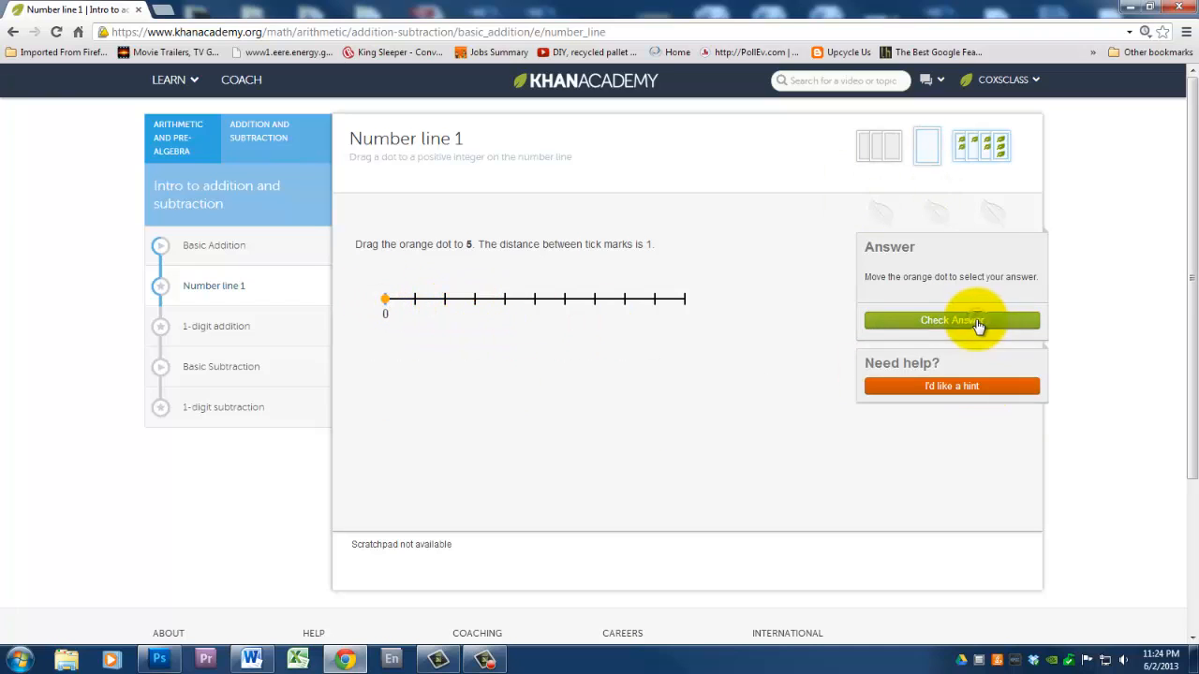
pyautogui.moveTo(384, 297); pyautogui.dragTo(499, 300)
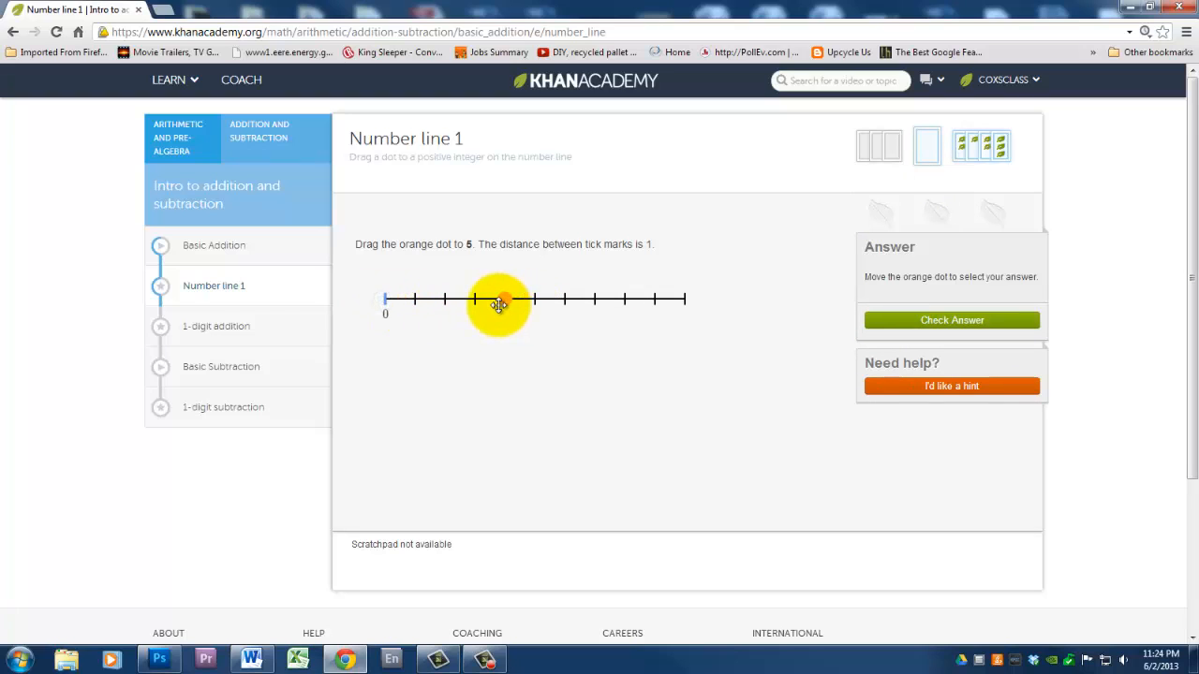
pyautogui.moveTo(496, 299); pyautogui.dragTo(535, 299)
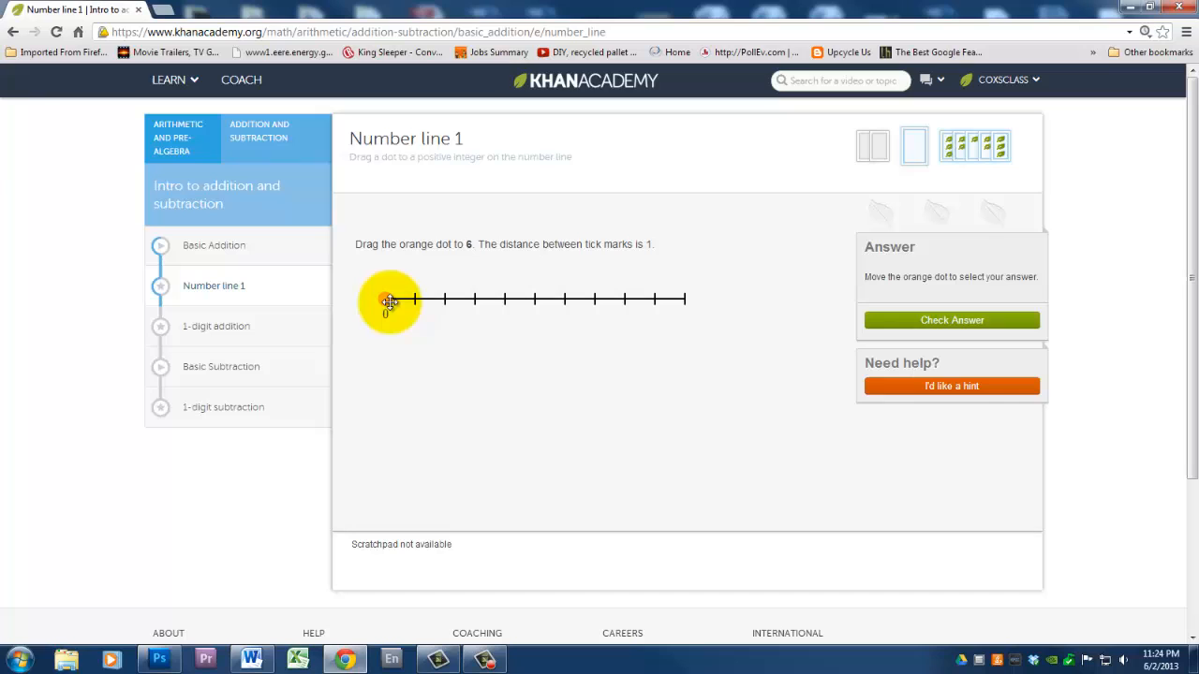
pyautogui.moveTo(389, 299); pyautogui.dragTo(565, 299)
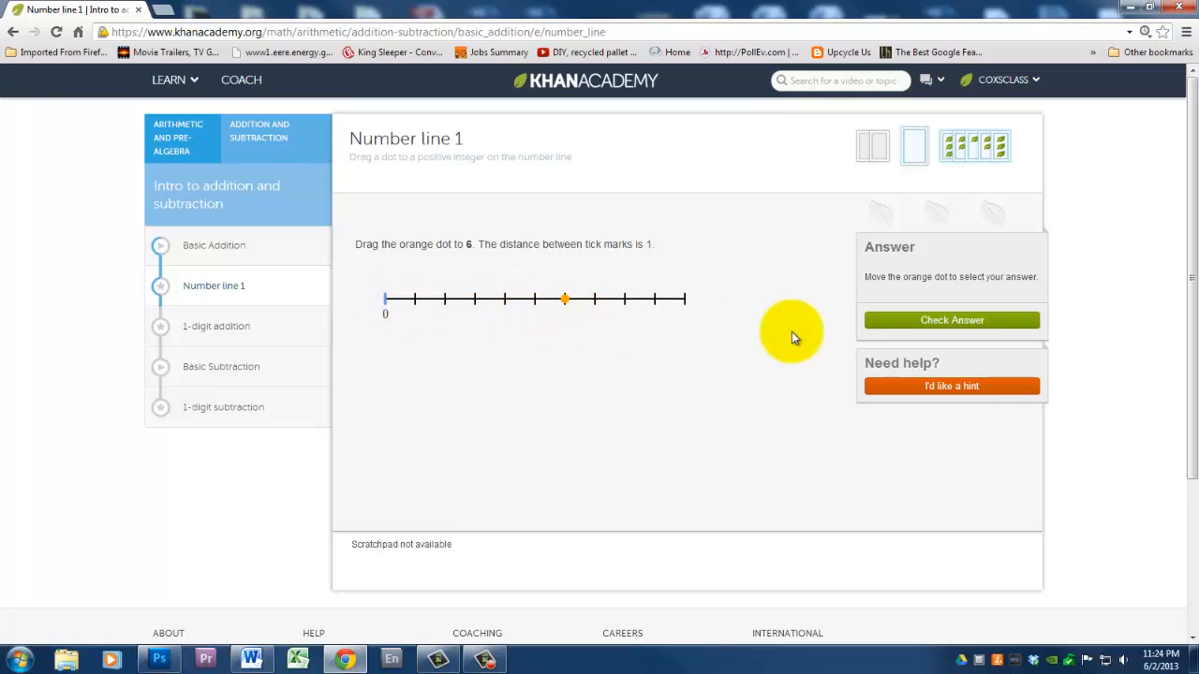
pyautogui.moveTo(565, 299); pyautogui.dragTo(384, 298)
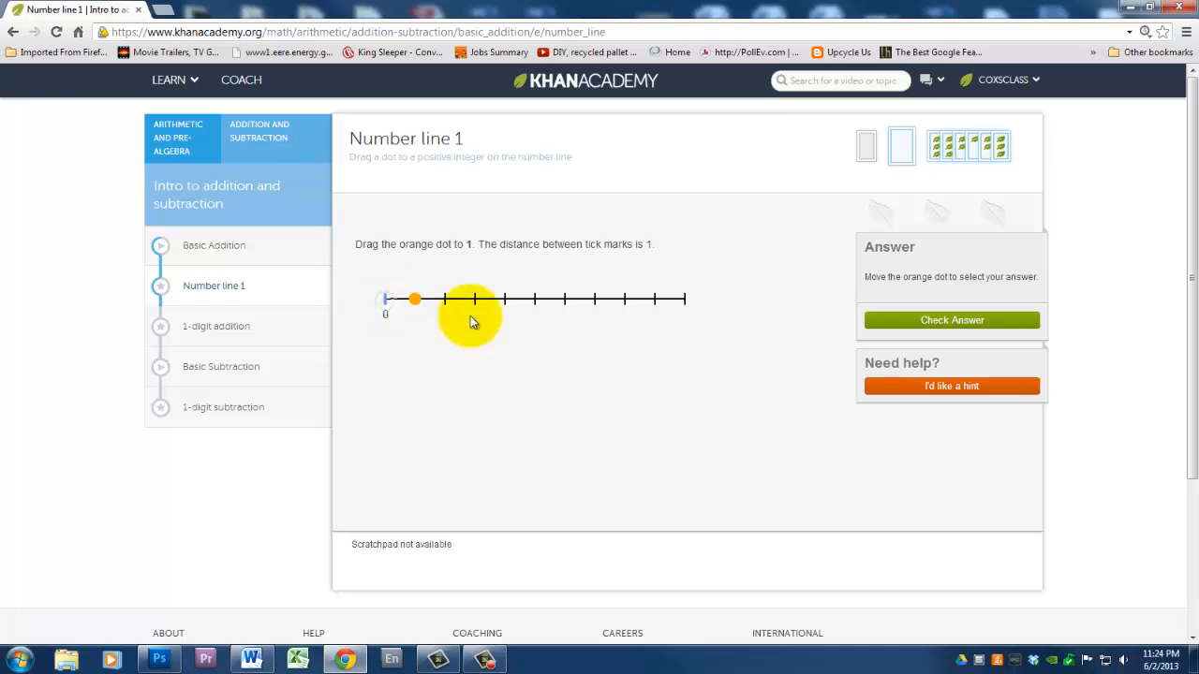
pyautogui.click(952, 319)
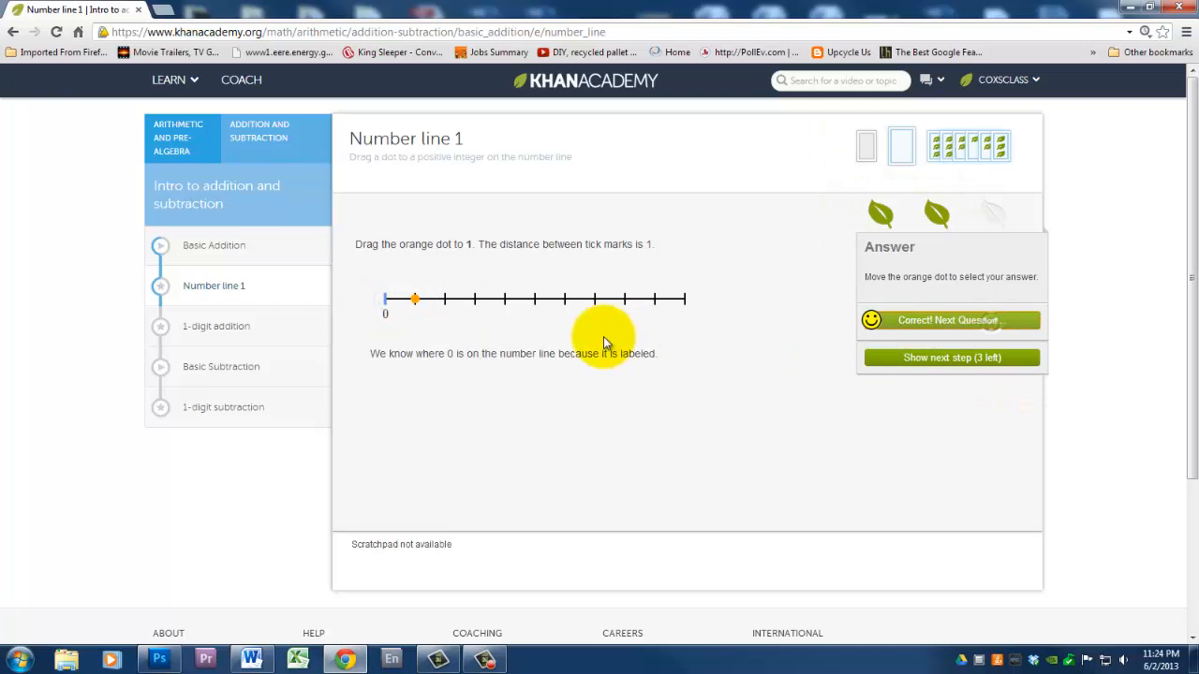
pyautogui.moveTo(1012, 321)
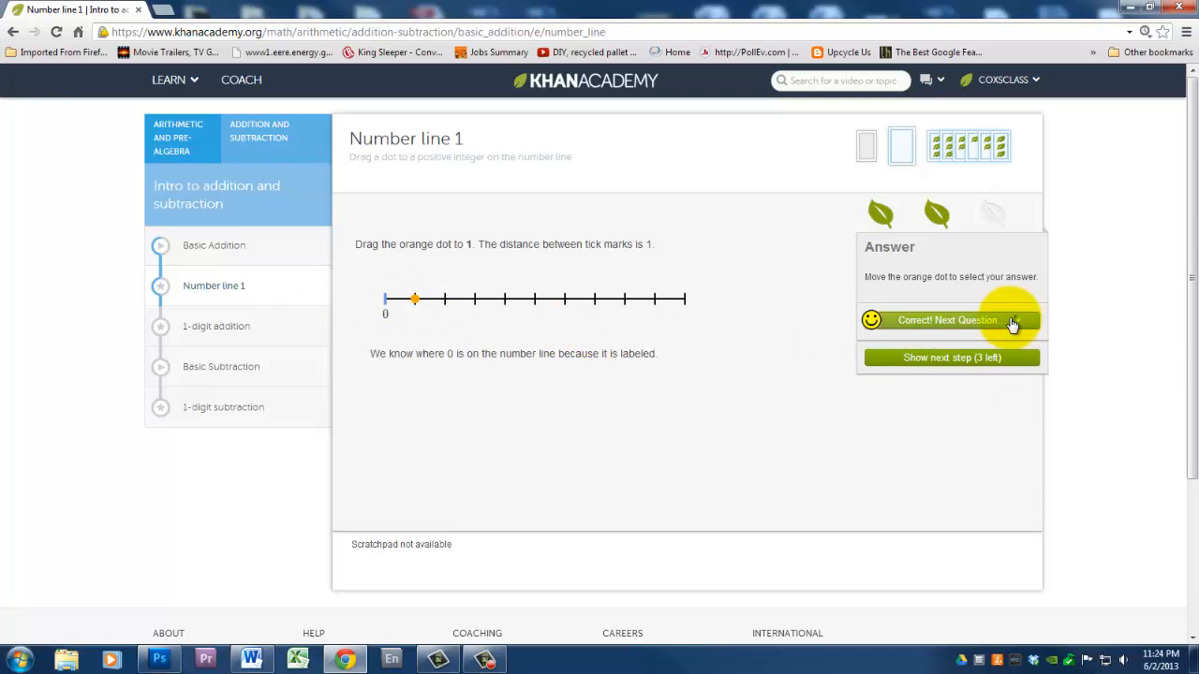
pyautogui.click(946, 320)
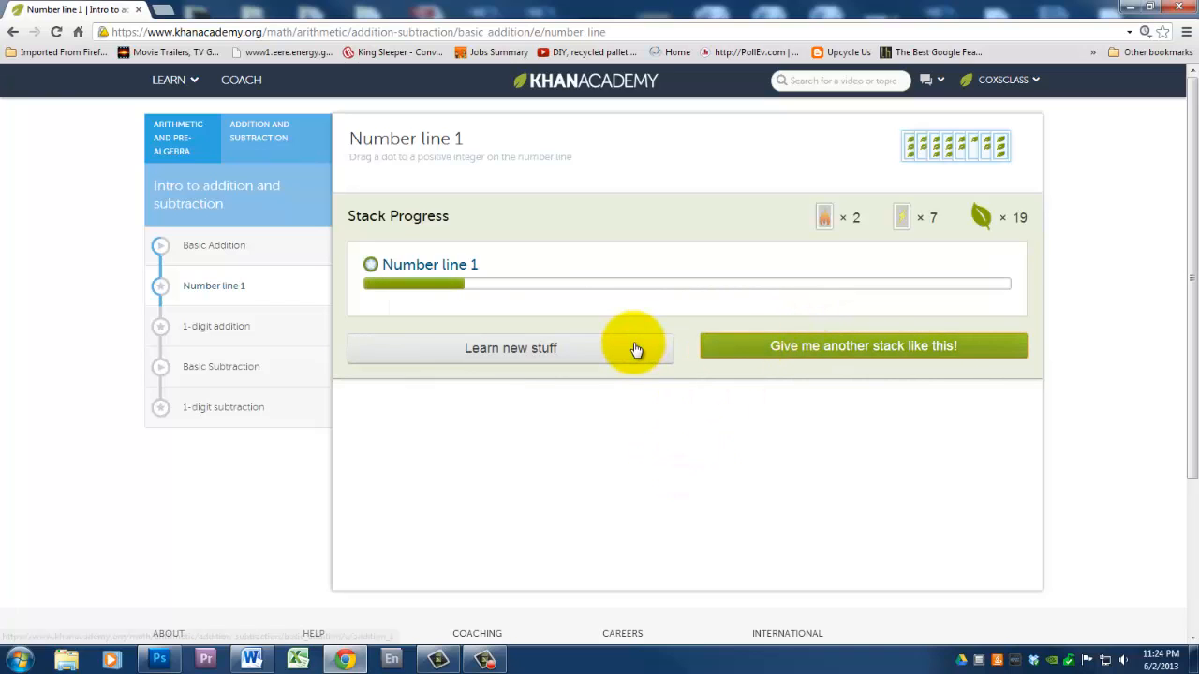
pyautogui.moveTo(620, 421)
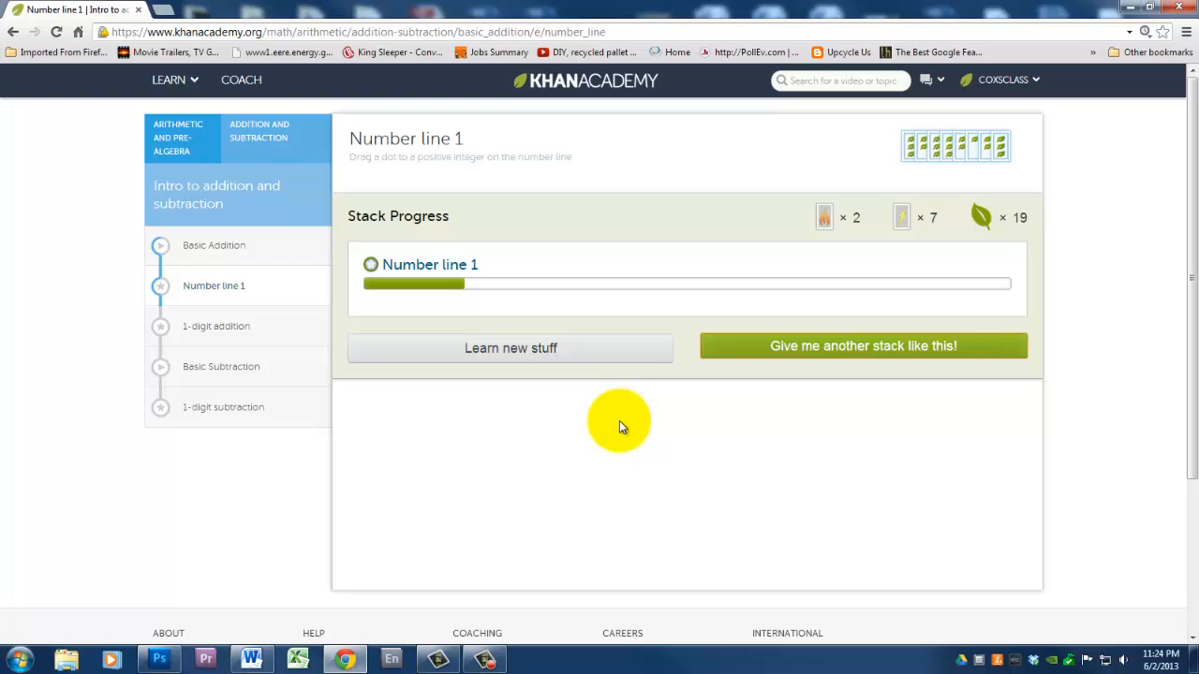
pyautogui.moveTo(631, 433)
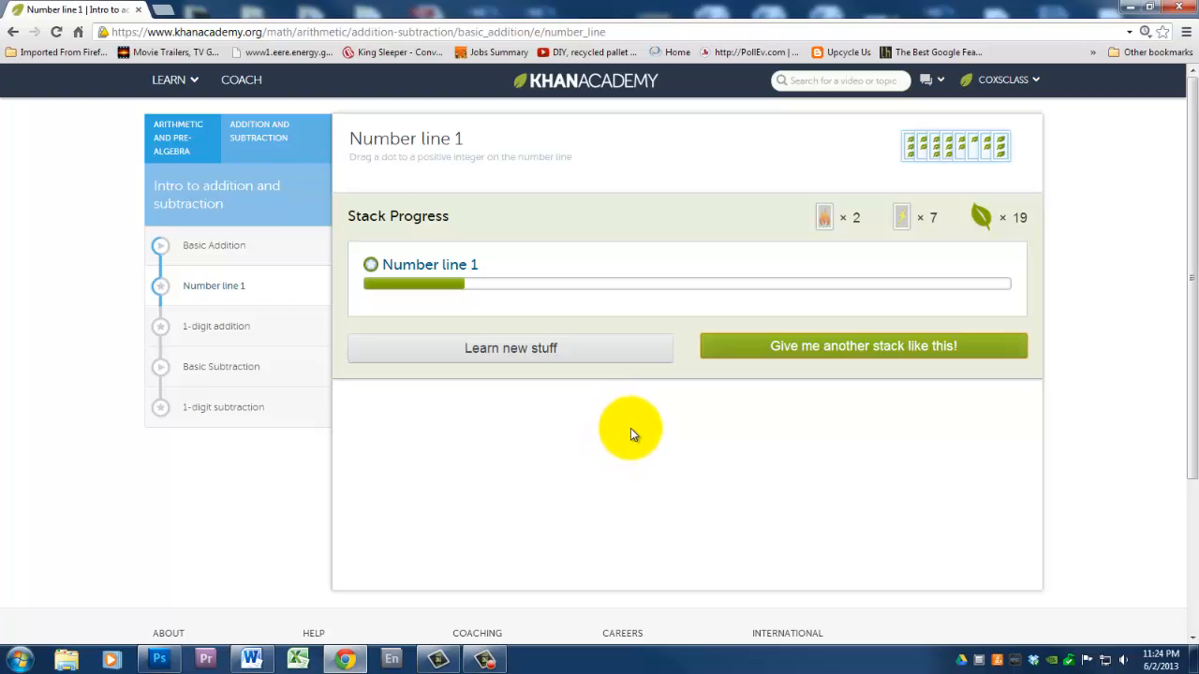
pyautogui.moveTo(919, 361)
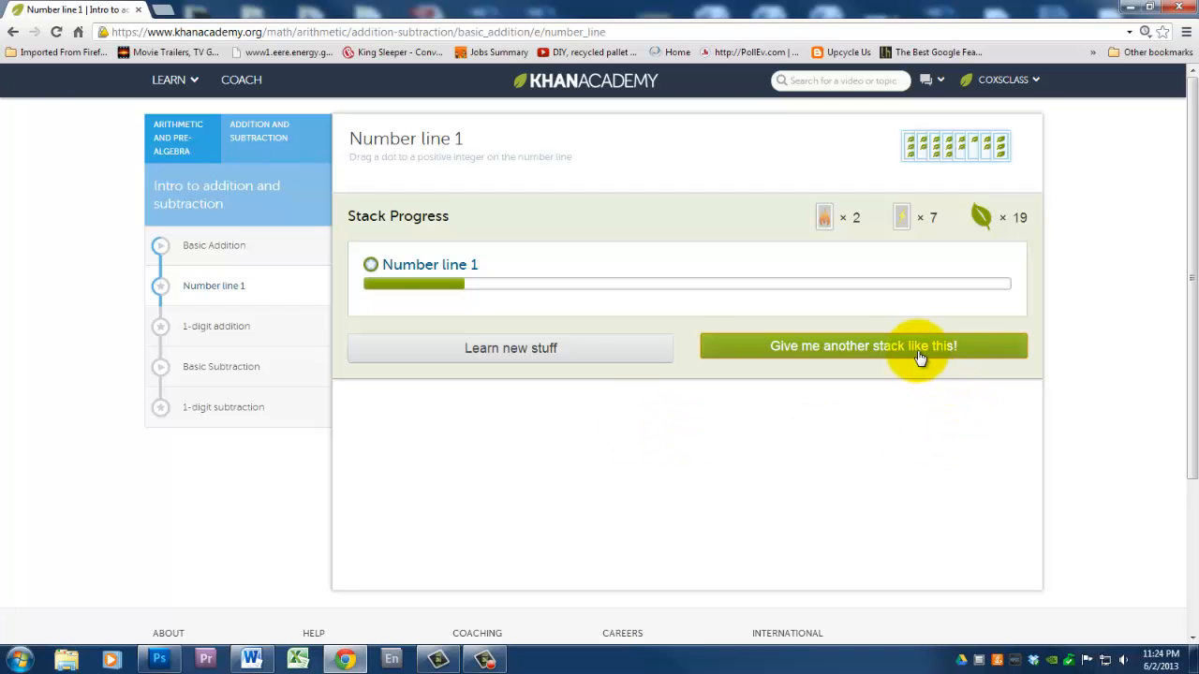
# Step: Start another Number line 1 stack and continue after its first correct answer
pyautogui.click(862, 346)
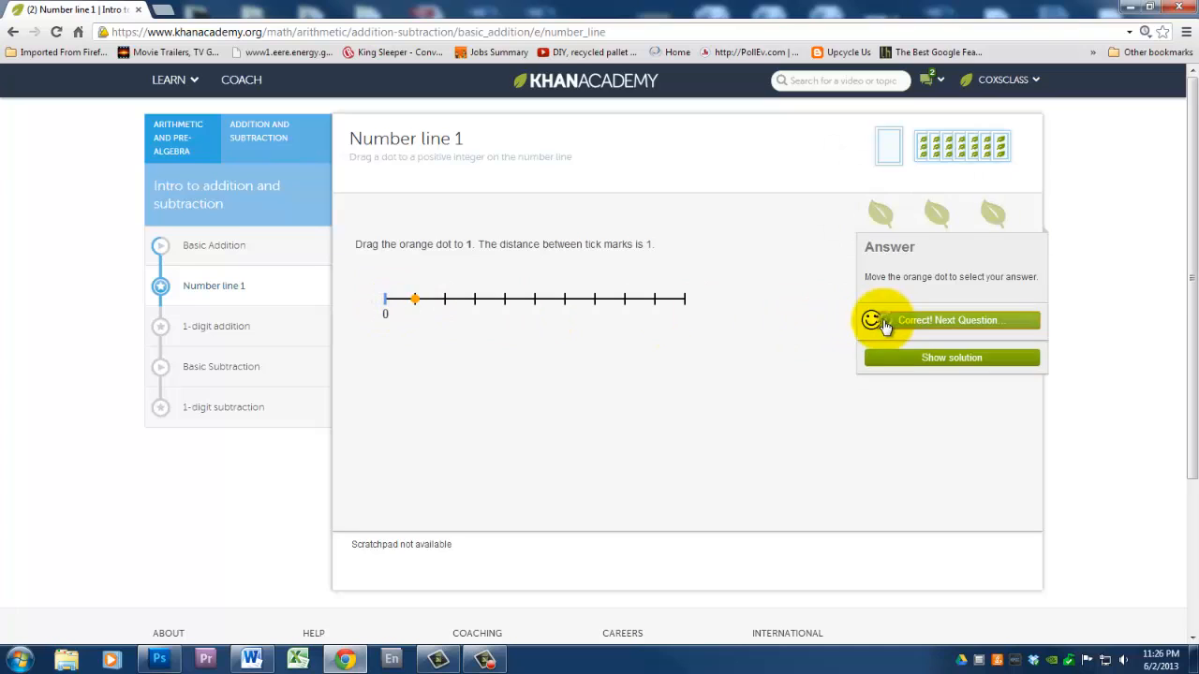
pyautogui.click(951, 321)
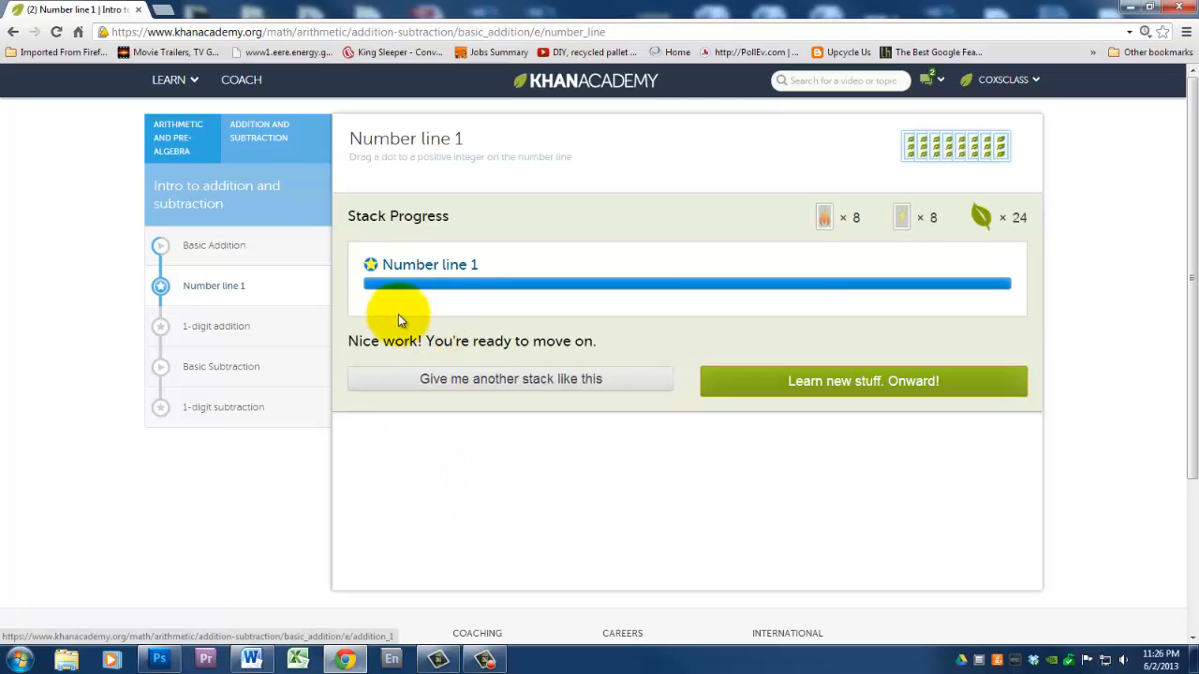
pyautogui.moveTo(871, 323)
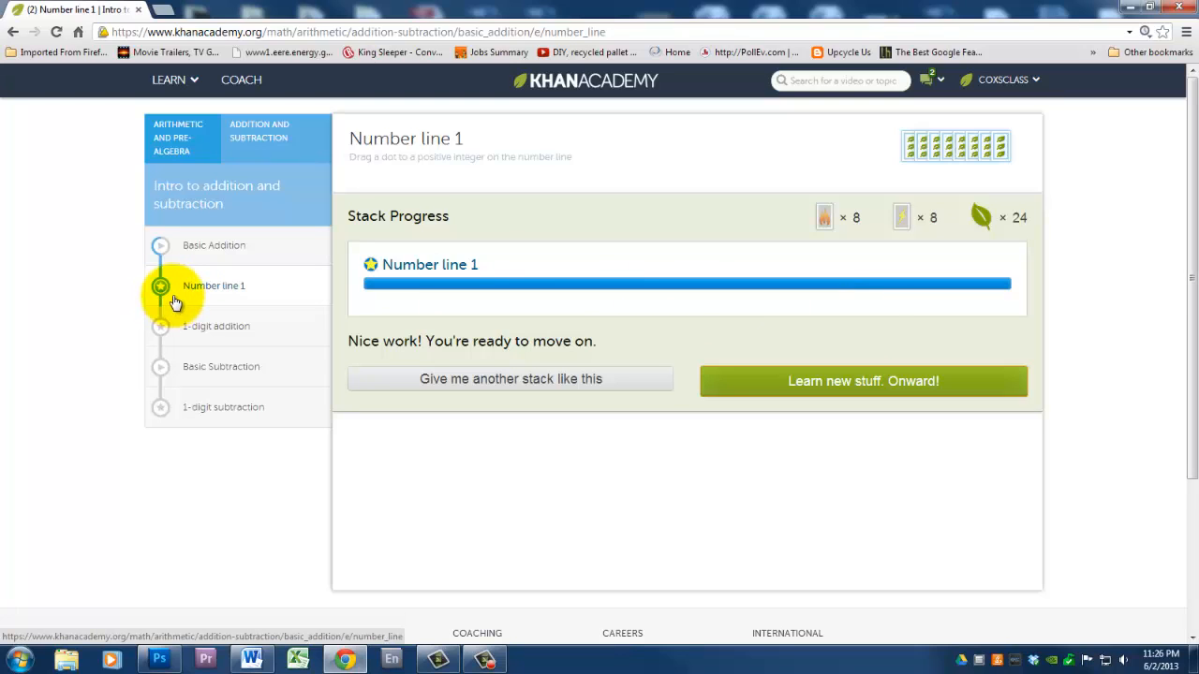
pyautogui.moveTo(703, 478)
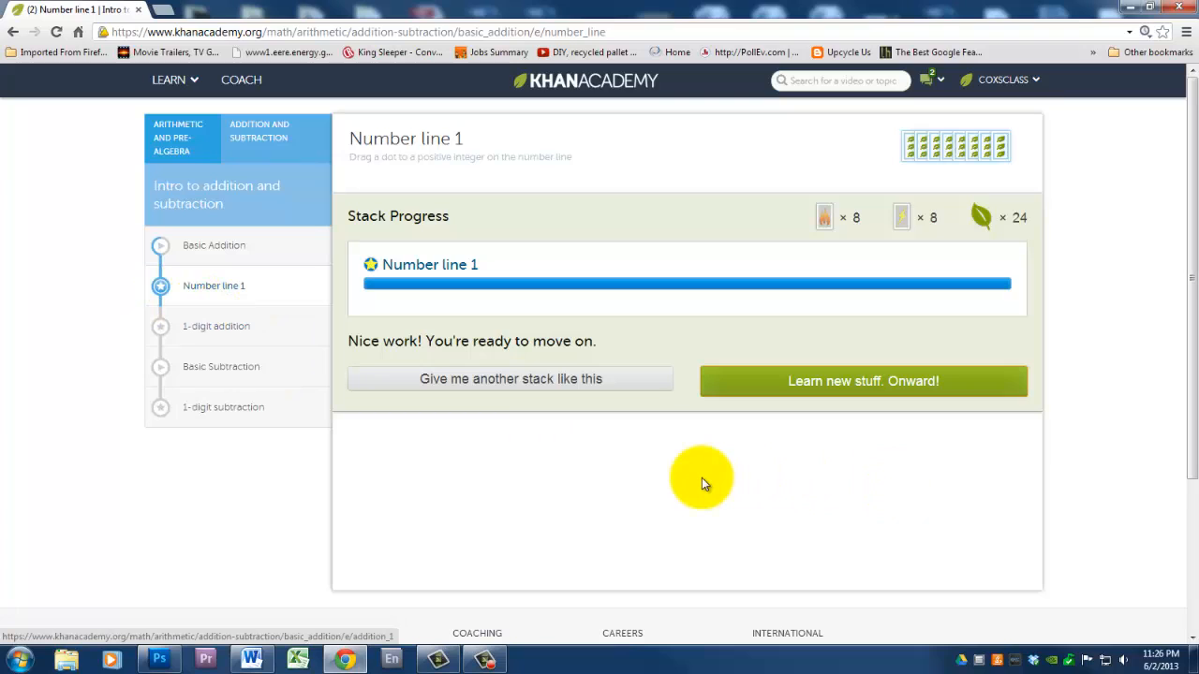
pyautogui.moveTo(487, 457)
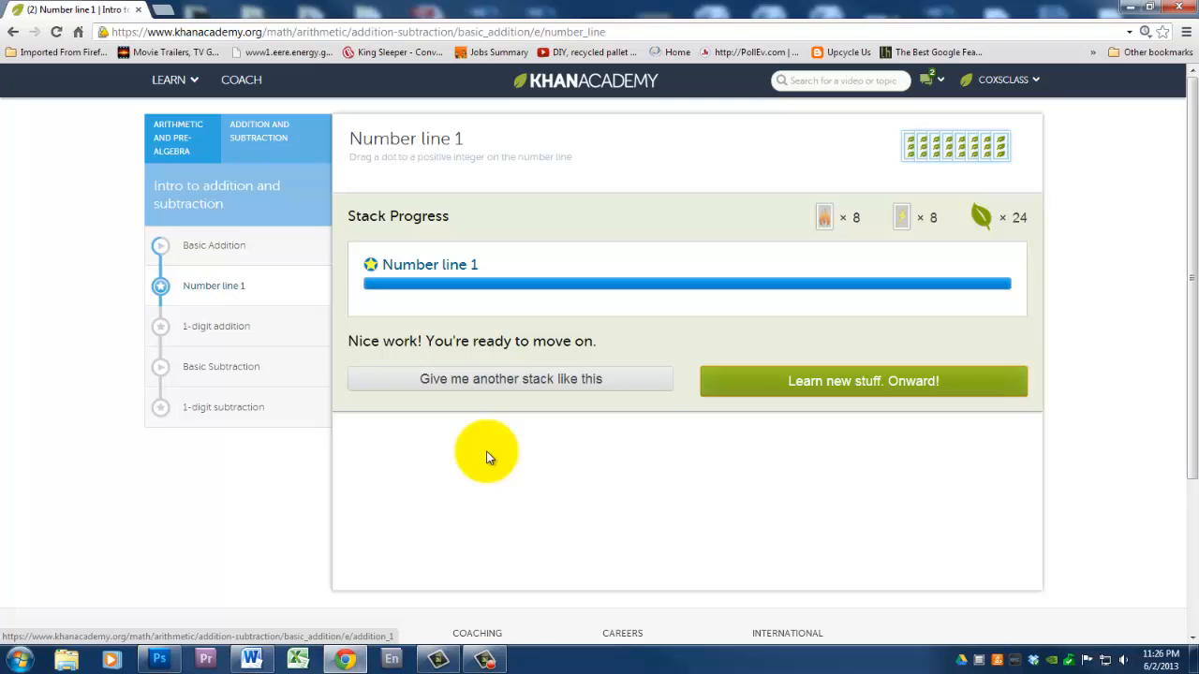
pyautogui.moveTo(909, 381)
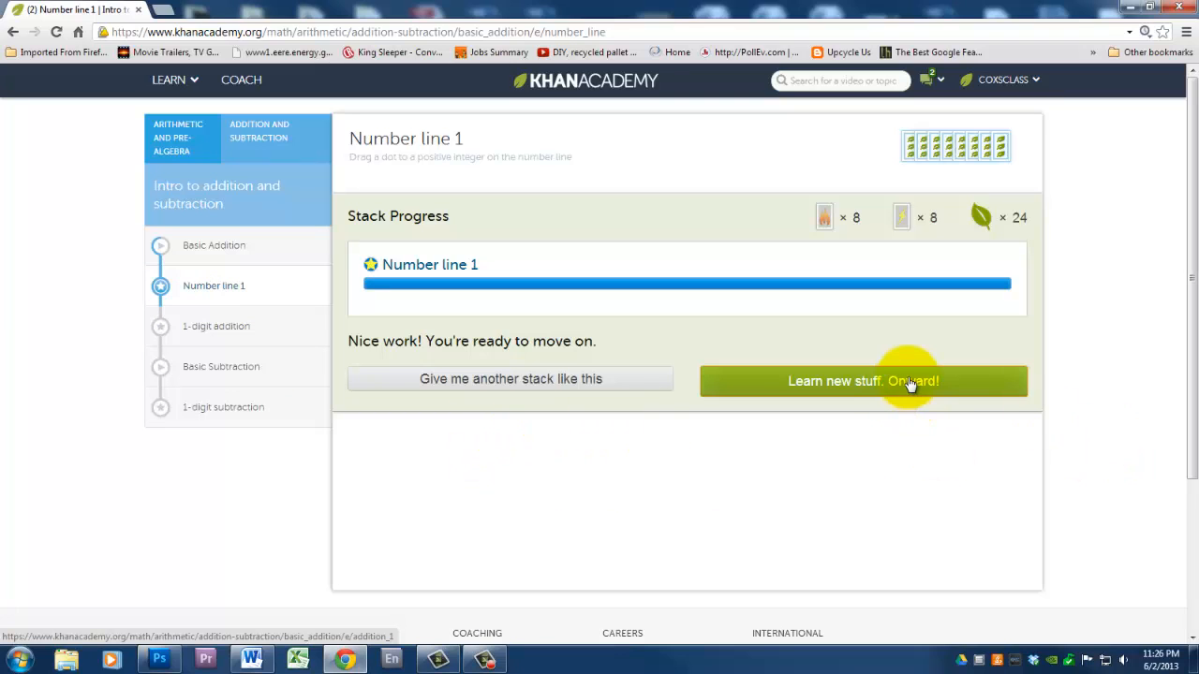
# Step: Choose 'Learn new stuff. Onward!' to move on to 1-digit addition
pyautogui.click(862, 381)
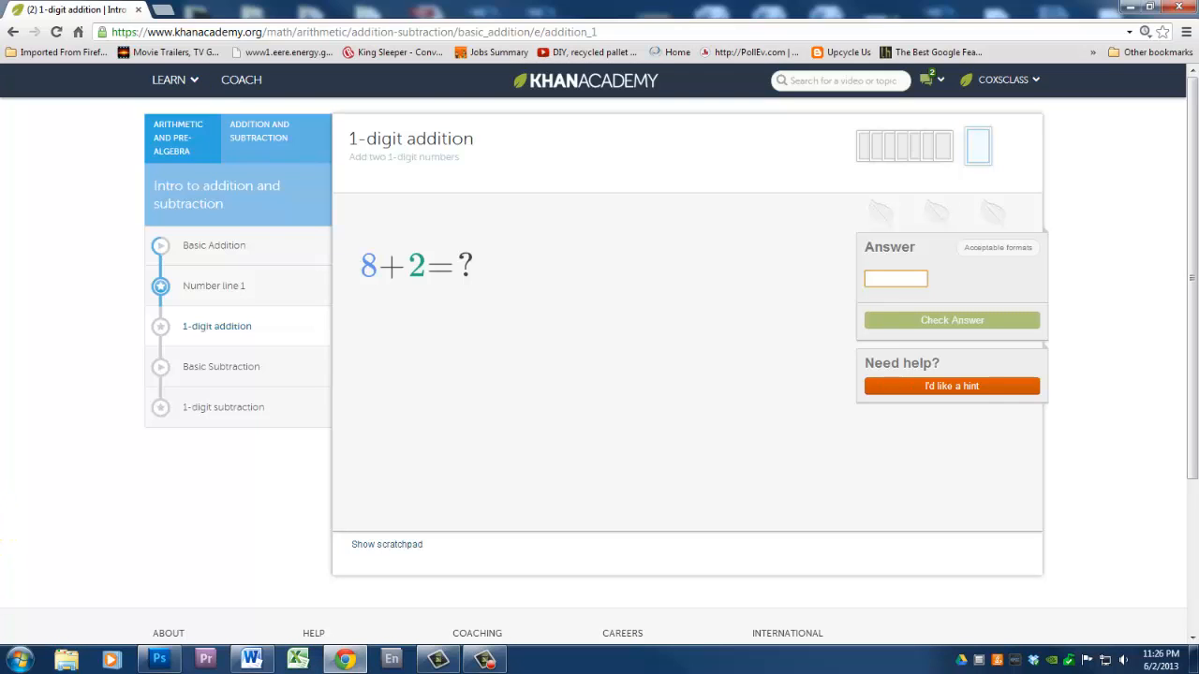
# Step: Open the Knowledge Map, pan to multiplication, and start Multiplying 3 digits by 1 digit
pyautogui.click(170, 80)
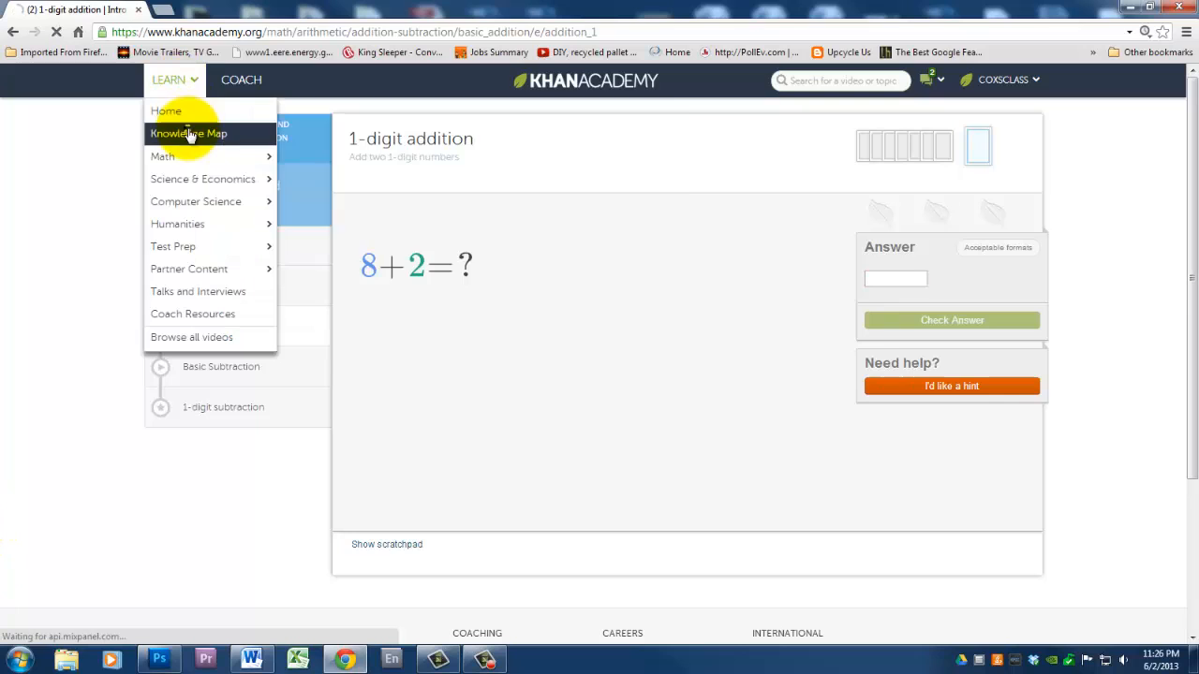
pyautogui.click(189, 133)
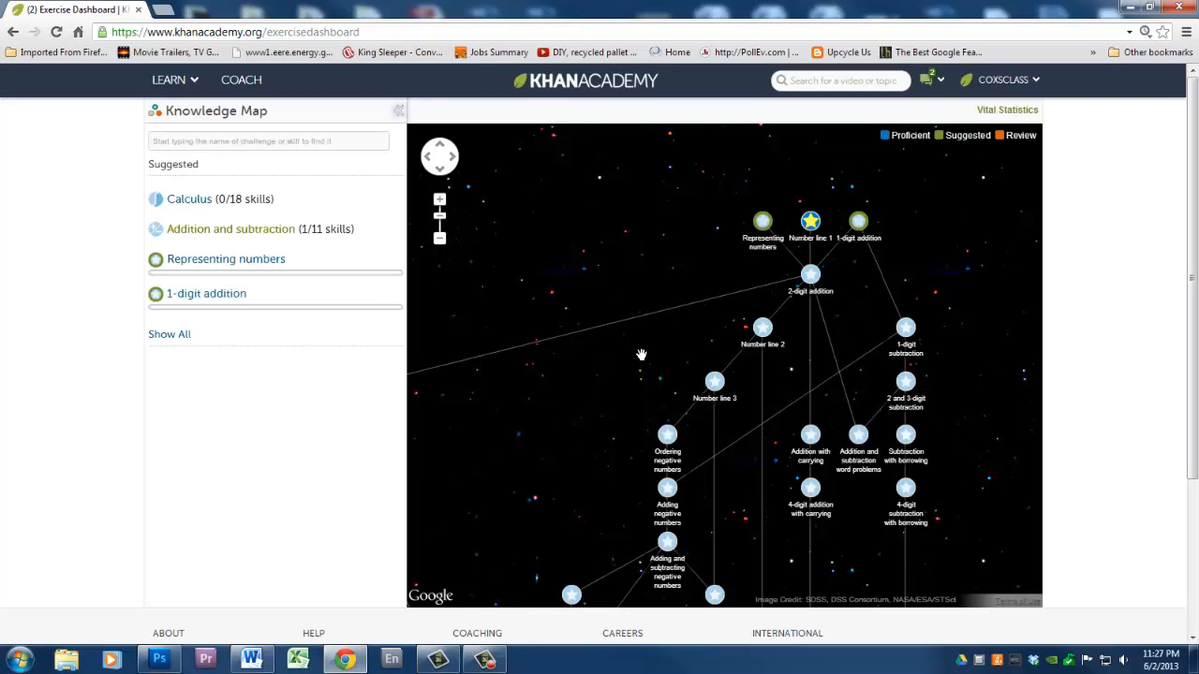
pyautogui.moveTo(642, 354); pyautogui.dragTo(735, 354)
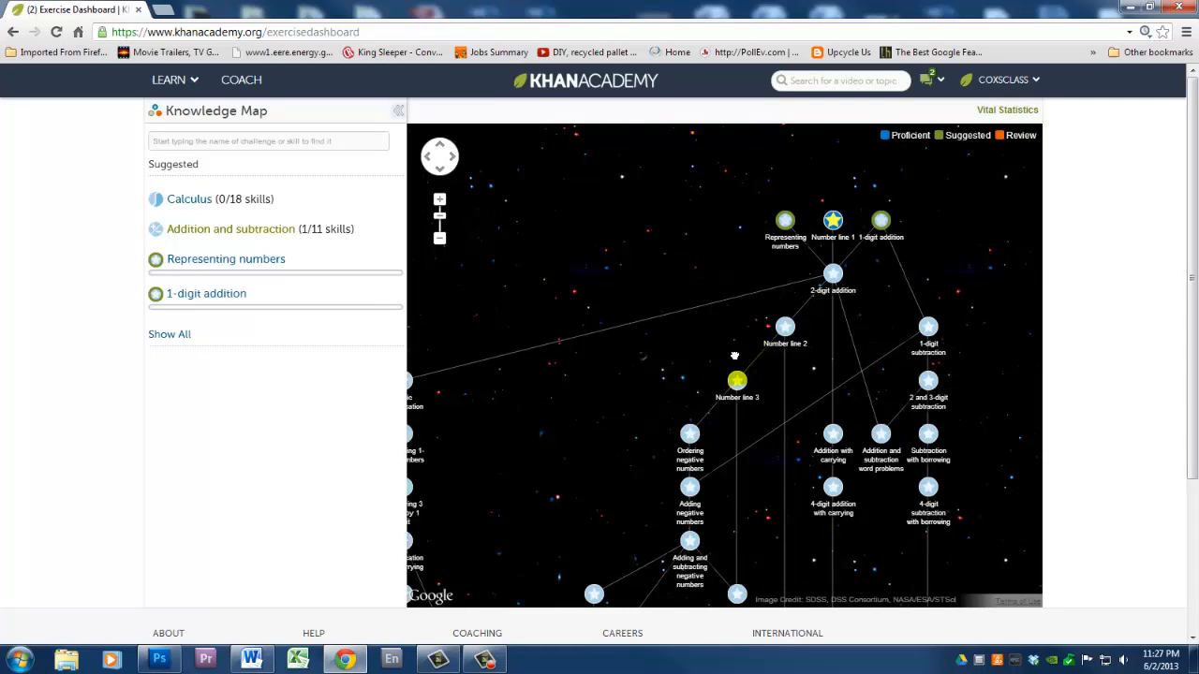
pyautogui.moveTo(734, 354); pyautogui.dragTo(769, 331)
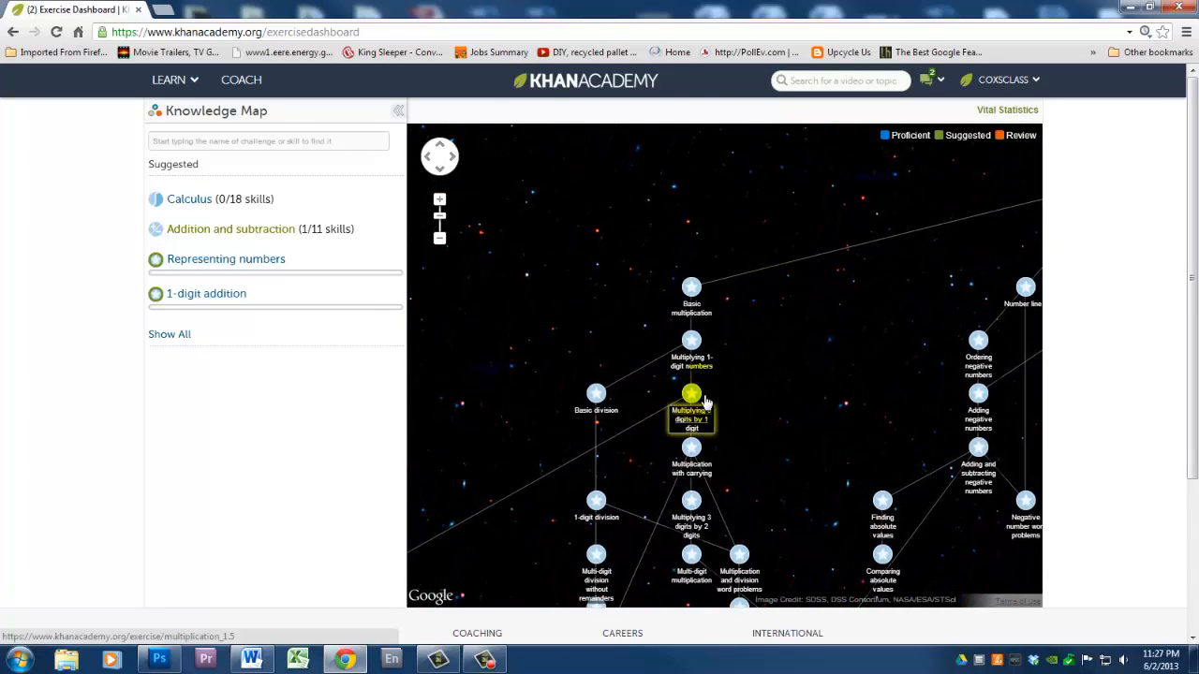
pyautogui.click(691, 396)
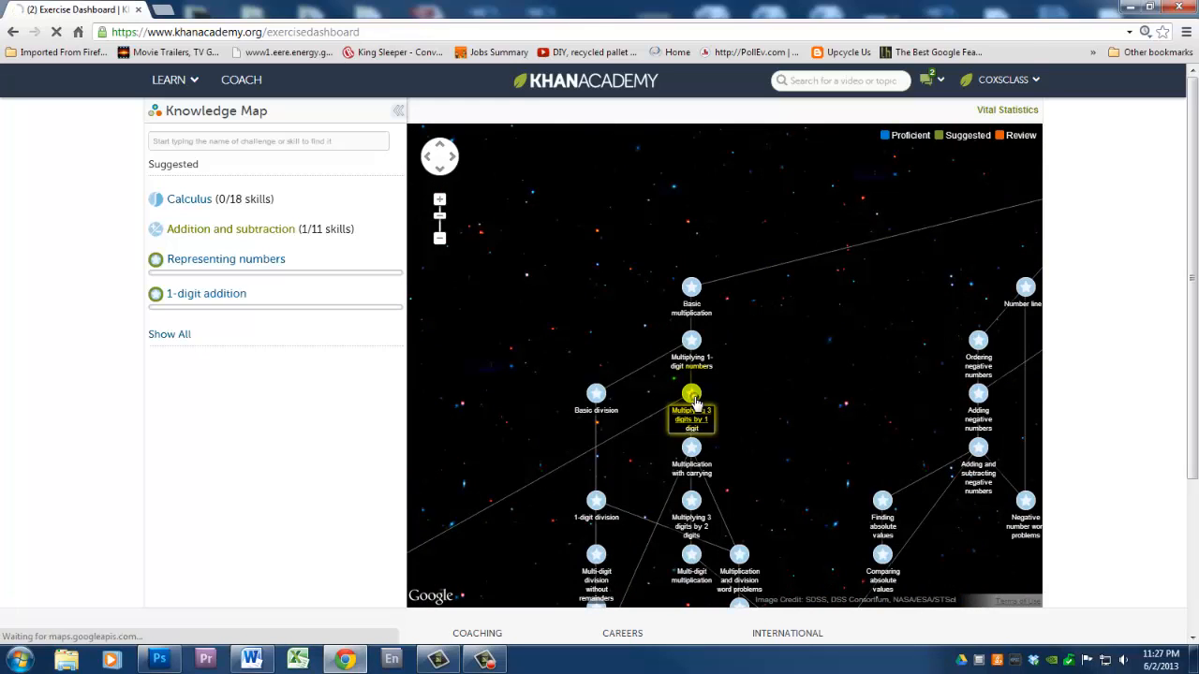
pyautogui.click(691, 419)
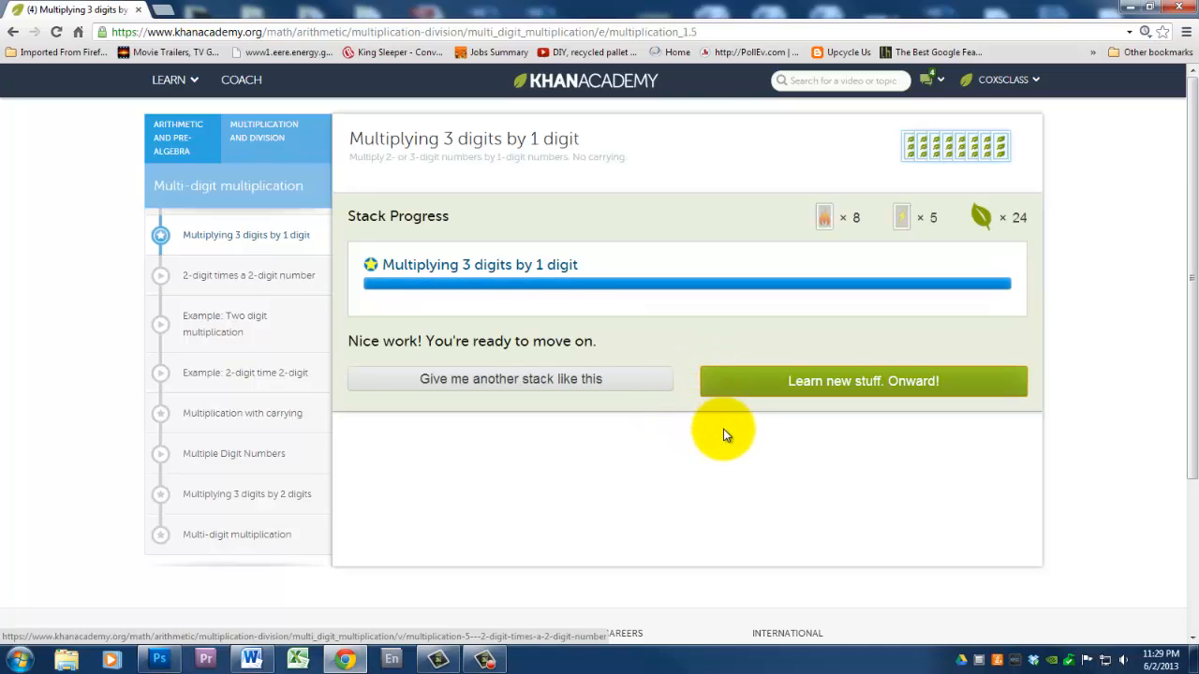
pyautogui.moveTo(173, 80)
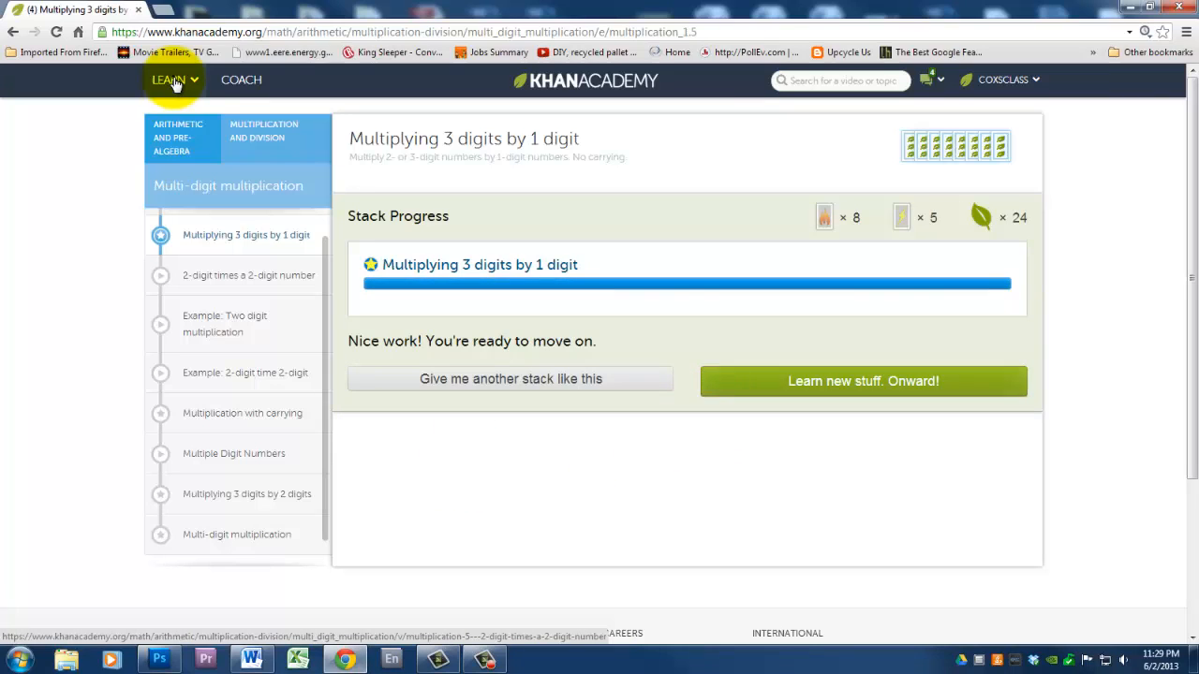
# Step: Open the Learn menu once the Multiplying 3 digits by 1 digit stack is complete
pyautogui.click(169, 80)
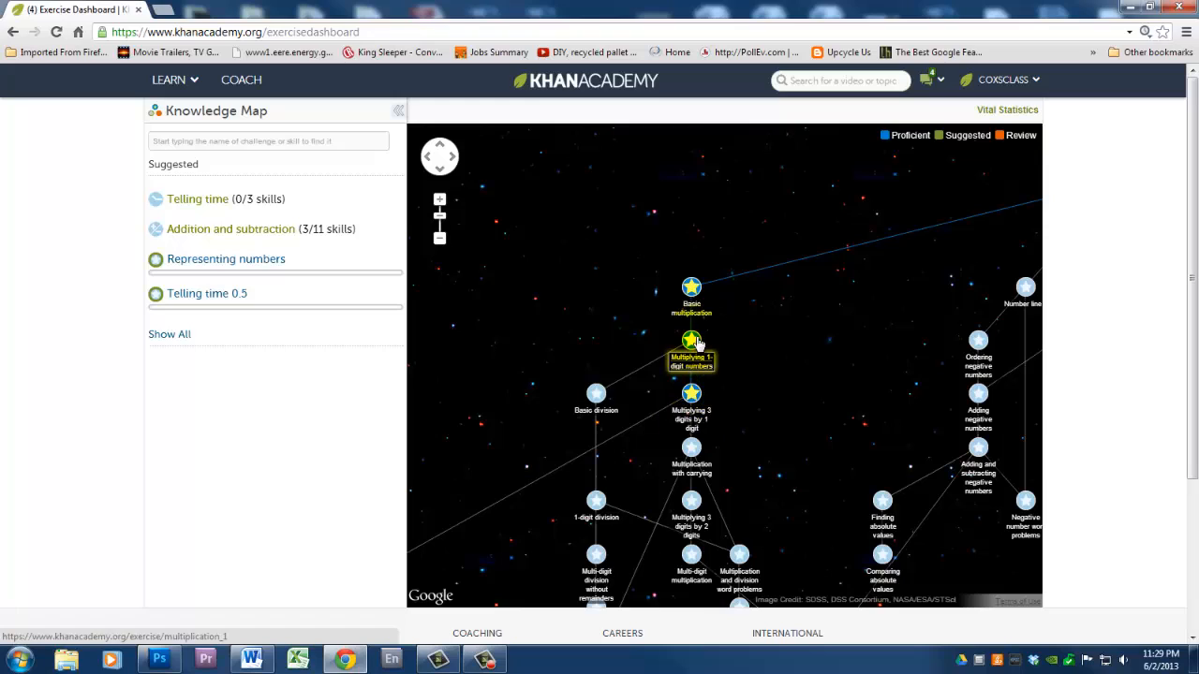
pyautogui.moveTo(773, 308)
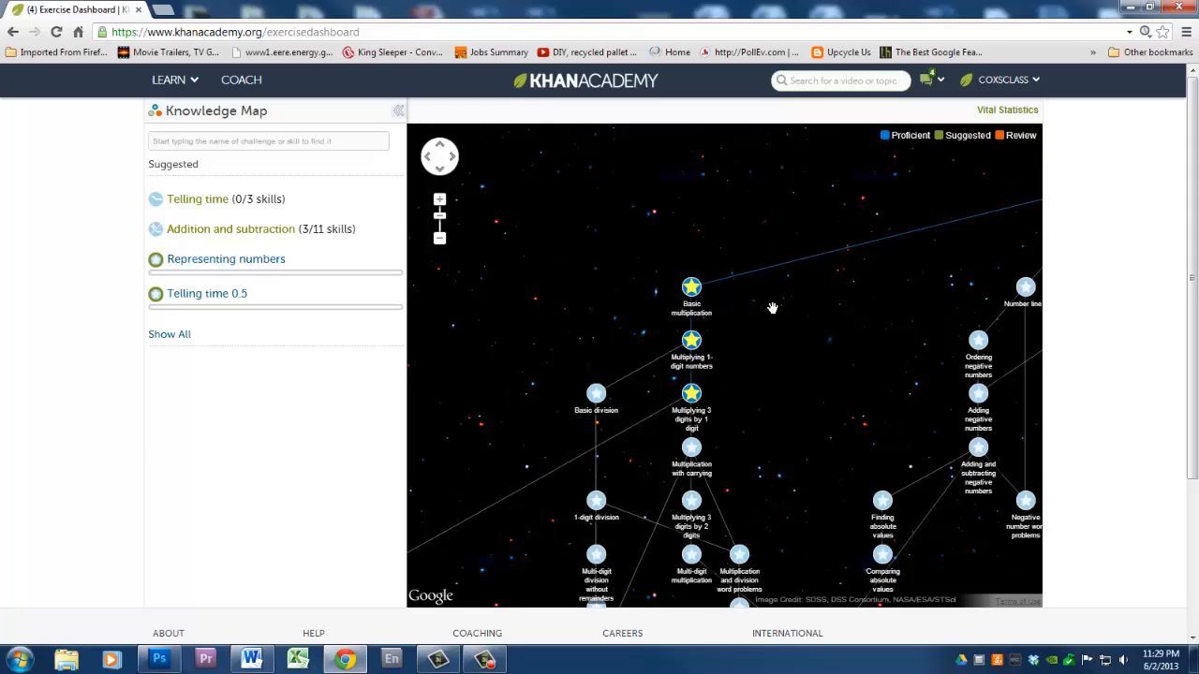
pyautogui.moveTo(768, 308)
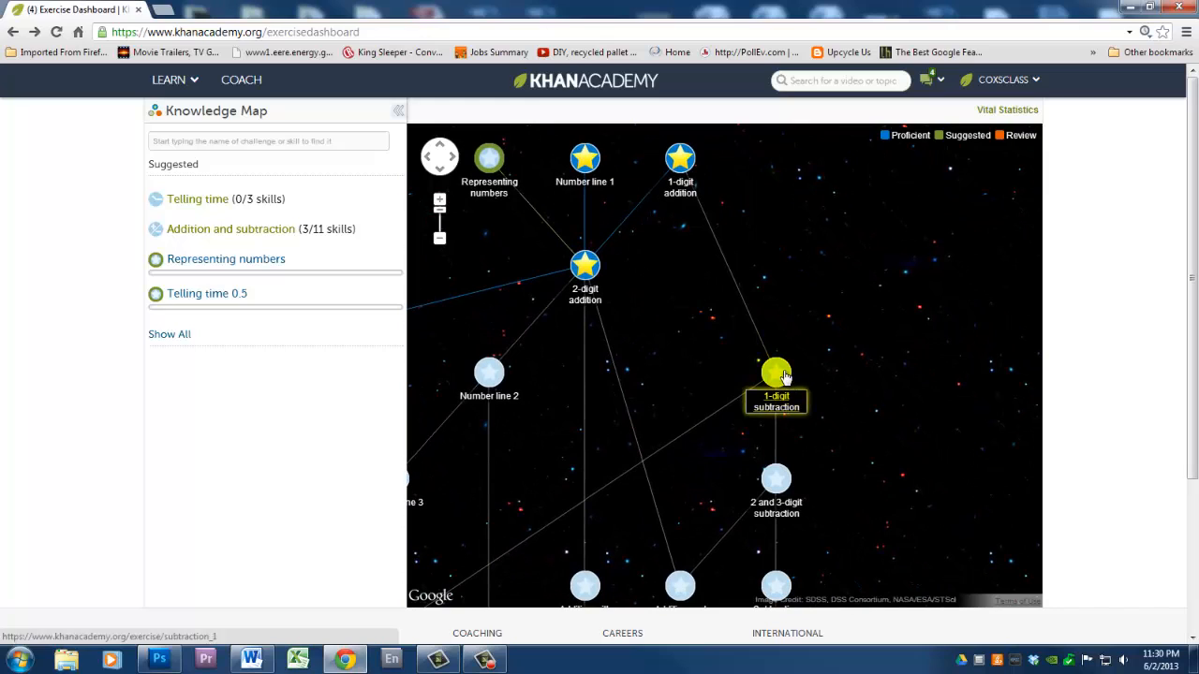
# Step: Answer the 1-digit subtraction questions, including 4−1 and 6−1, until the stack completes
pyautogui.click(776, 372)
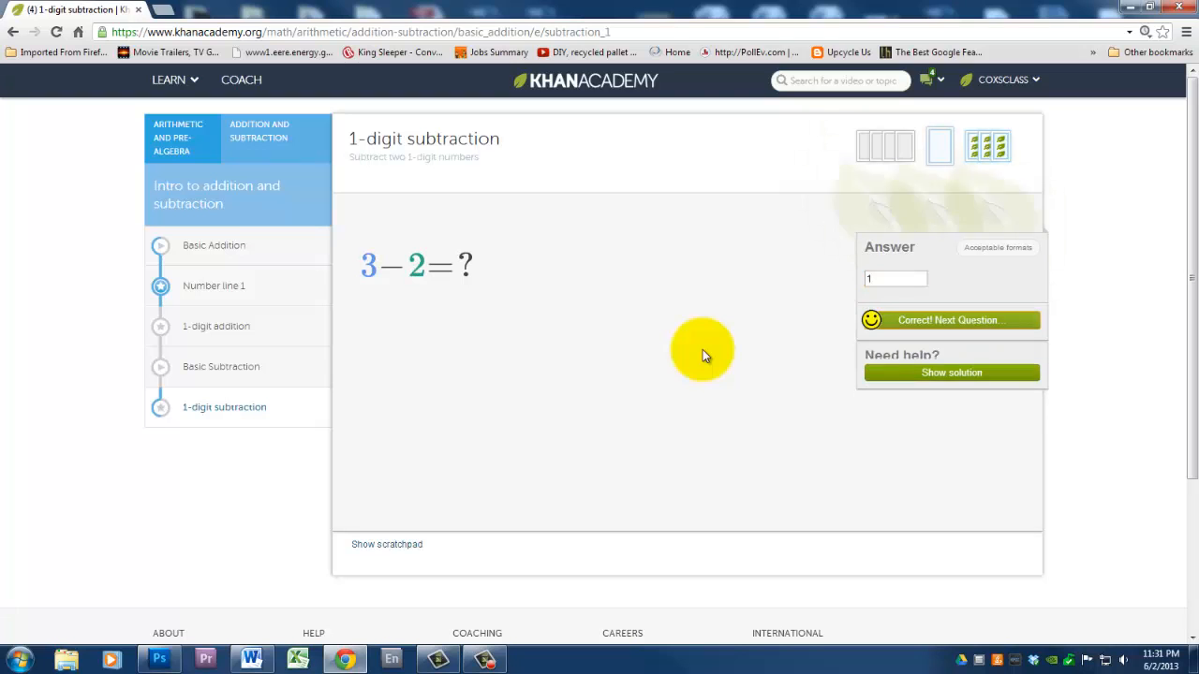
pyautogui.click(951, 320)
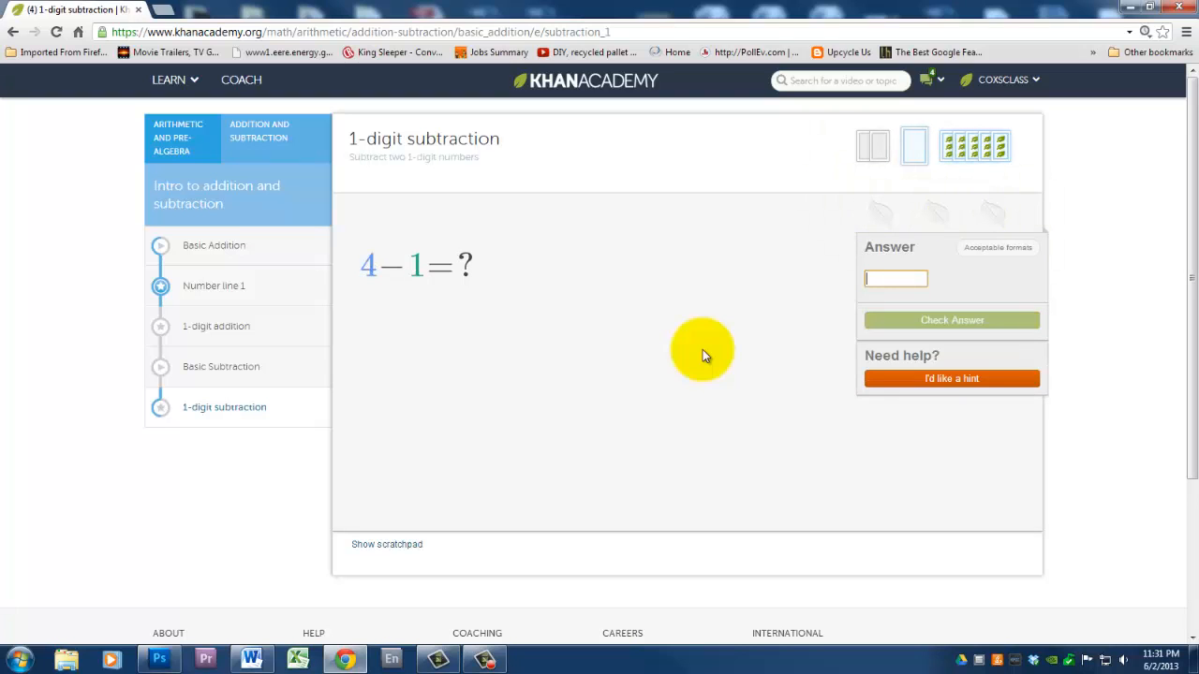
pyautogui.click(950, 320)
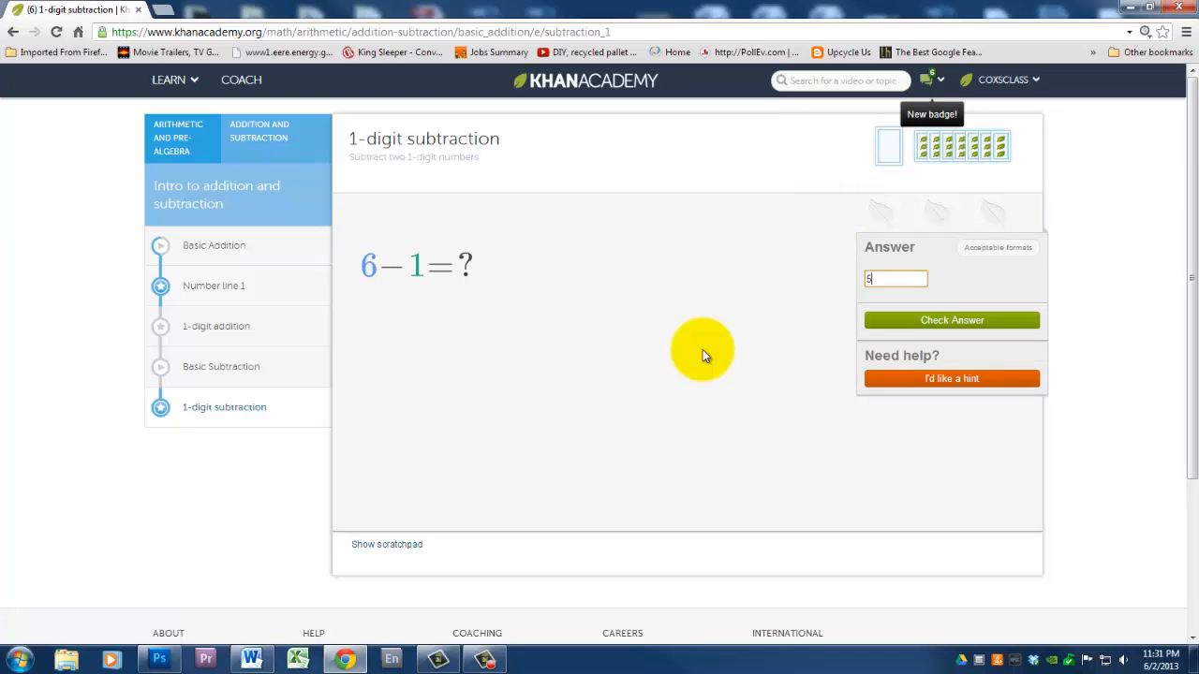
pyautogui.click(951, 319)
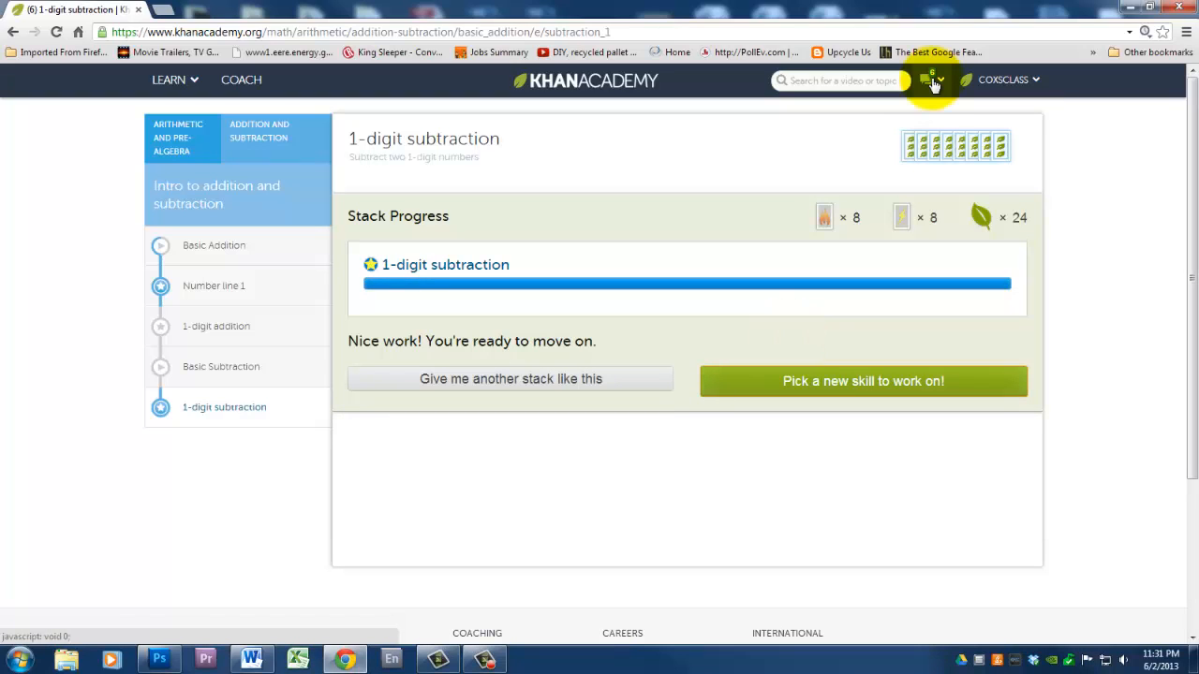
# Step: Read the new badge notifications, then open Profile from the username menu
pyautogui.click(931, 80)
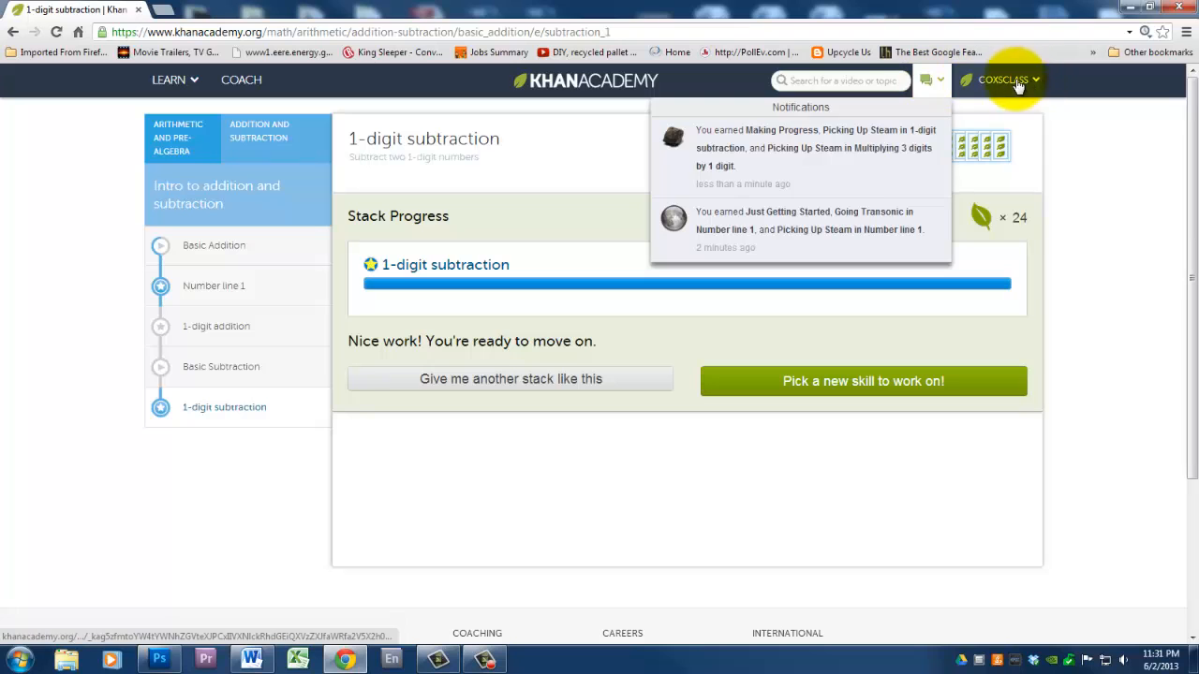
pyautogui.click(1002, 80)
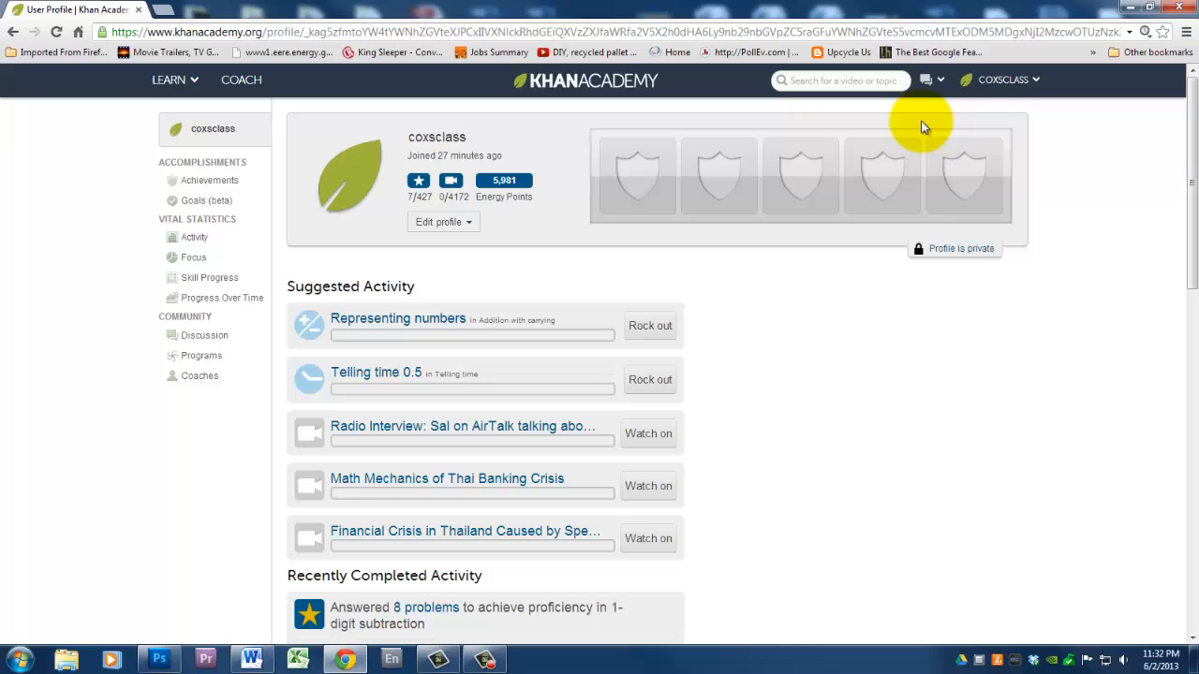
pyautogui.moveTo(418, 183)
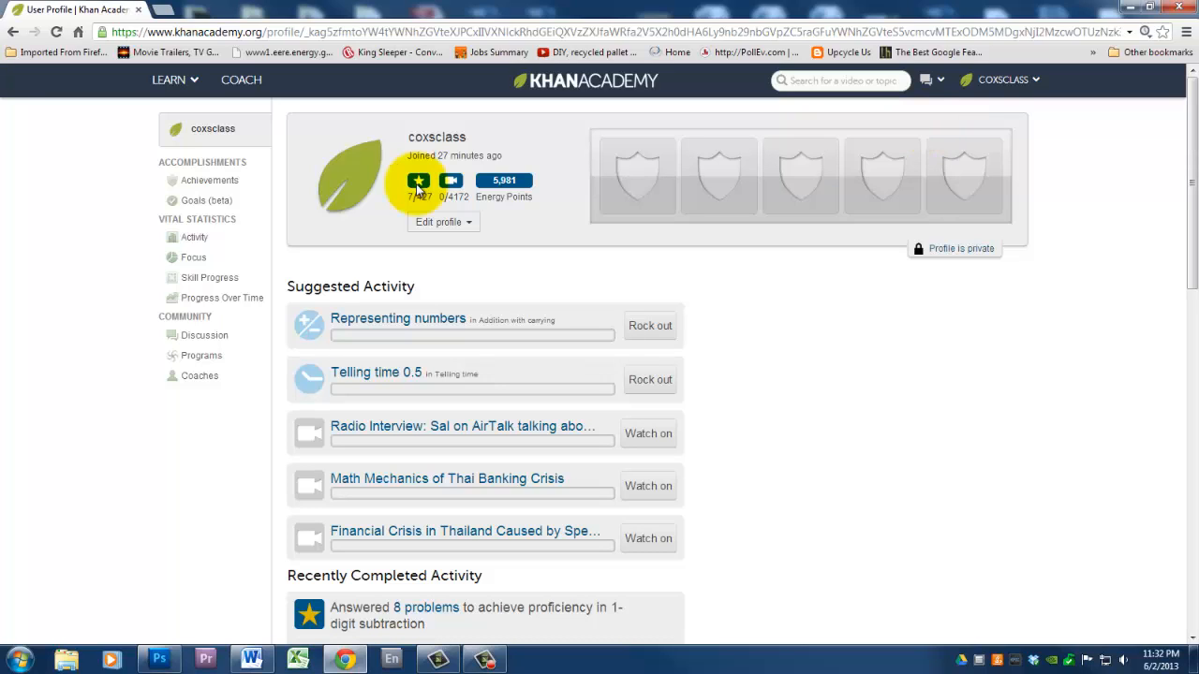
pyautogui.moveTo(450, 179)
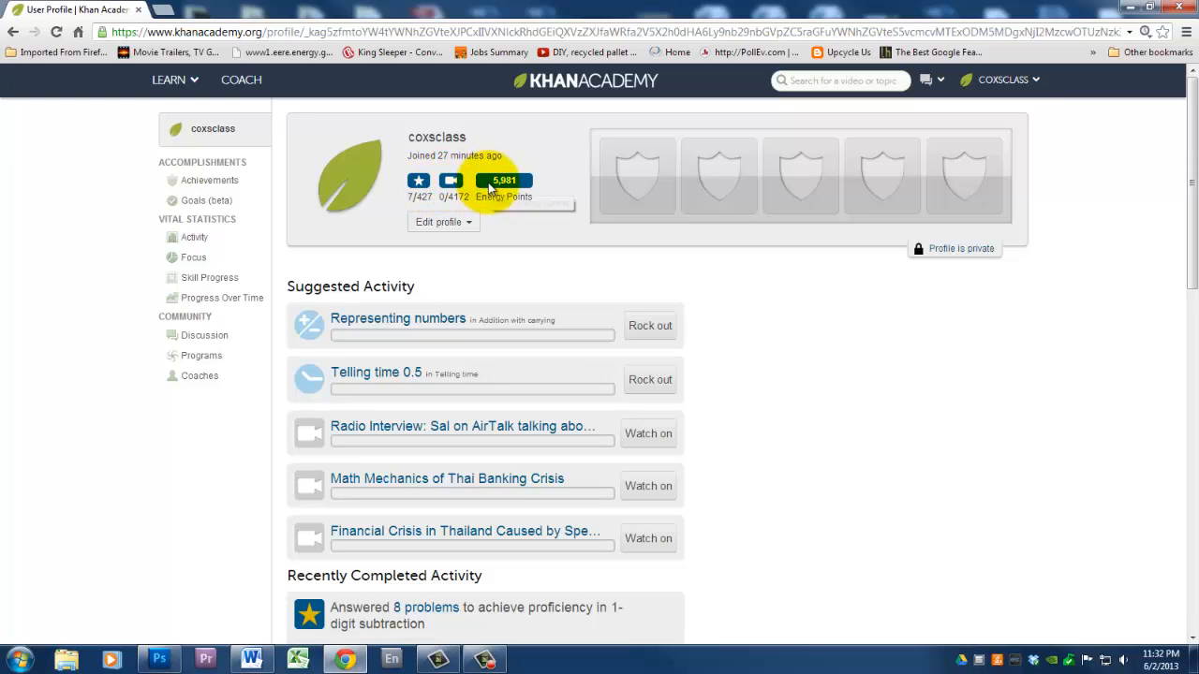
pyautogui.moveTo(206, 180)
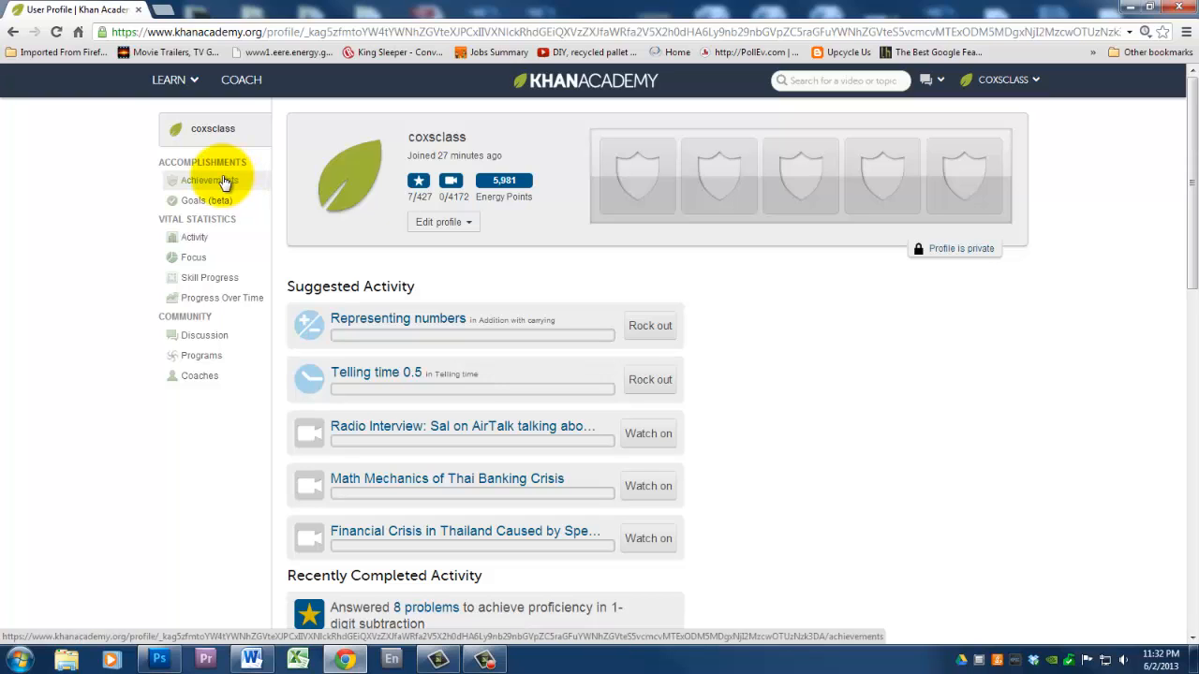
# Step: View the earned meteorite badges under Achievements, then open the Activity report
pyautogui.click(208, 180)
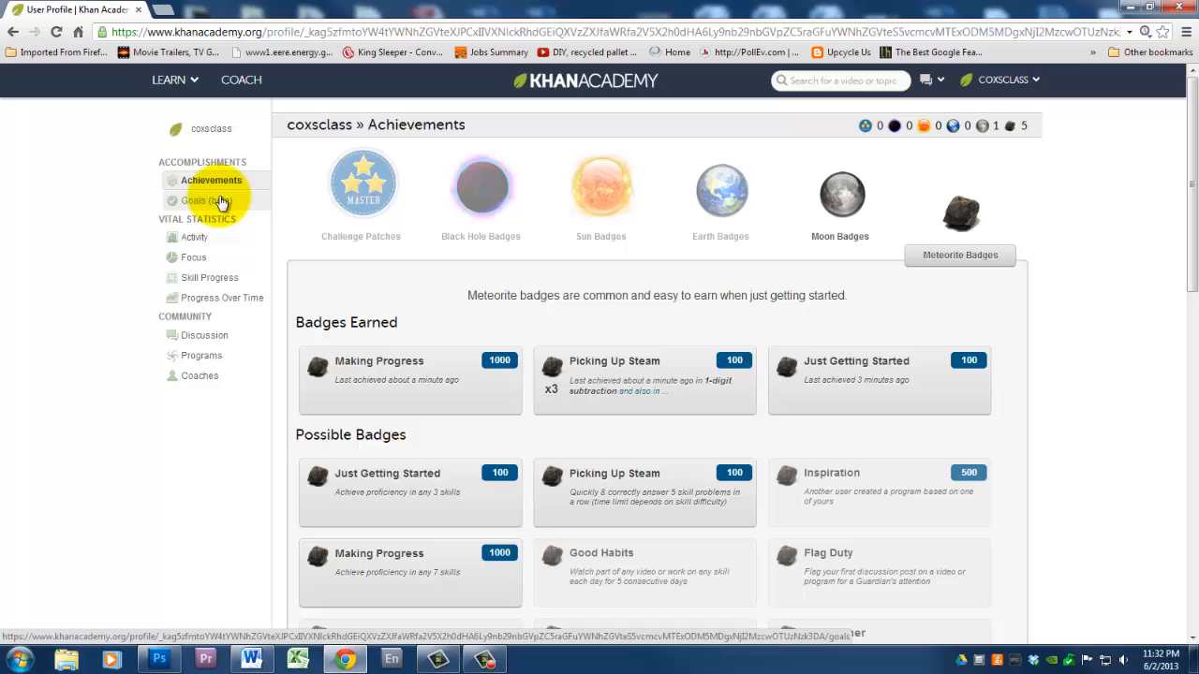
pyautogui.click(194, 237)
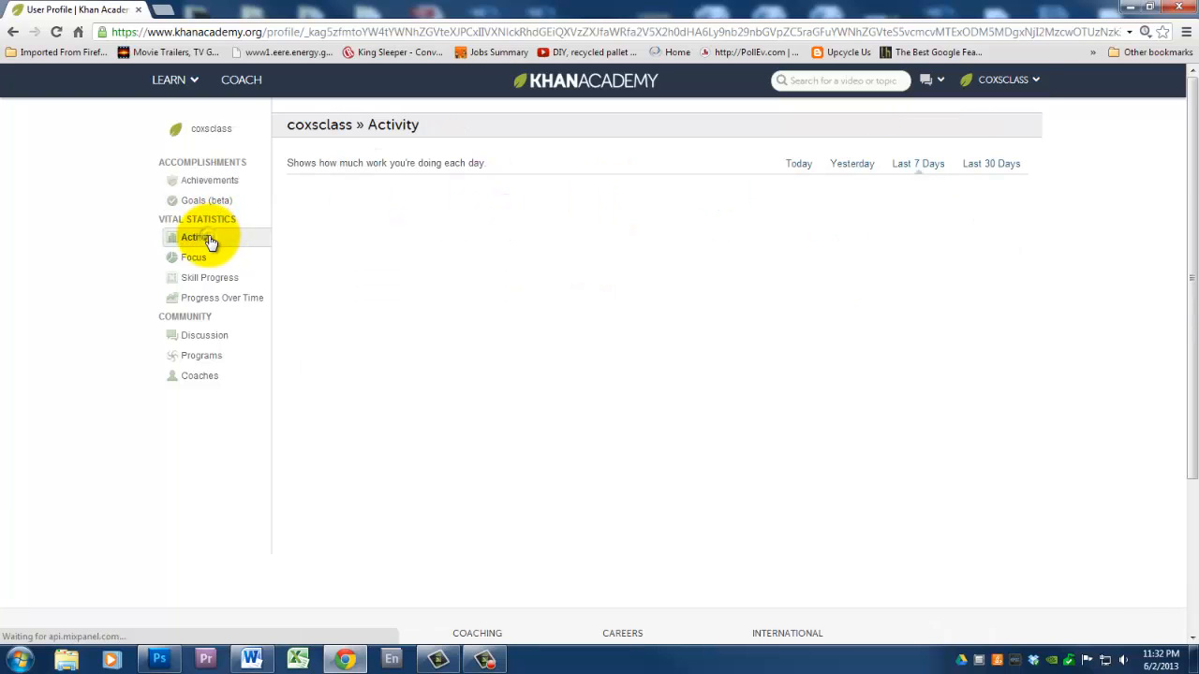
# Step: View the Activity, Focus and Skill Progress reports, then open Number line 1 problems
pyautogui.click(197, 237)
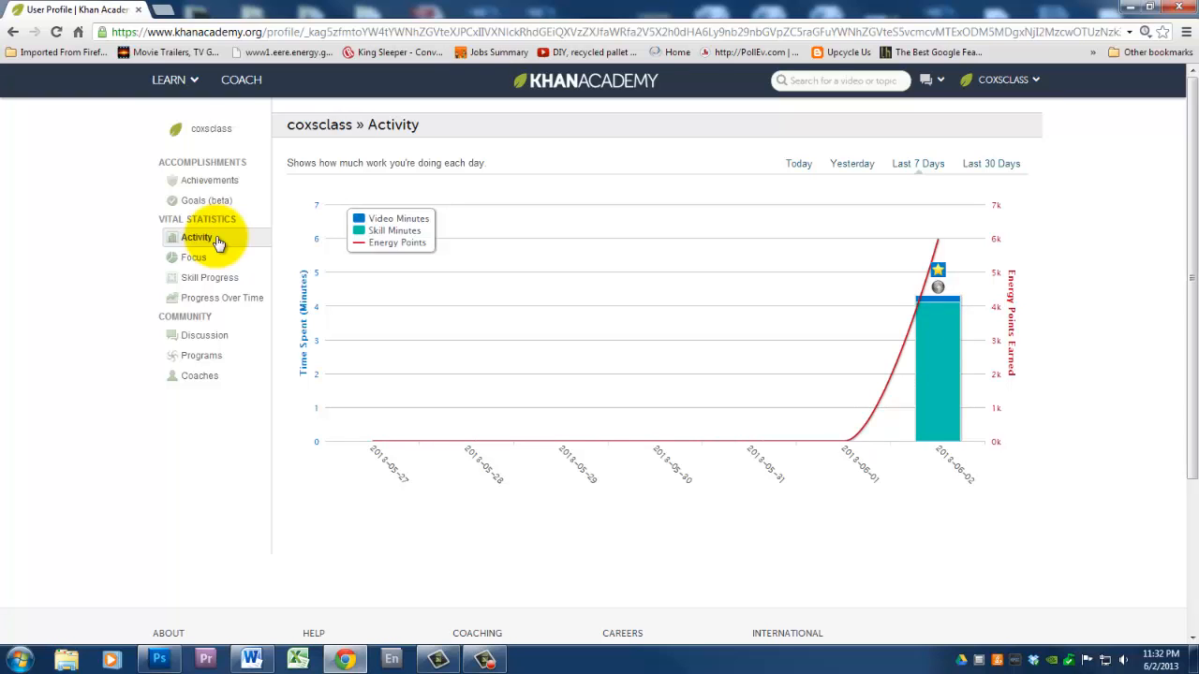
pyautogui.click(194, 257)
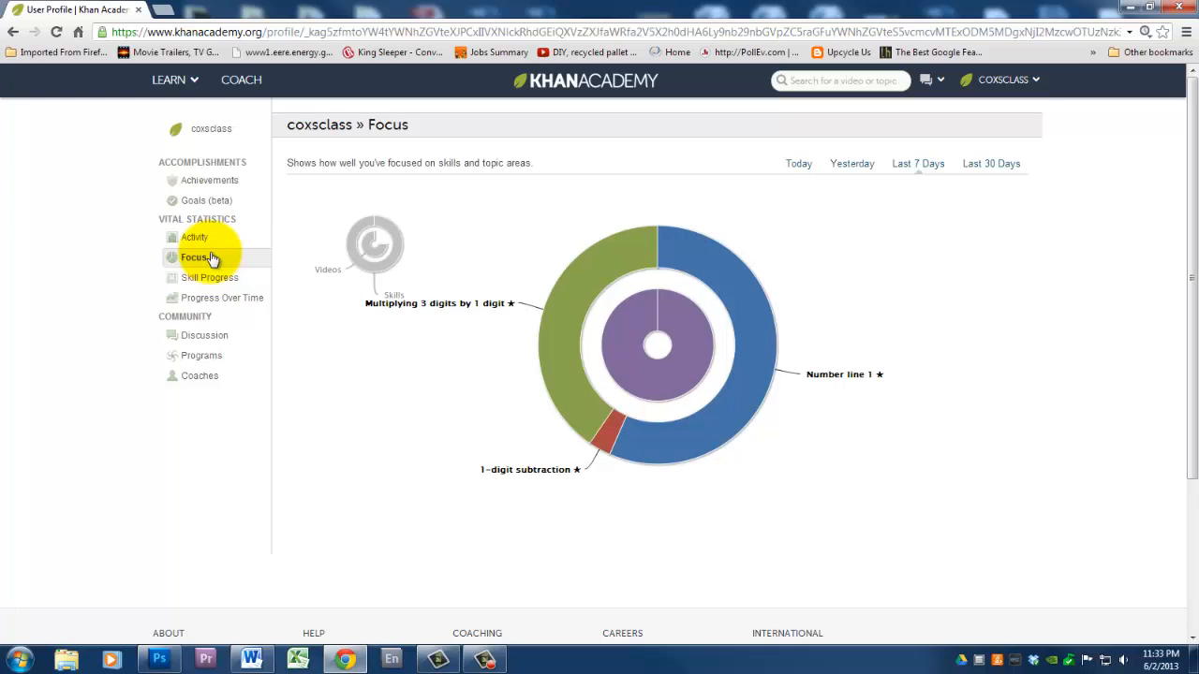
pyautogui.click(209, 277)
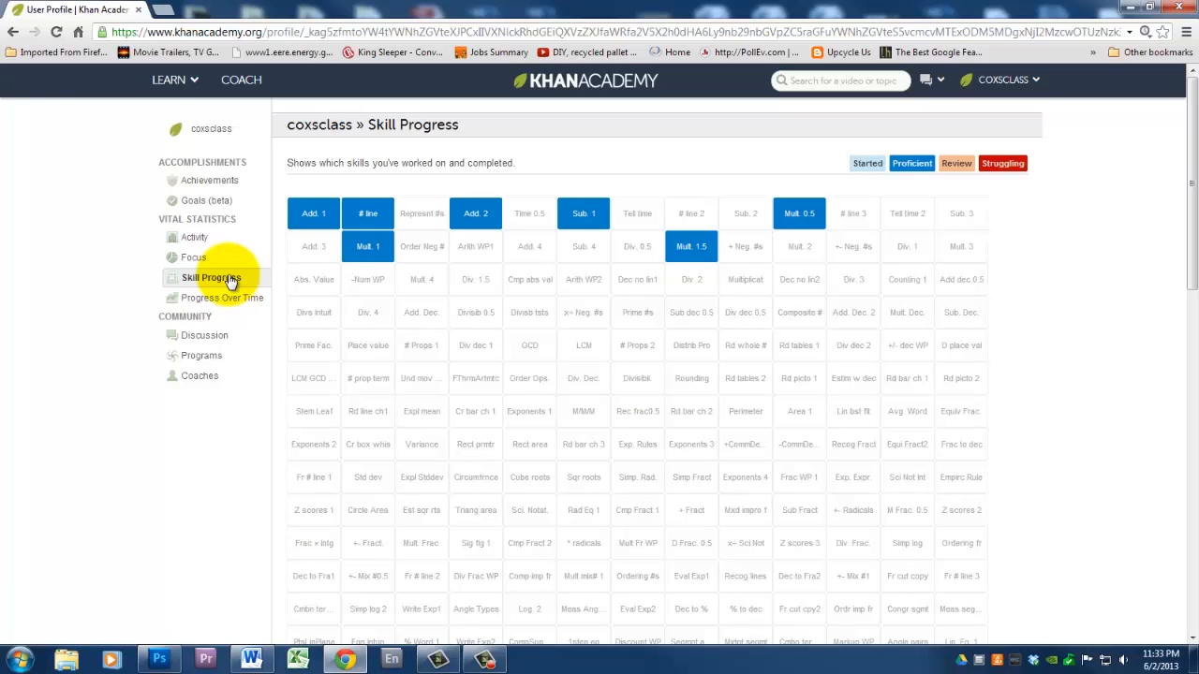
pyautogui.moveTo(367, 214)
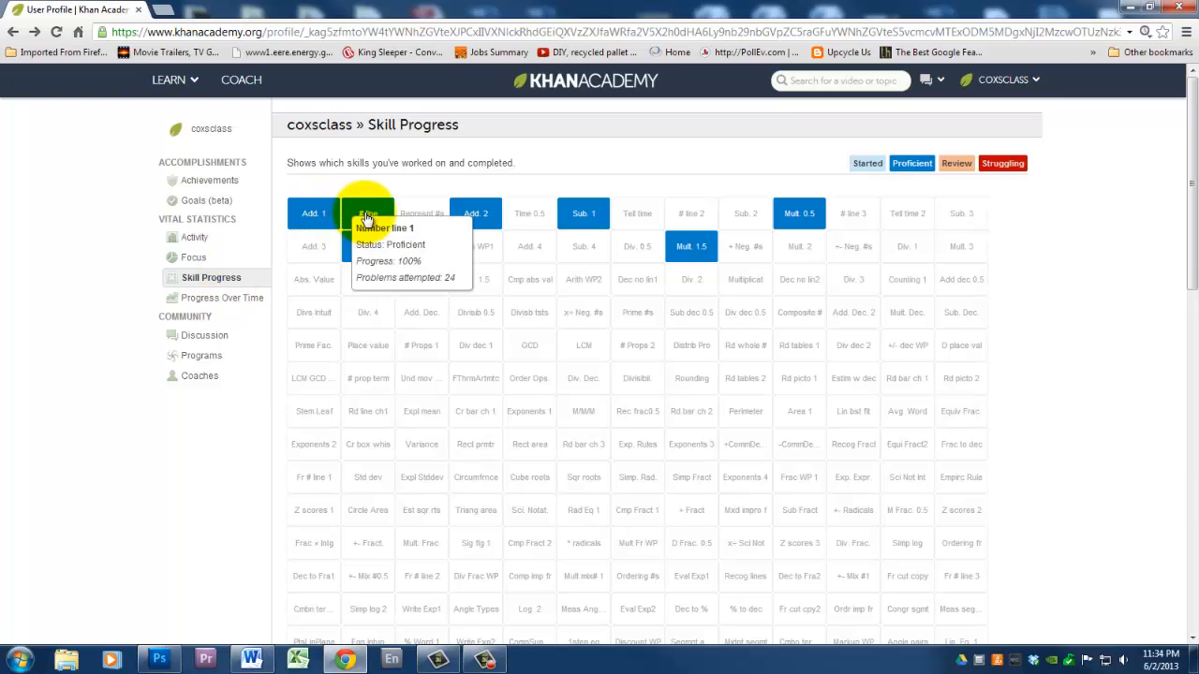
pyautogui.click(368, 214)
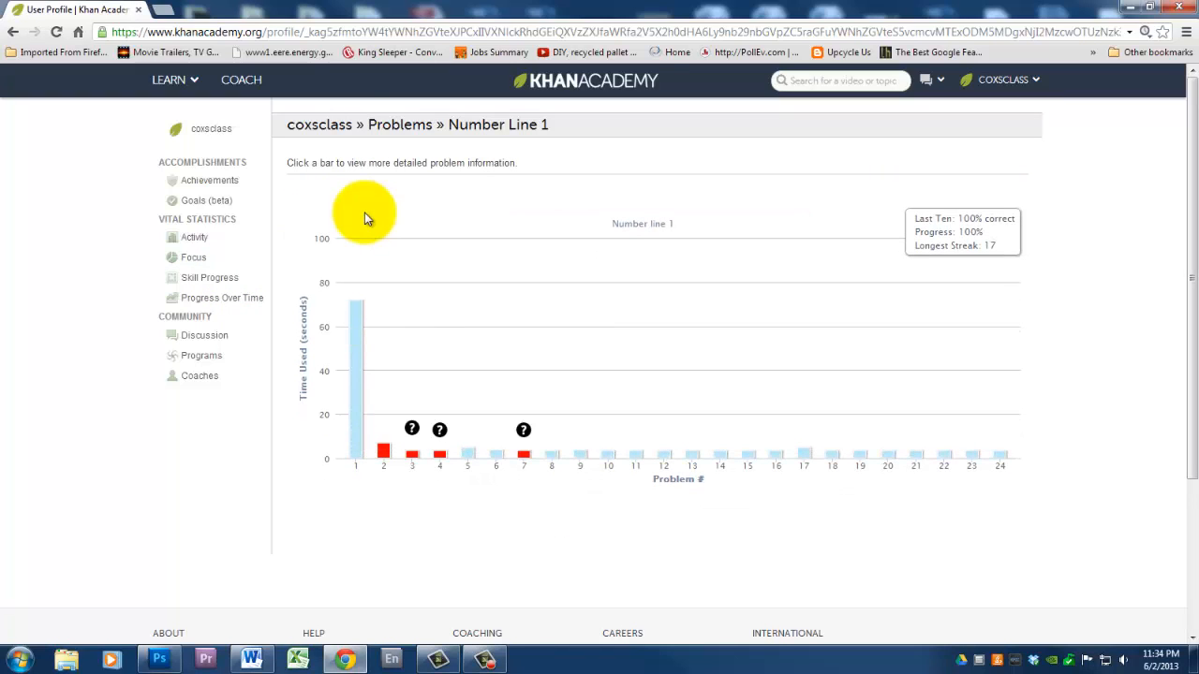
pyautogui.moveTo(353, 487)
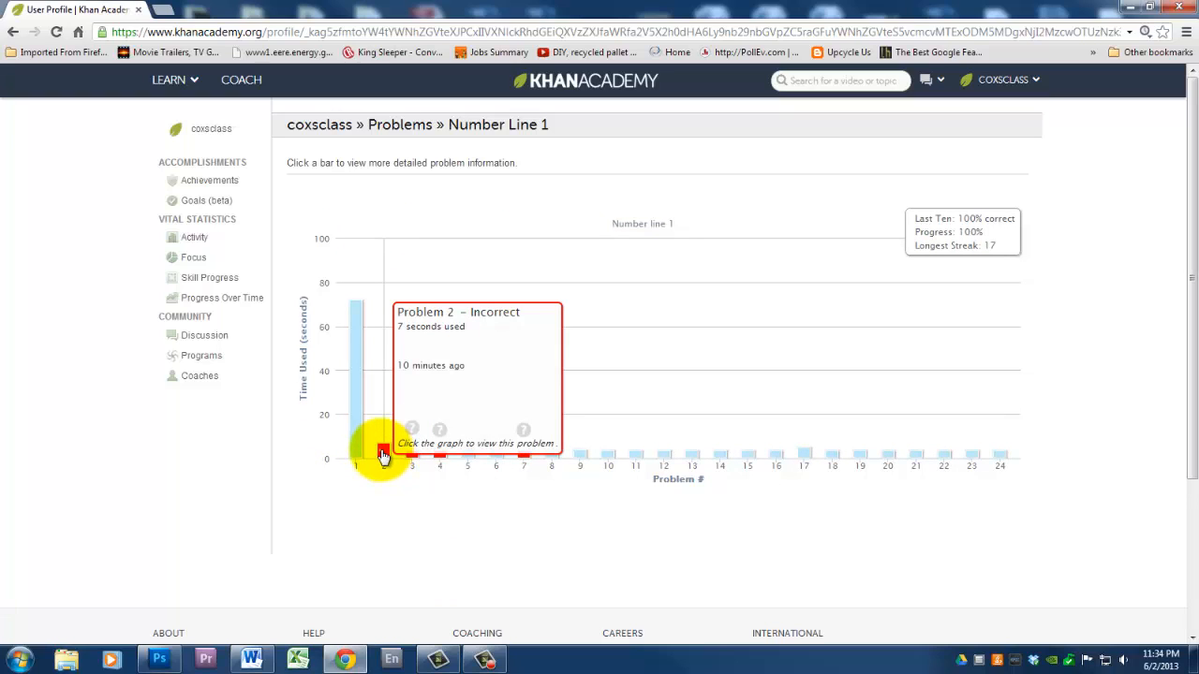
# Step: Replay incorrect Number line 1 problem 2, return to its chart, then open Progress Over Time
pyautogui.click(383, 454)
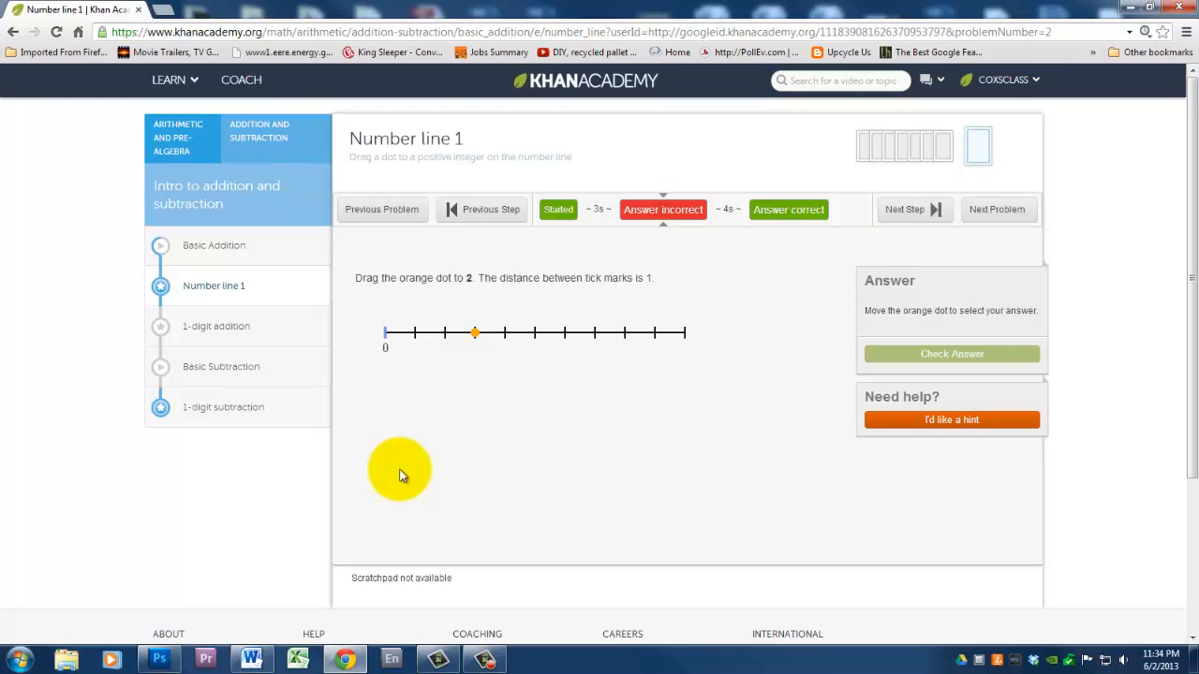
pyautogui.click(13, 31)
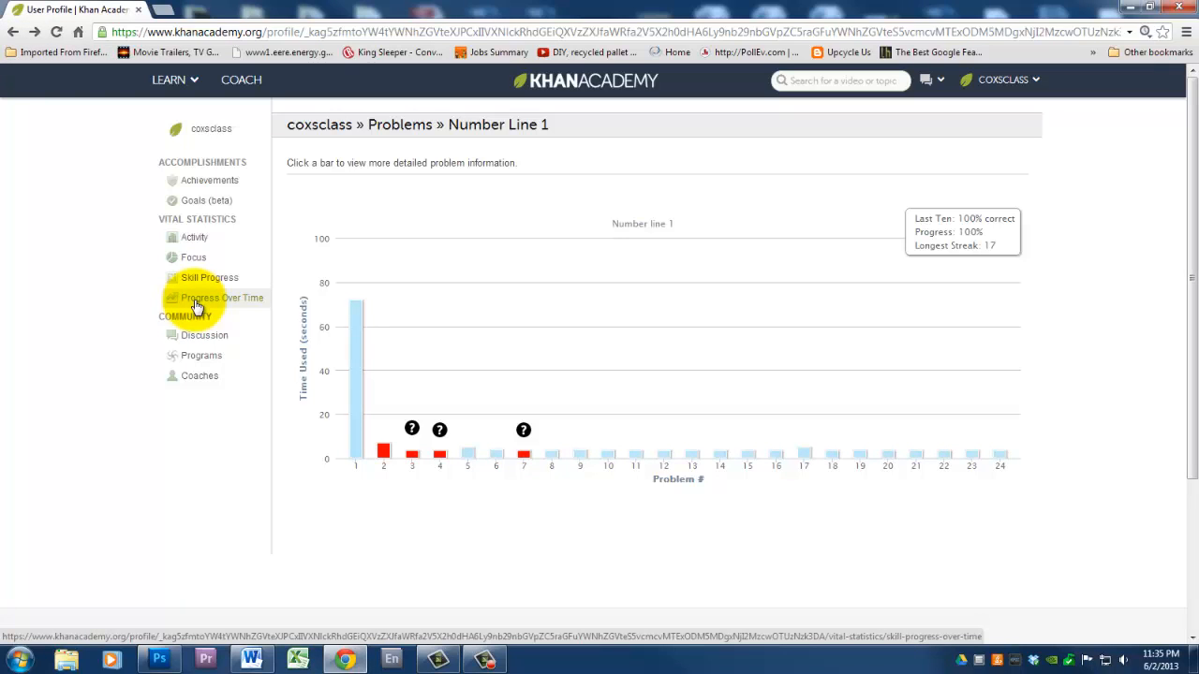
pyautogui.click(223, 298)
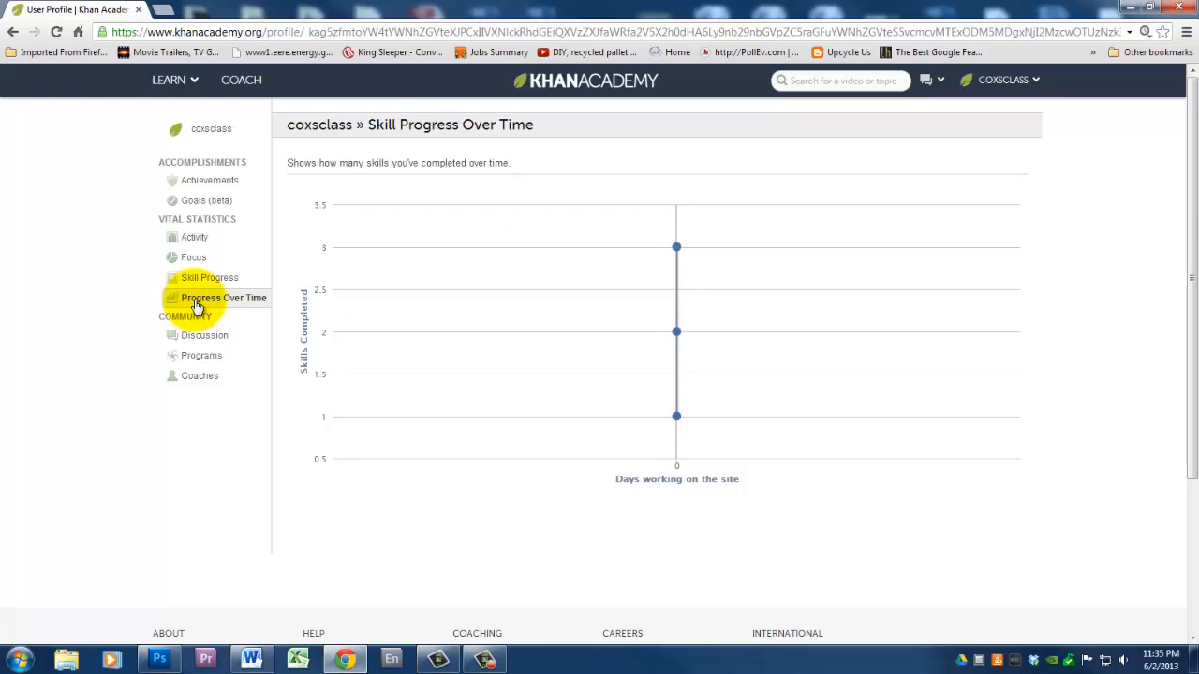
pyautogui.moveTo(89, 454)
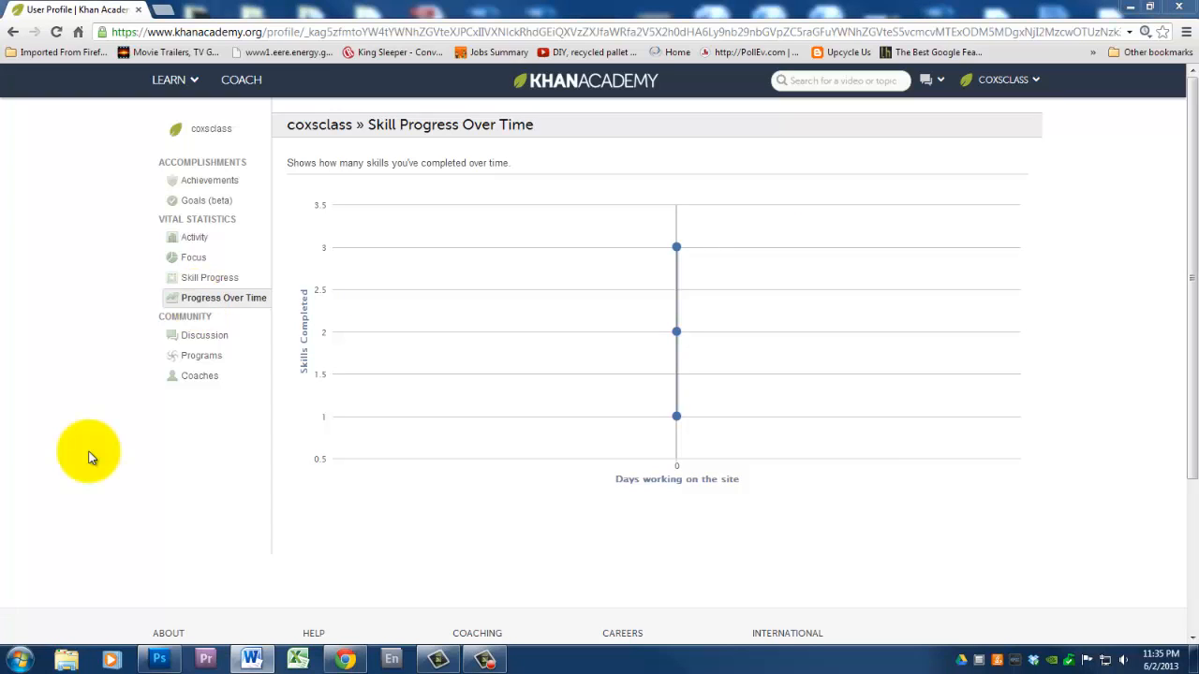
pyautogui.moveTo(75, 452)
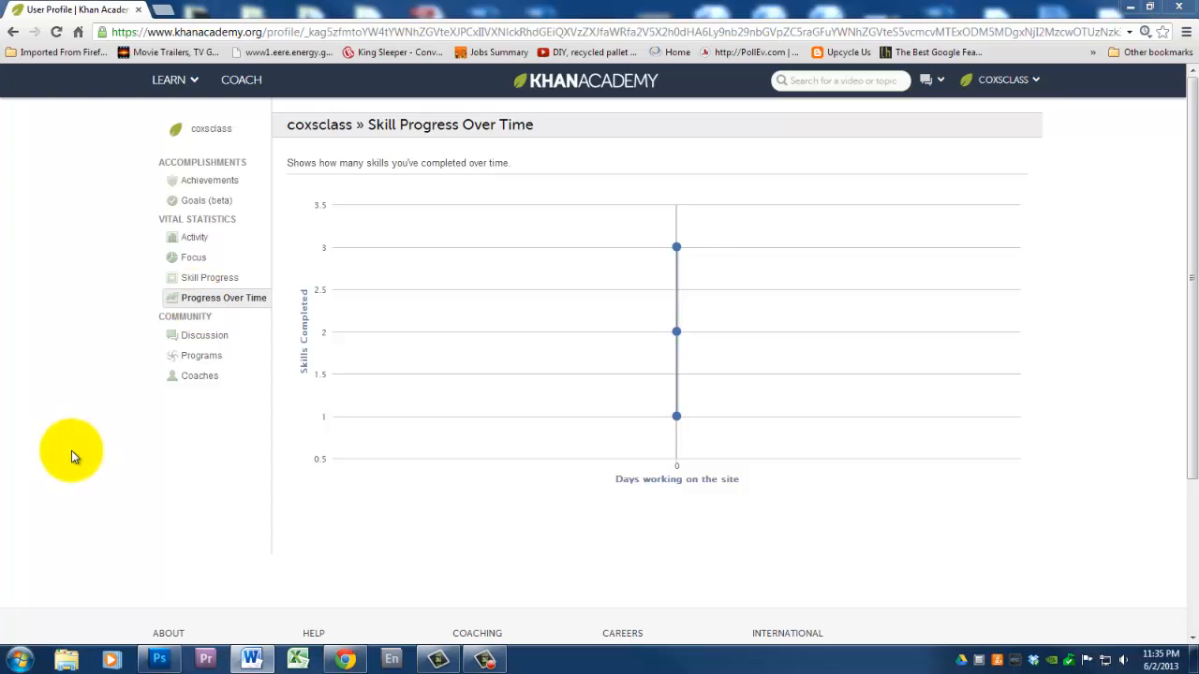
pyautogui.moveTo(136, 365)
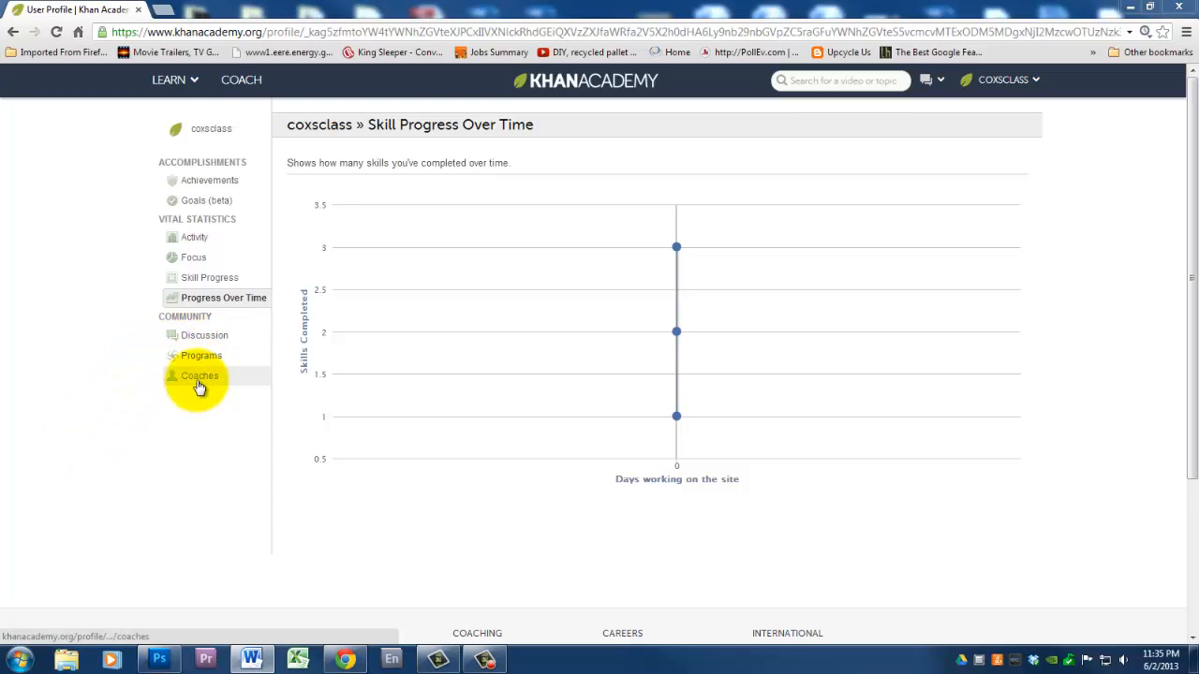
# Step: Open the student's Coaches settings page from the sidebar
pyautogui.click(199, 375)
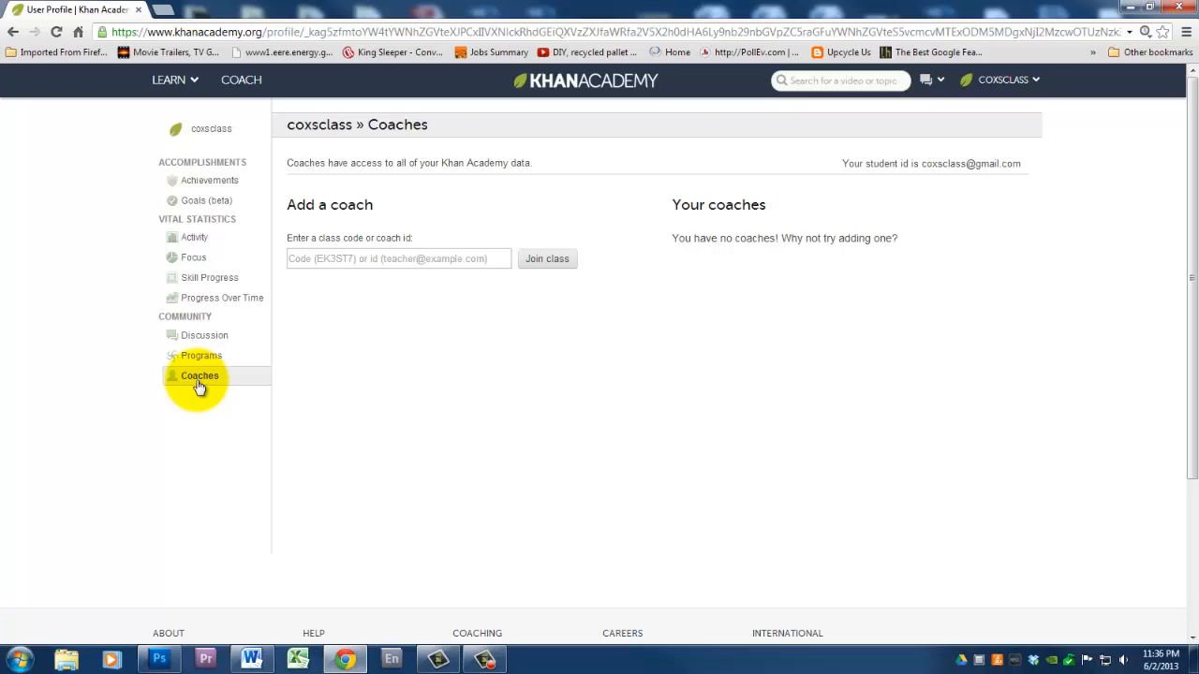
pyautogui.moveTo(261, 364)
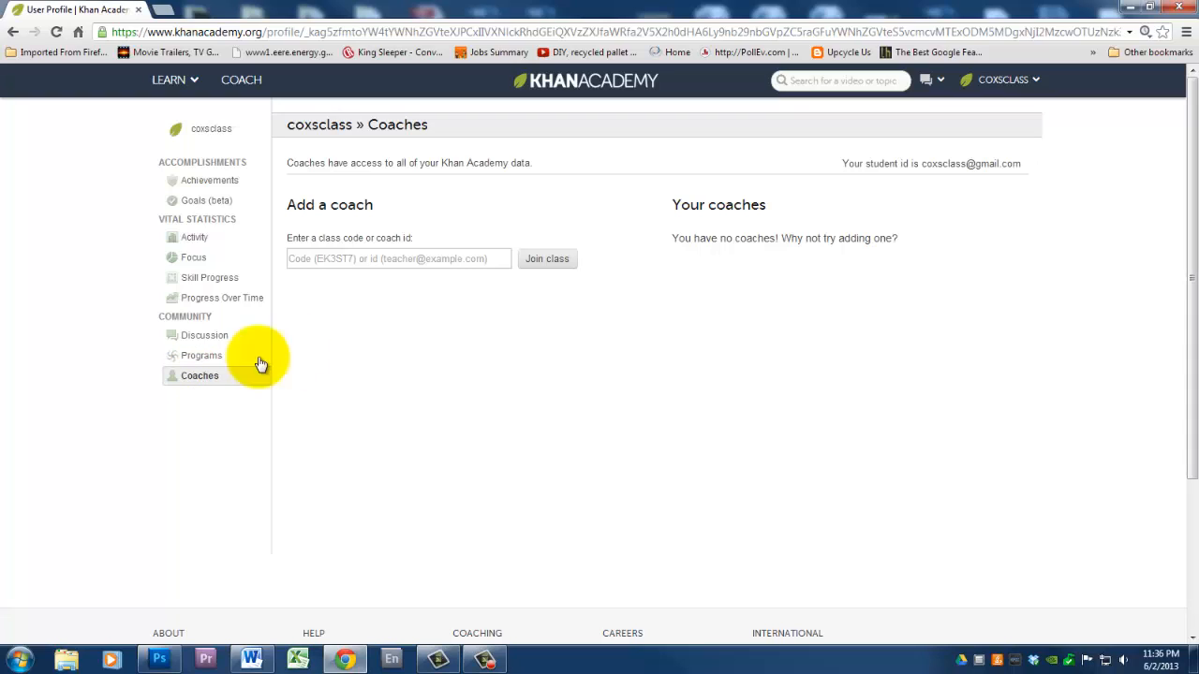
pyautogui.click(398, 259)
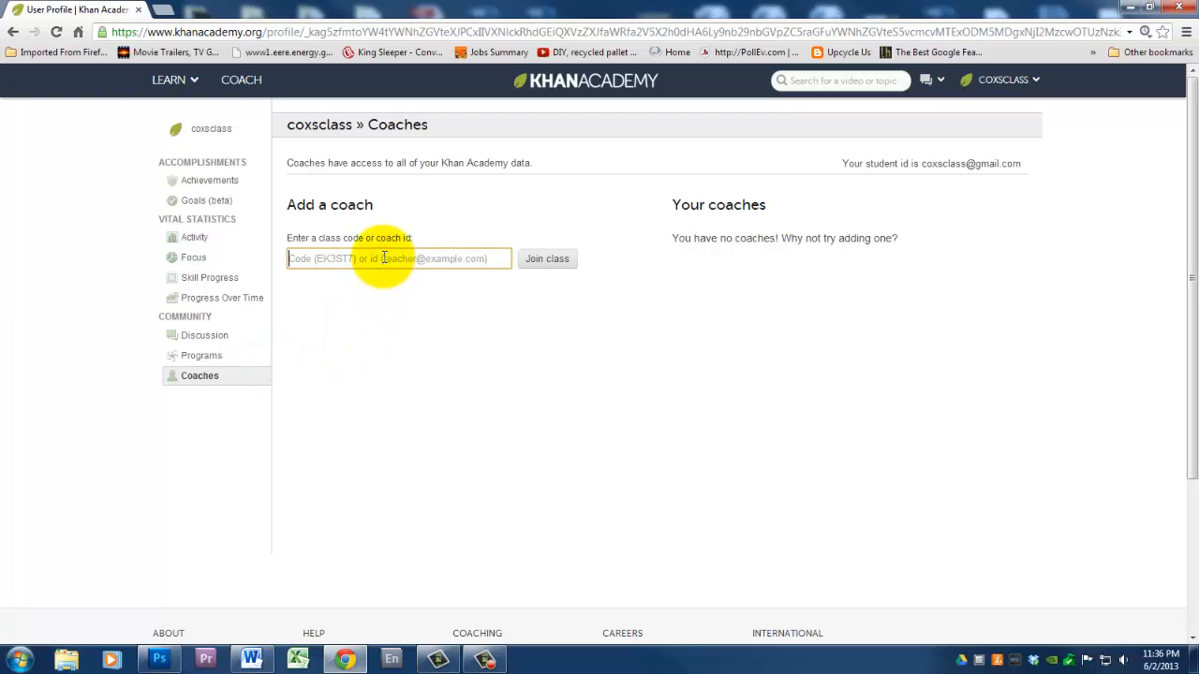
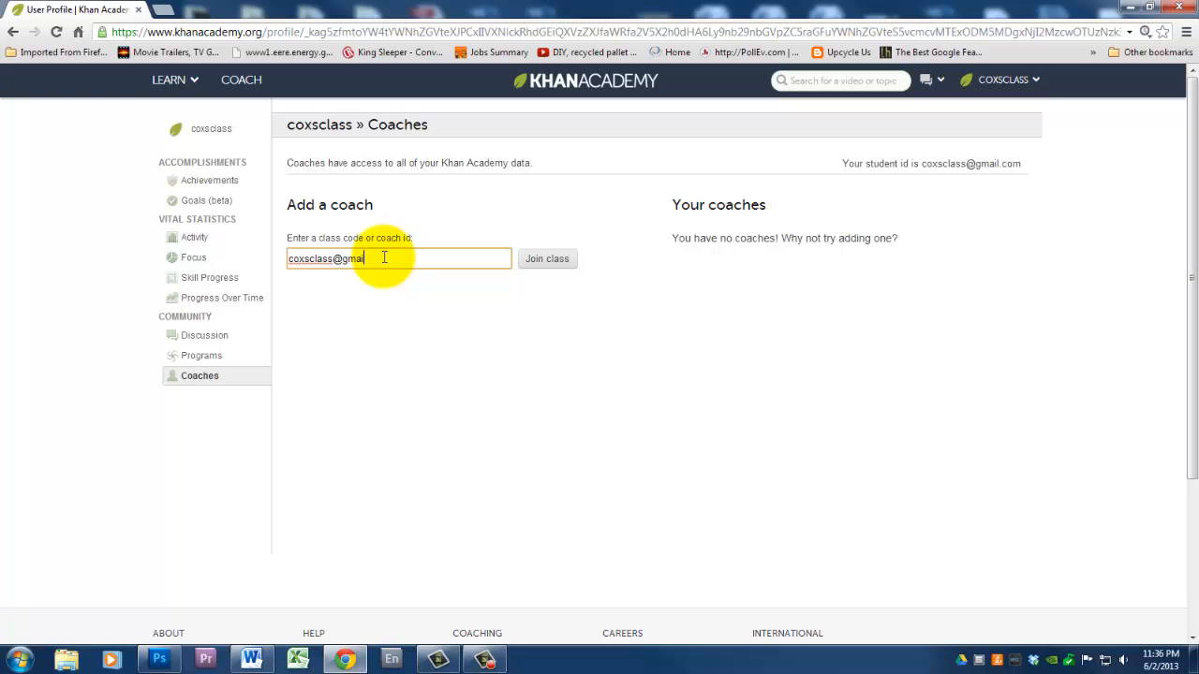
pyautogui.click(547, 259)
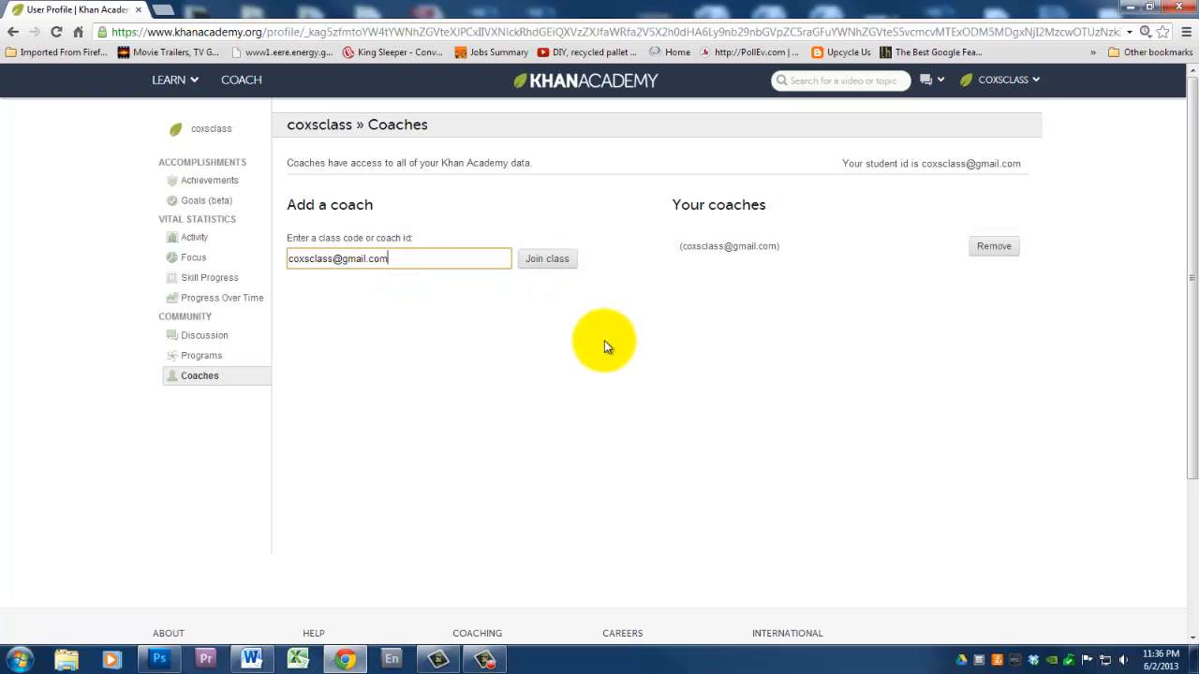
pyautogui.tripleClick(398, 258)
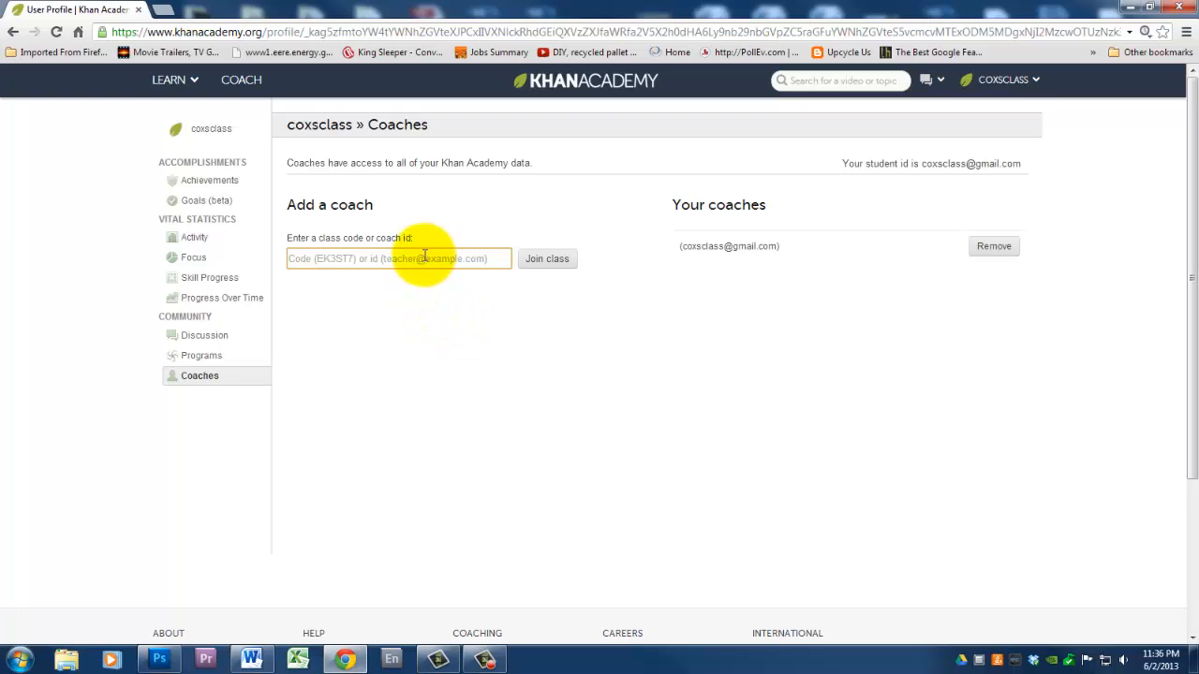
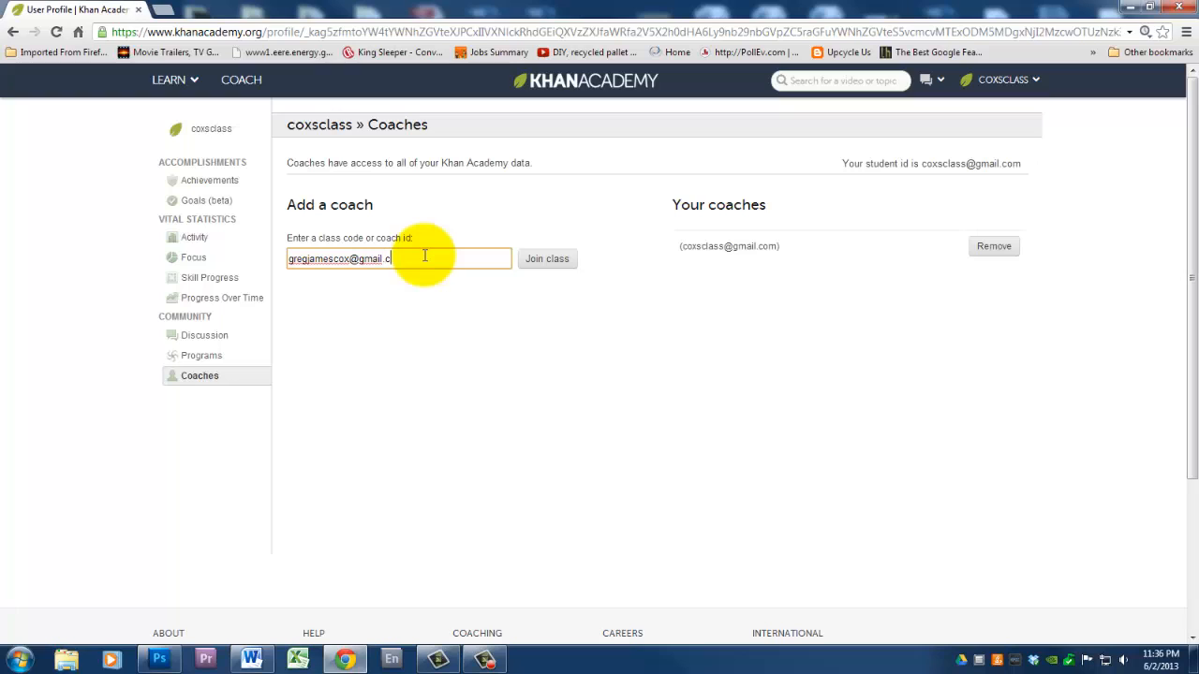
pyautogui.click(547, 258)
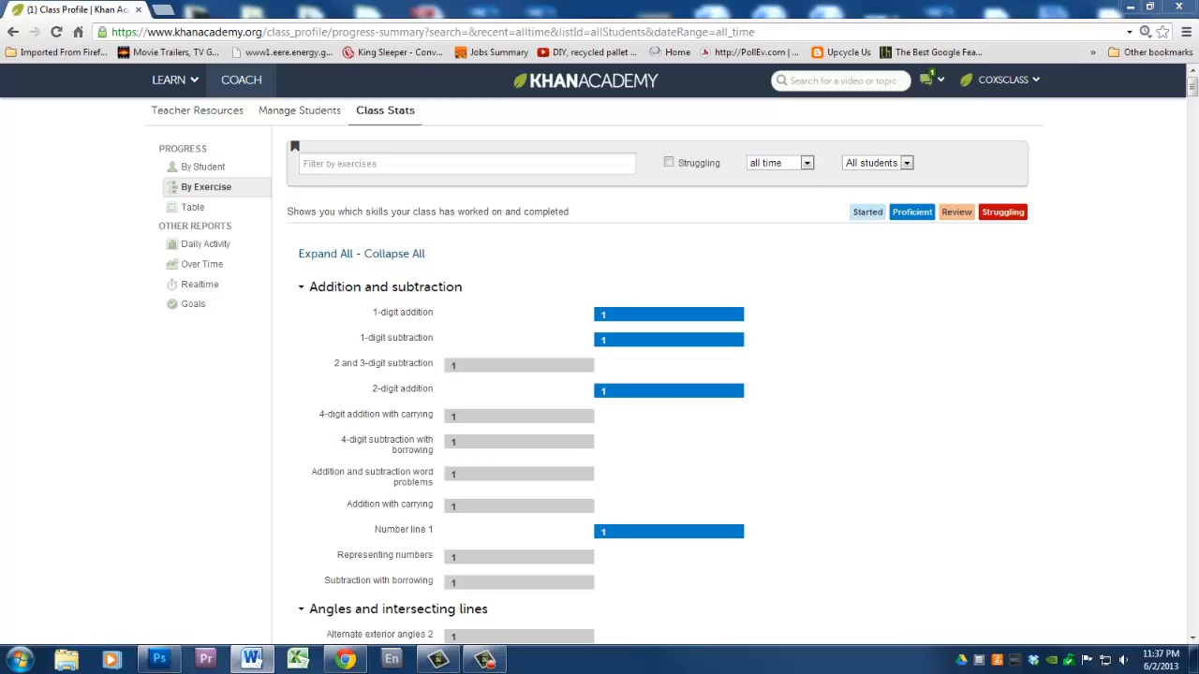
pyautogui.moveTo(591, 288)
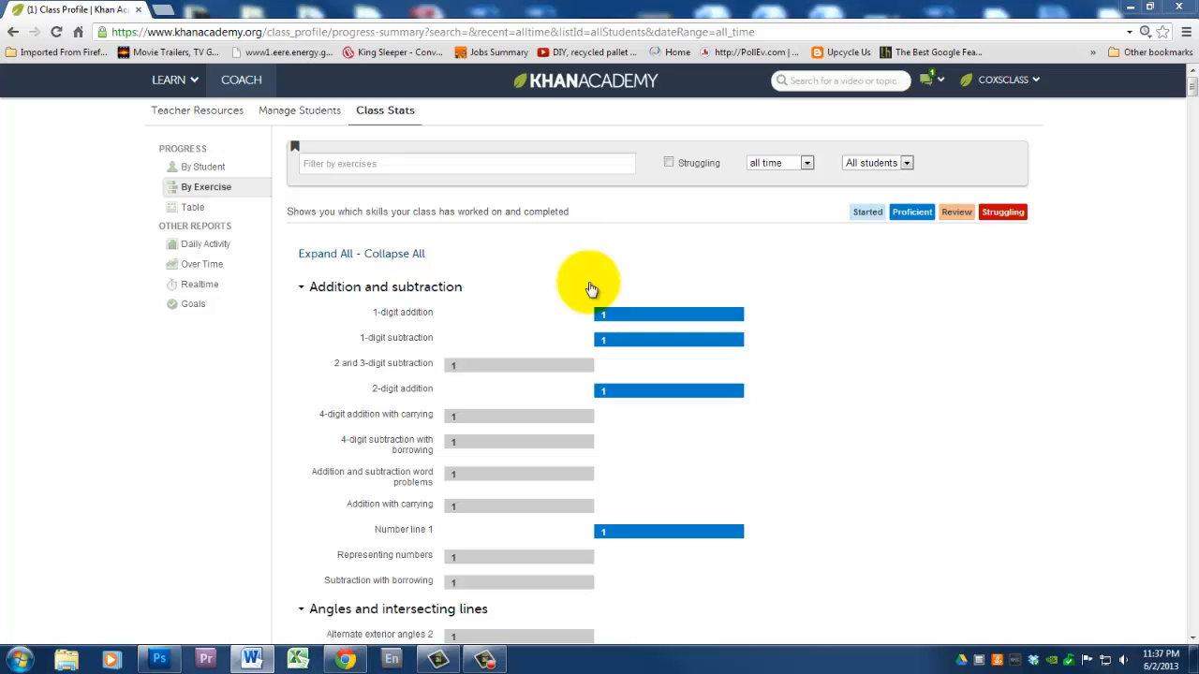
pyautogui.moveTo(588, 283)
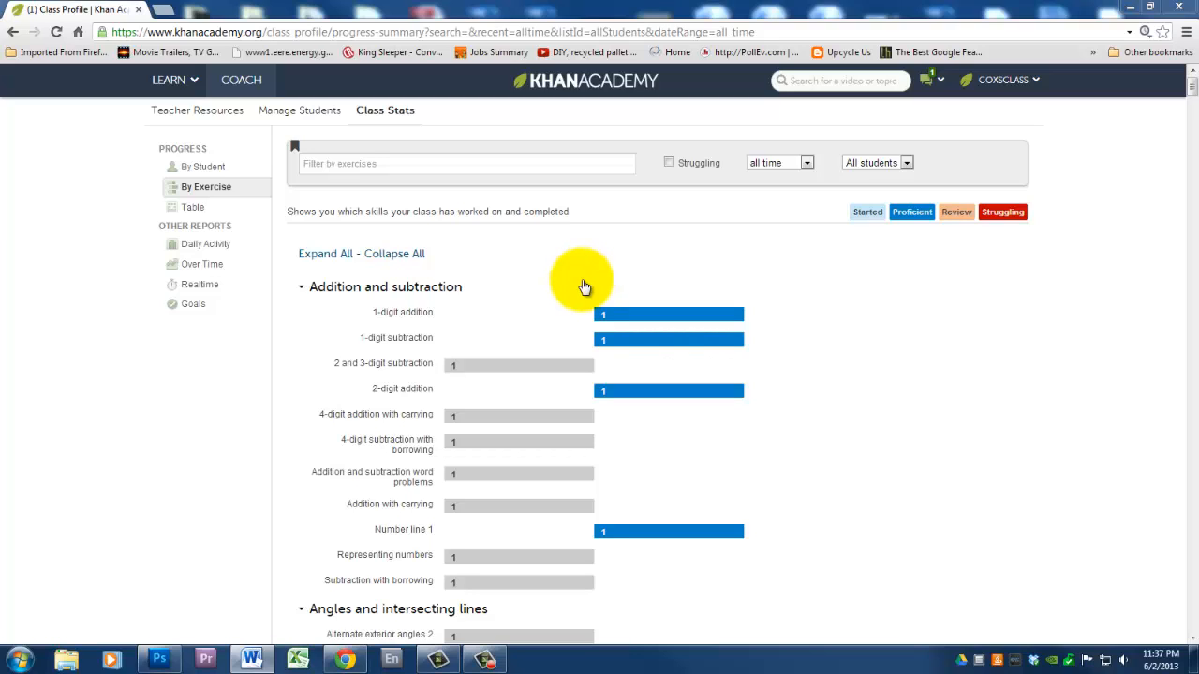
# Step: Return to the Khan Academy home page and scroll through its library
pyautogui.click(585, 81)
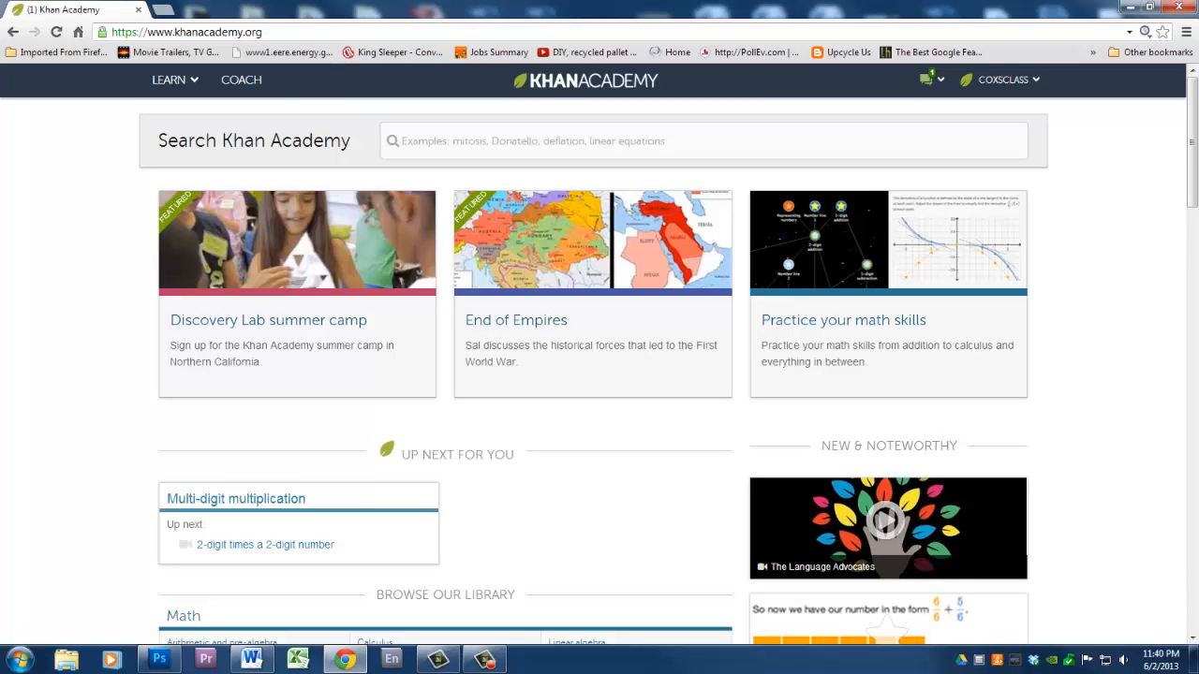
pyautogui.scroll(-3)
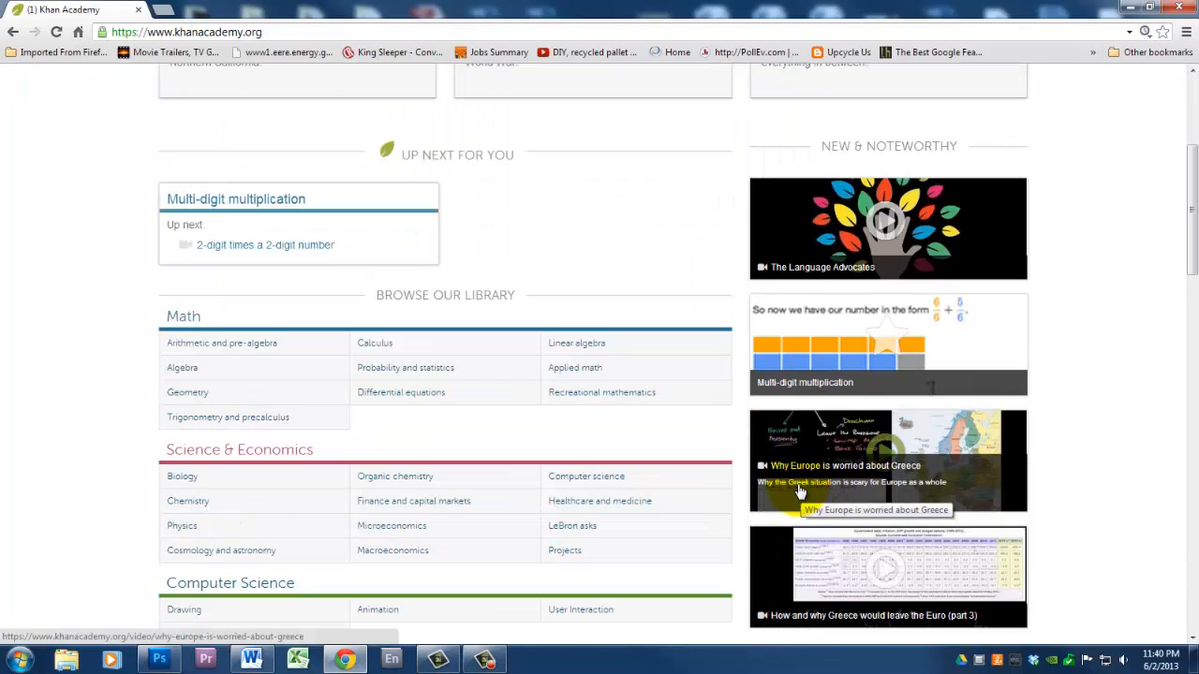
pyautogui.scroll(3)
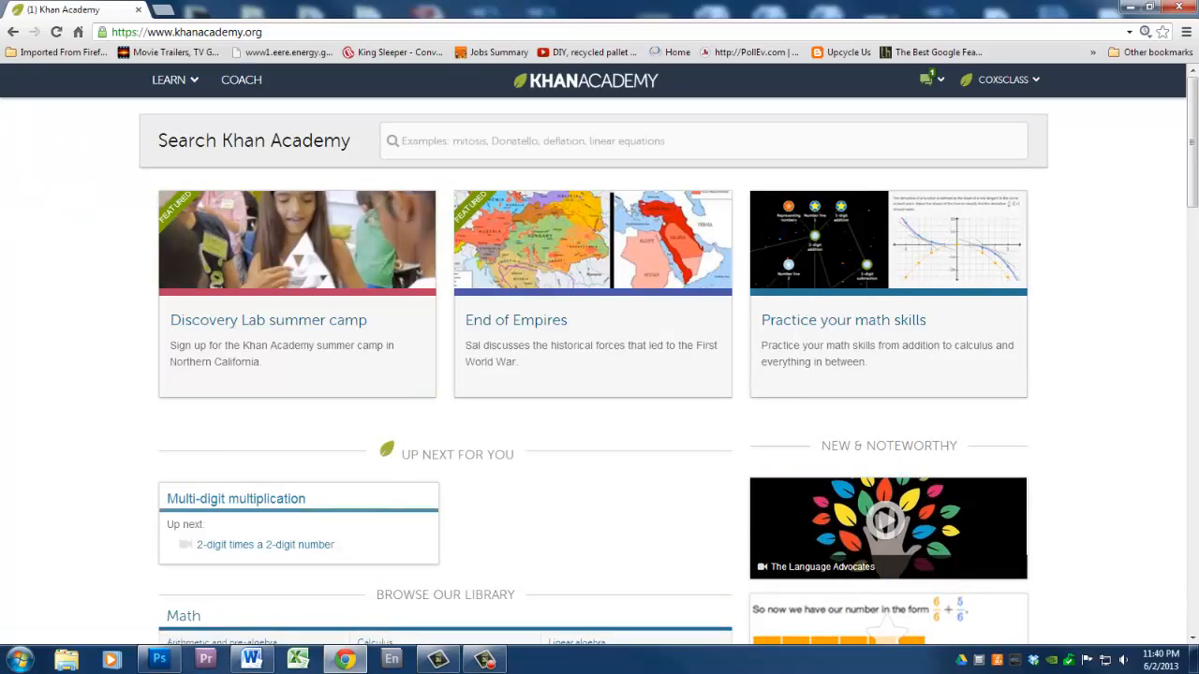